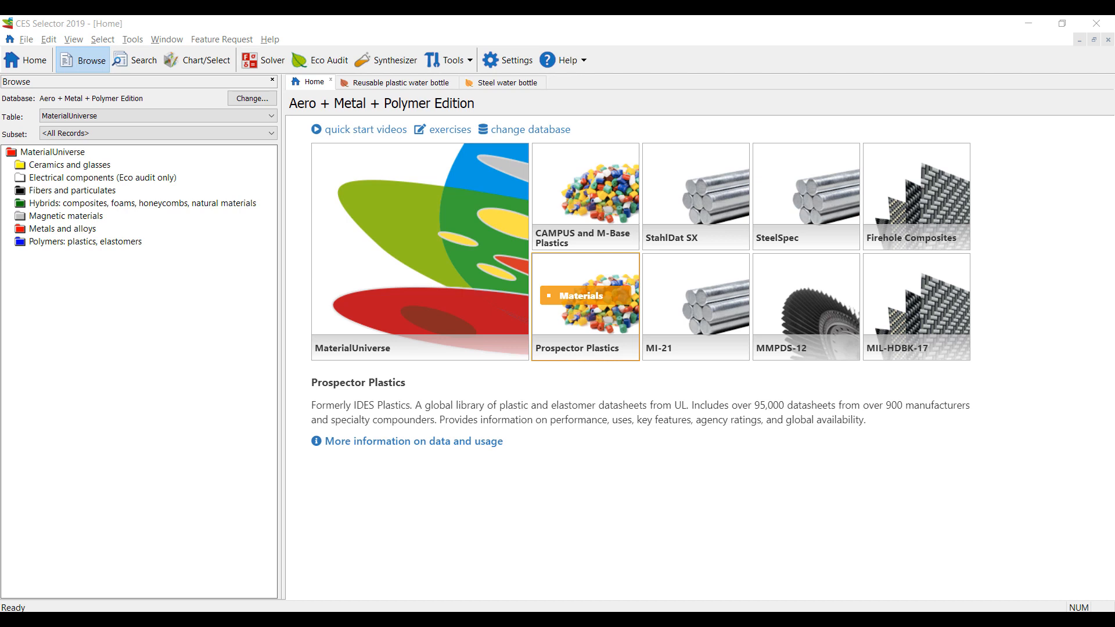
pyautogui.moveTo(321, 533)
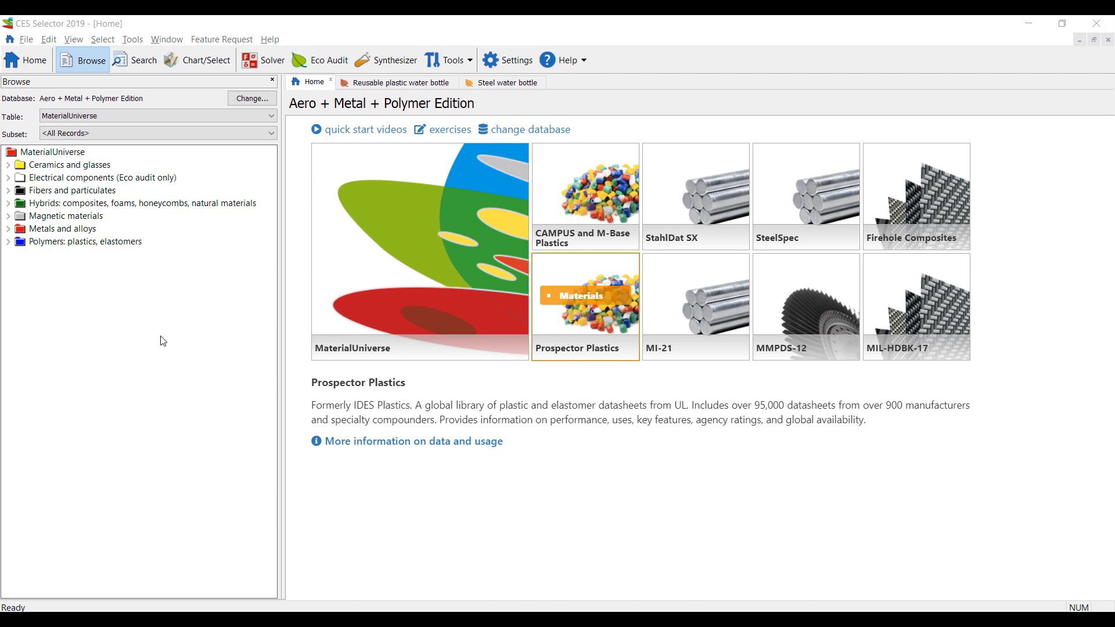
pyautogui.moveTo(83, 288)
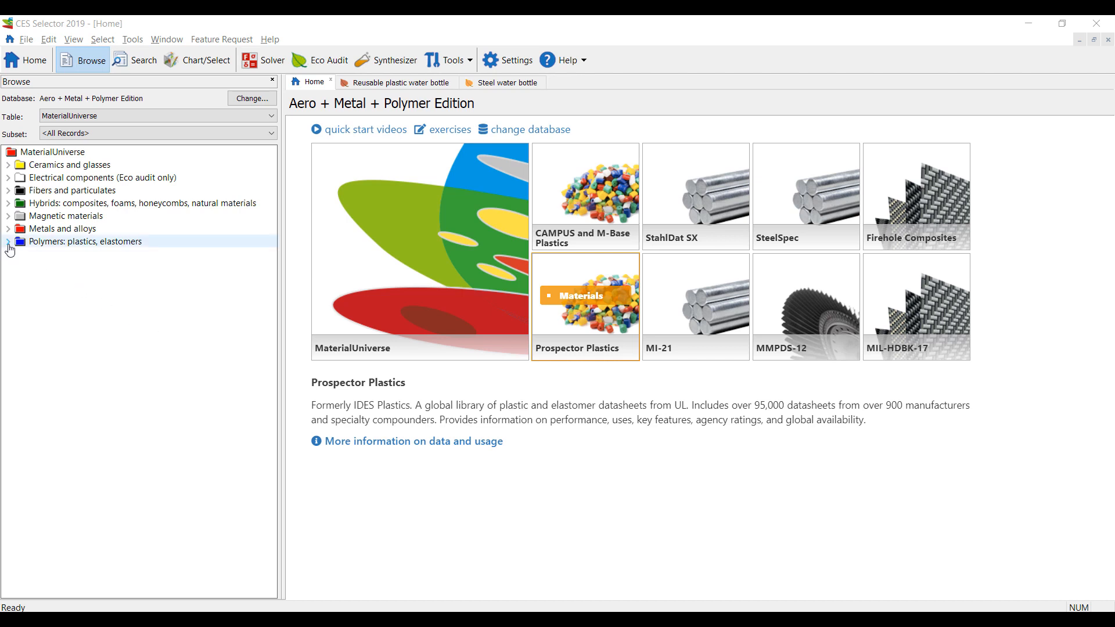
# Expand Polymers: plastics, elastomers and then PET (Polyethylene Terephthalate) in the Browse tree.
pyautogui.click(8, 241)
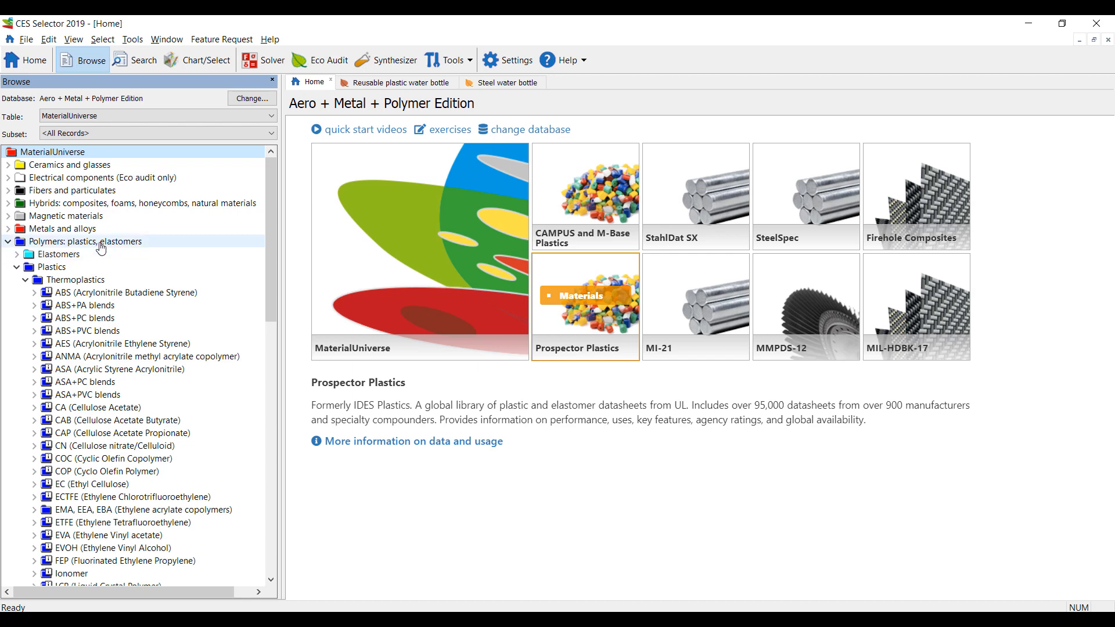
pyautogui.scroll(-3)
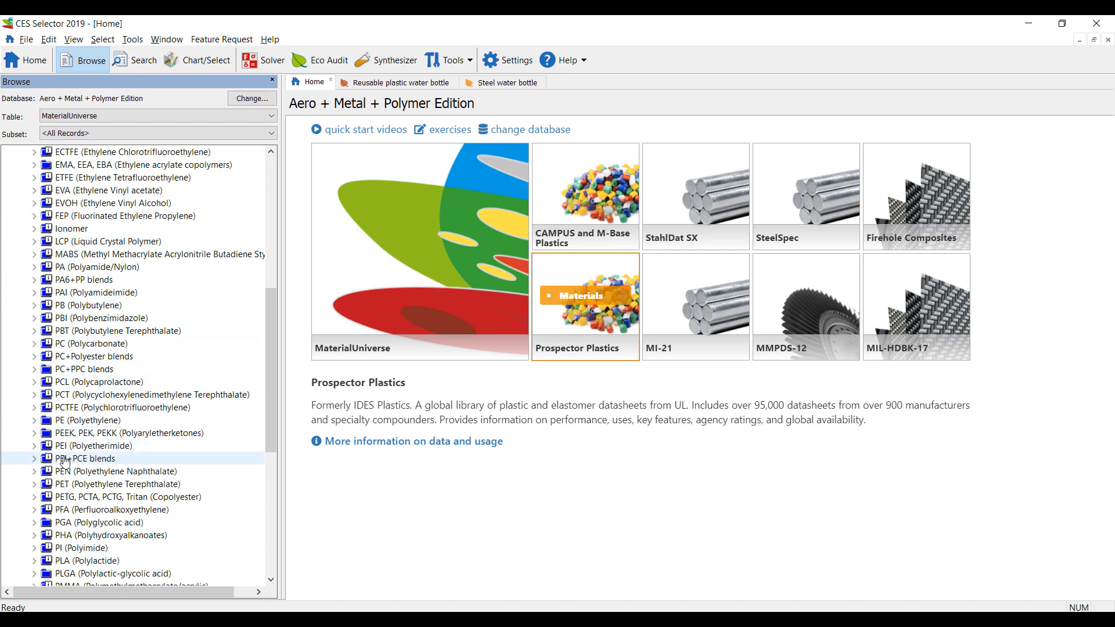
pyautogui.click(35, 411)
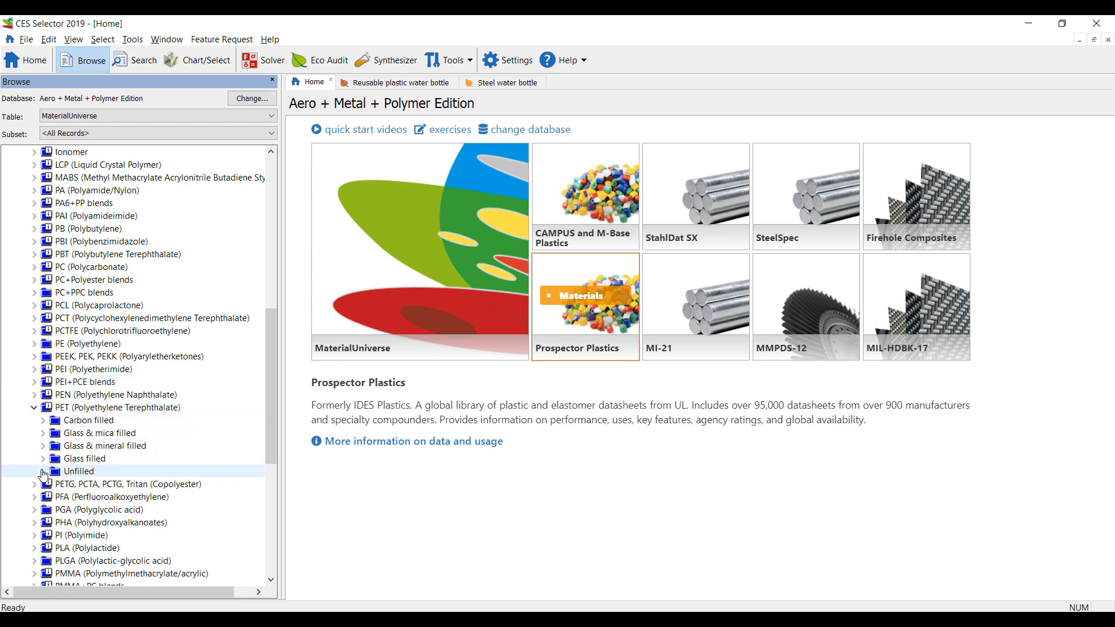
# Open the PET (unfilled, amorphous) datasheet and read down to Recycling and end of life.
pyautogui.doubleClick(79, 471)
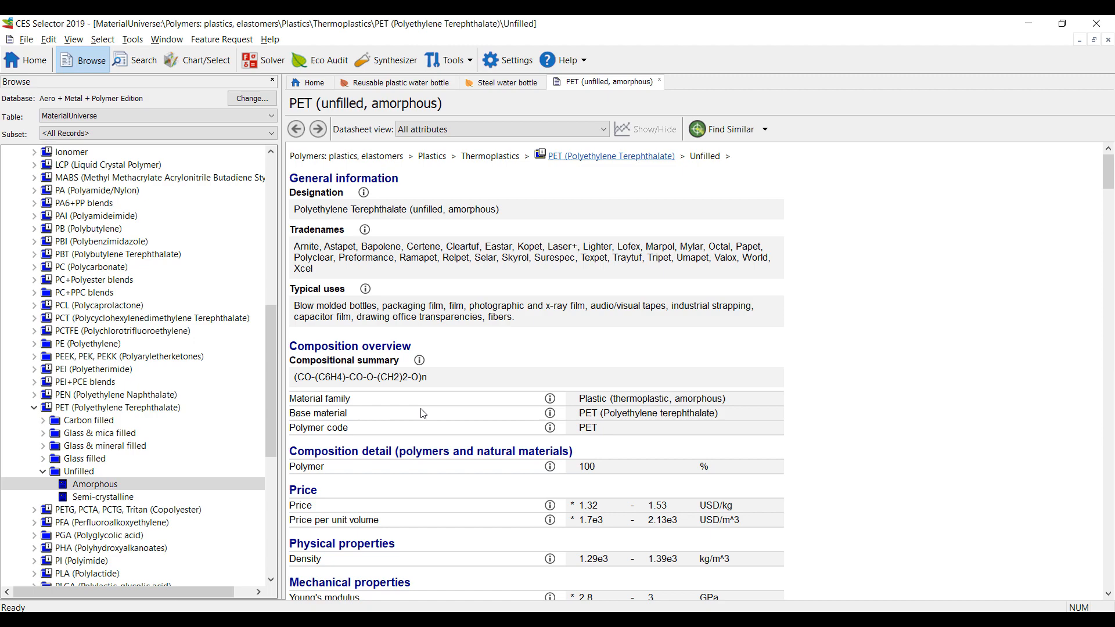
pyautogui.scroll(-3)
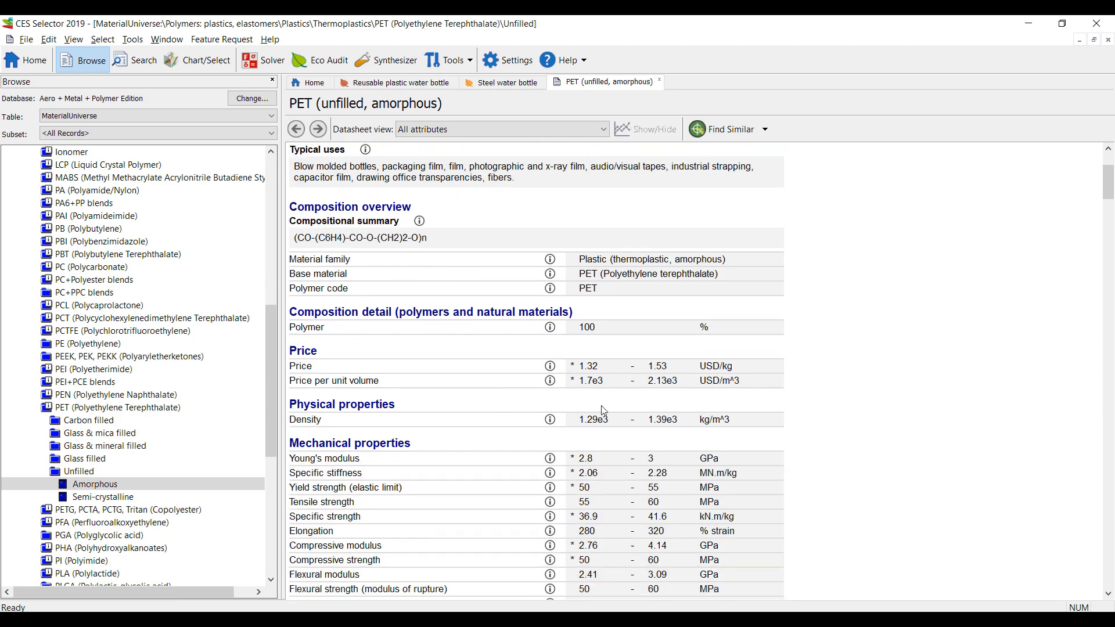
pyautogui.scroll(-3)
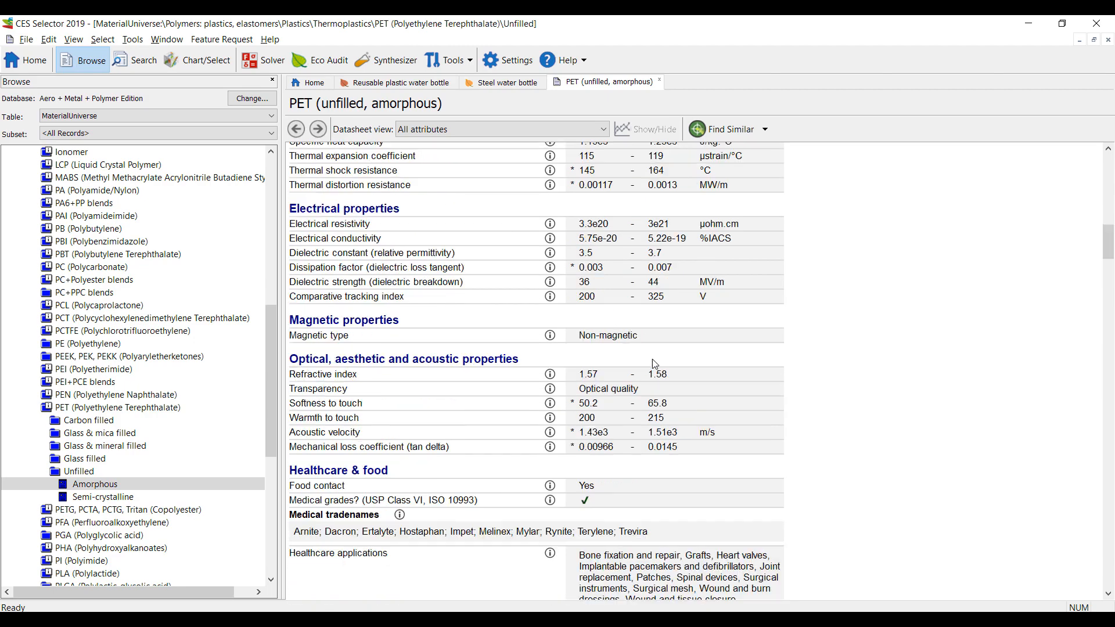
pyautogui.scroll(-3)
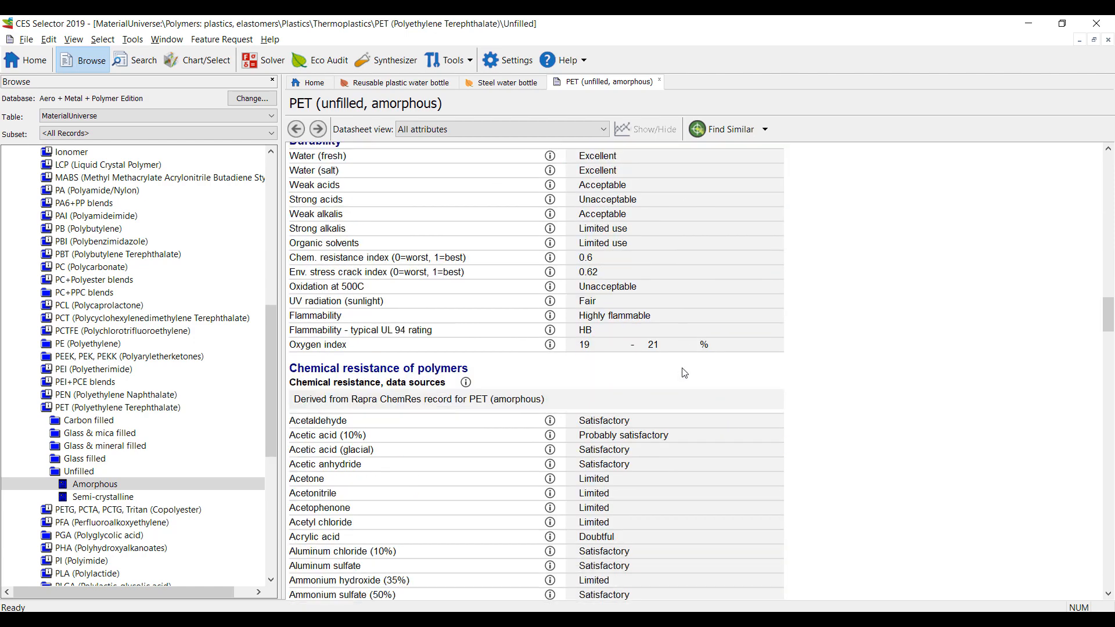
pyautogui.scroll(3)
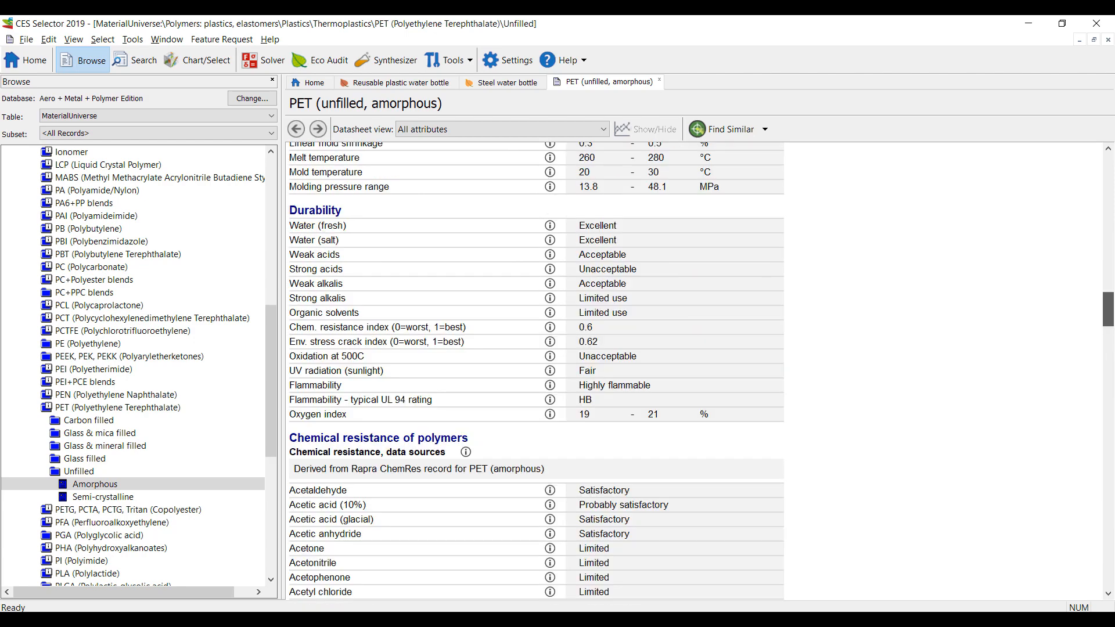
pyautogui.scroll(-3)
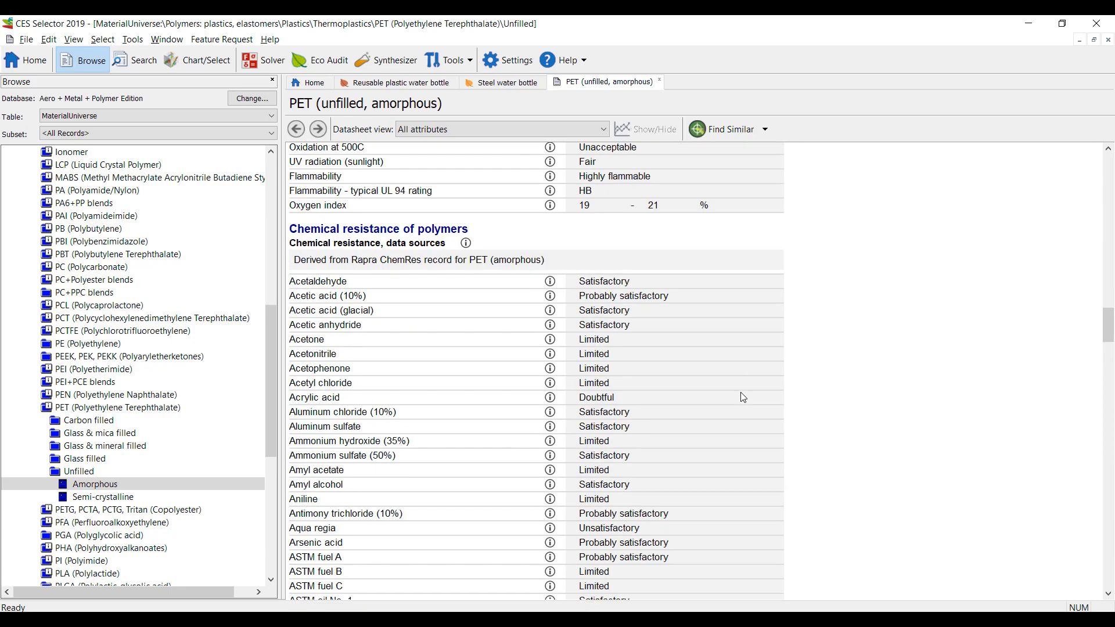
pyautogui.scroll(-3)
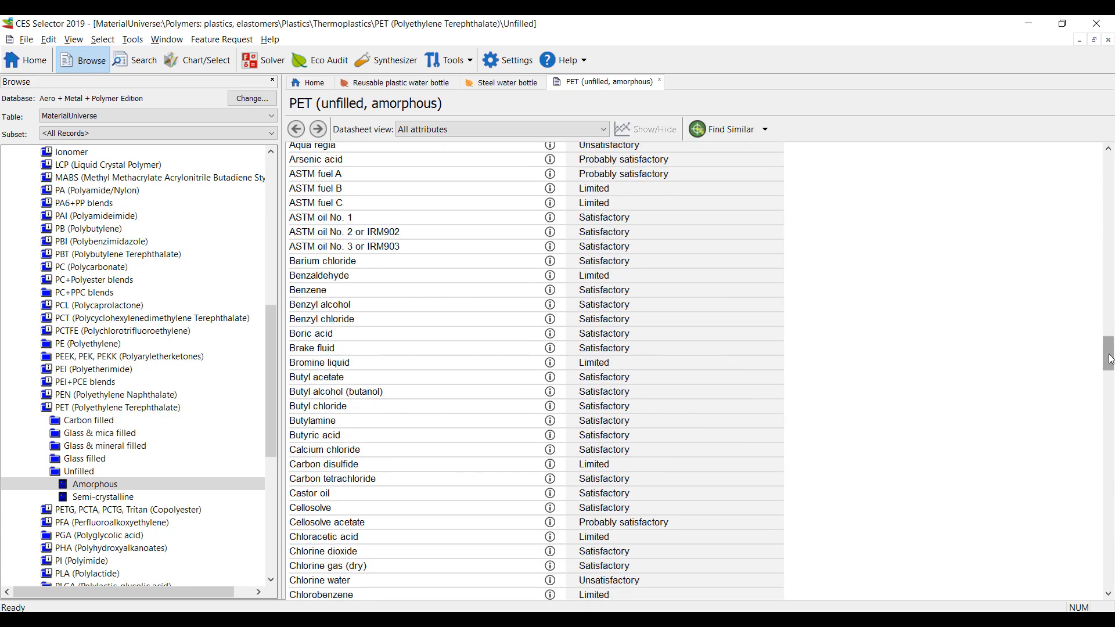
pyautogui.scroll(-3)
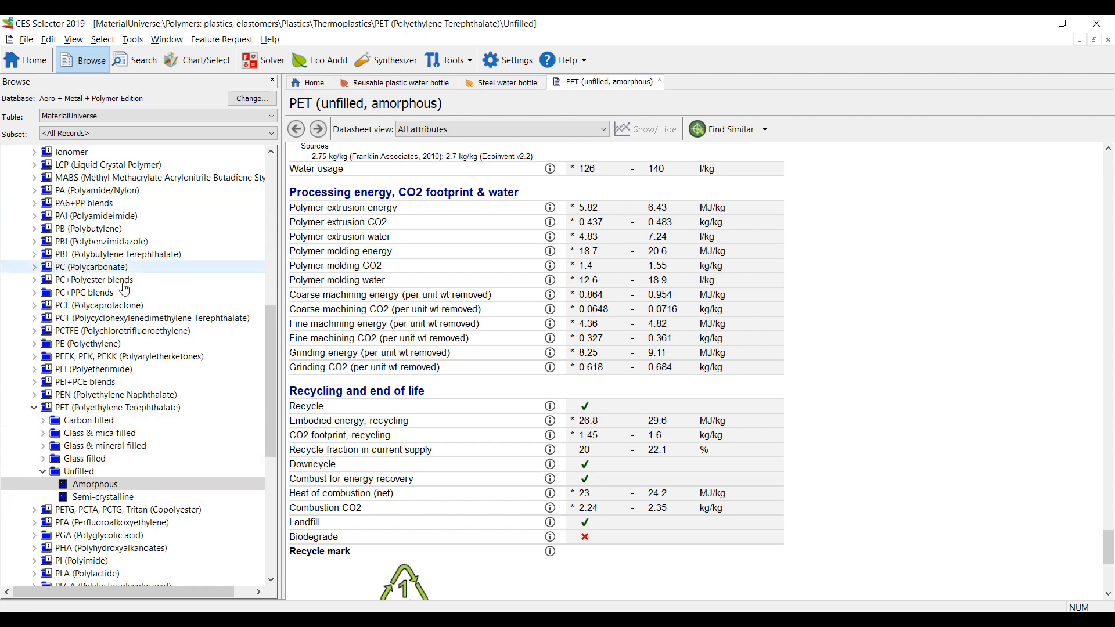
pyautogui.moveTo(279, 407)
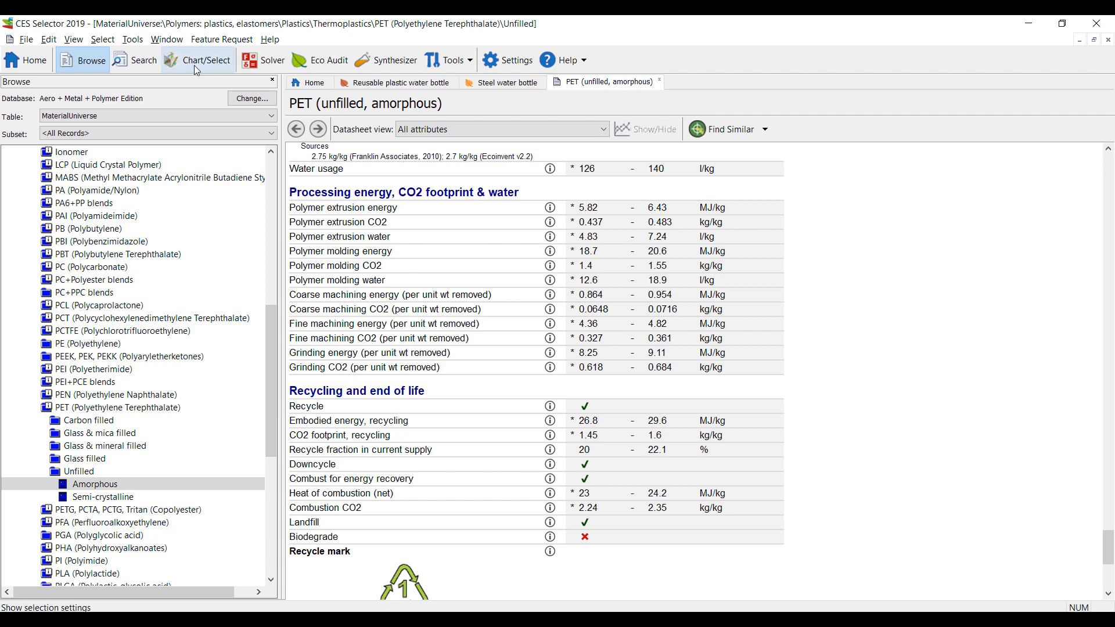
# Start a selection drawing from MaterialUniverse: Polymers - Plastics, with all 703 records.
pyautogui.click(206, 59)
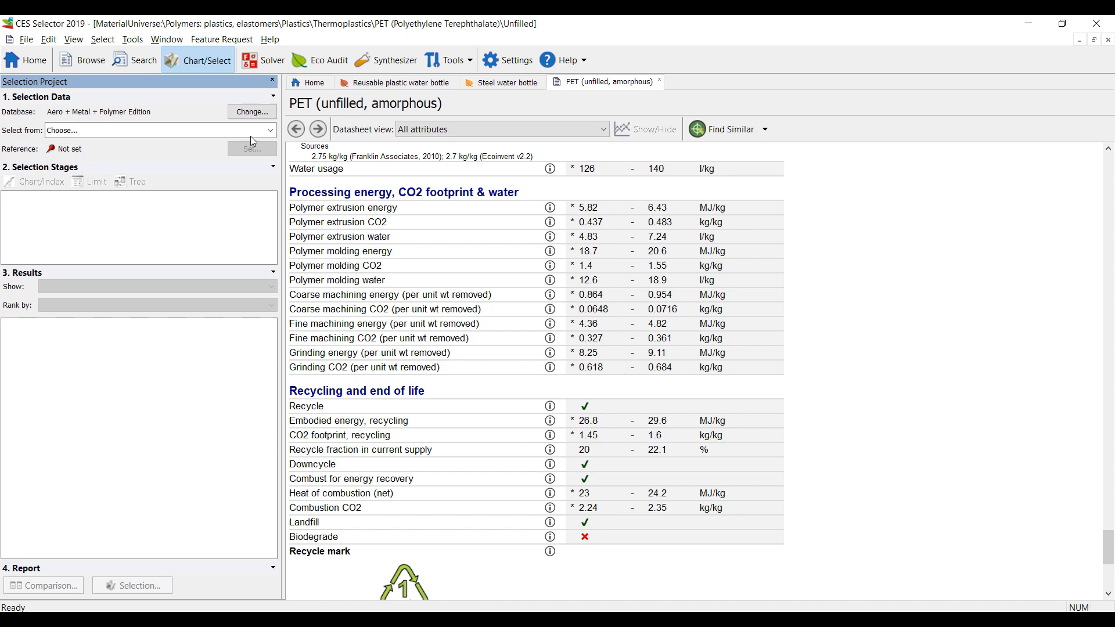
pyautogui.click(269, 130)
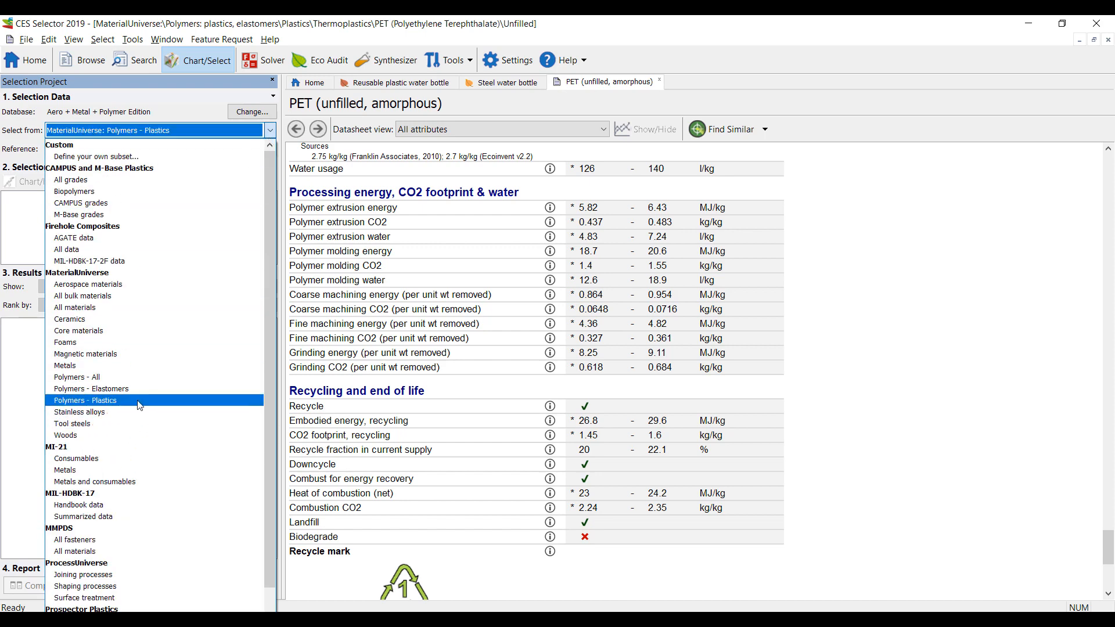
pyautogui.click(85, 400)
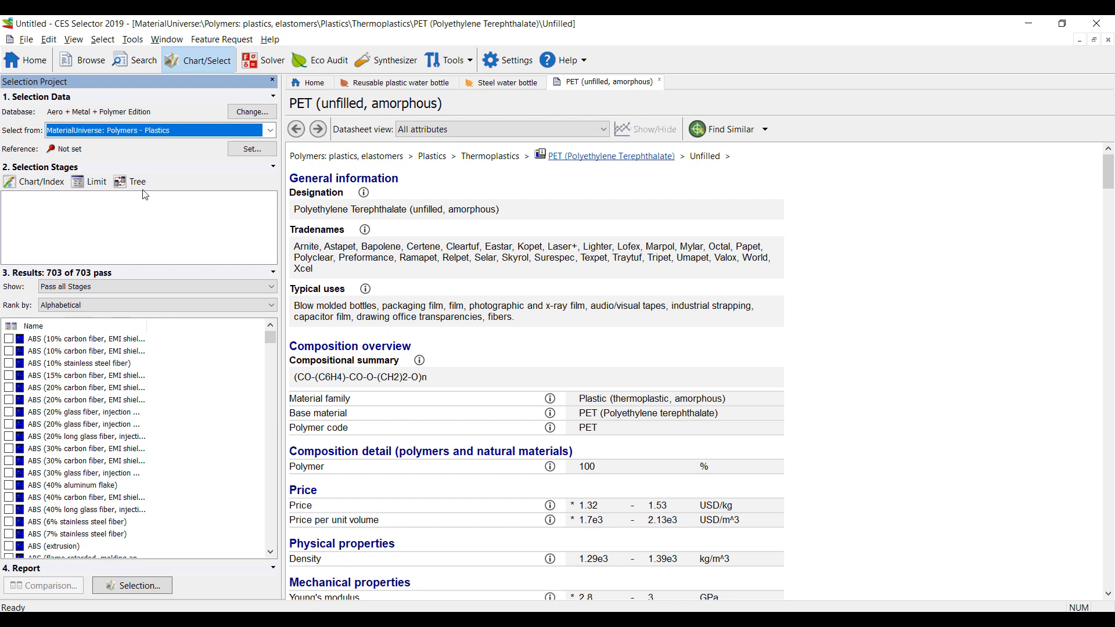
pyautogui.moveTo(98, 193)
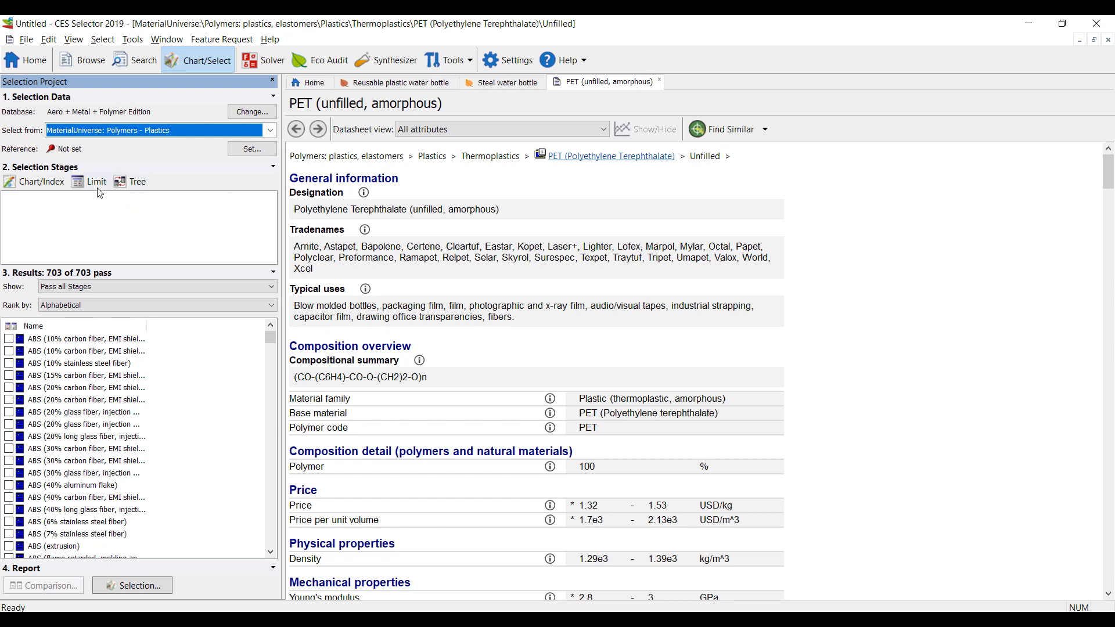
# Apply a Food contact = Yes limit stage, leaving 209 of 703 plastics.
pyautogui.click(96, 181)
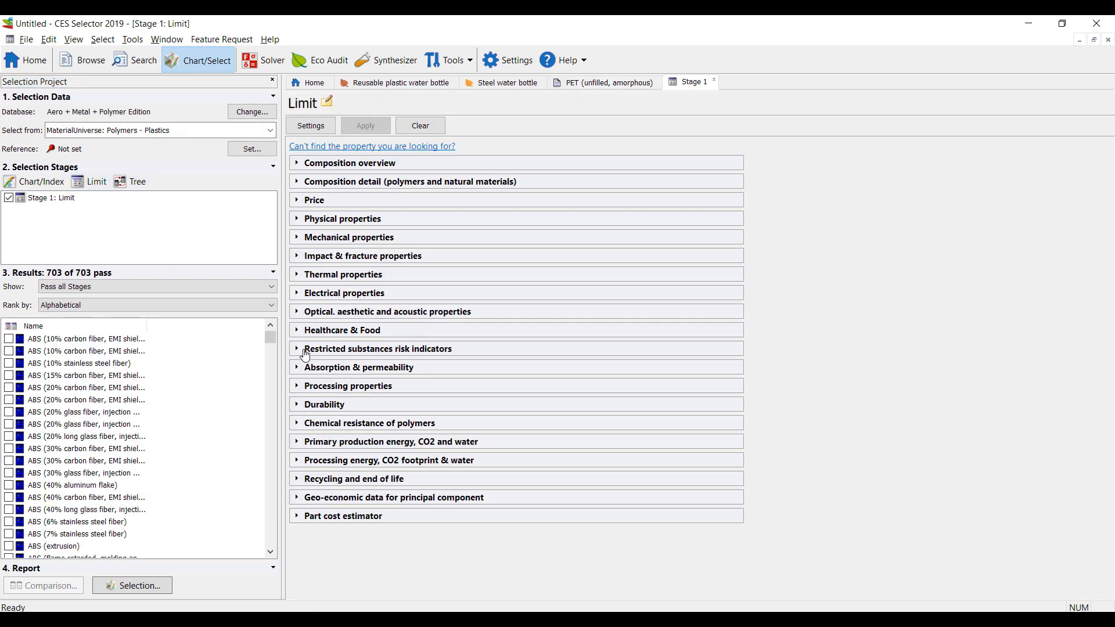
pyautogui.click(342, 330)
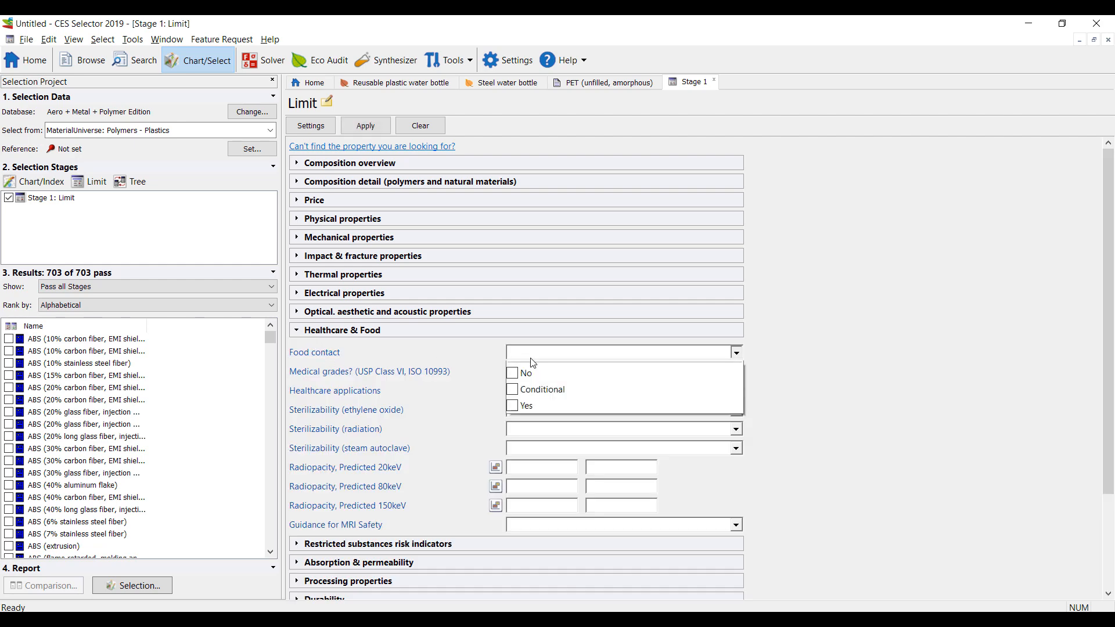
pyautogui.click(526, 406)
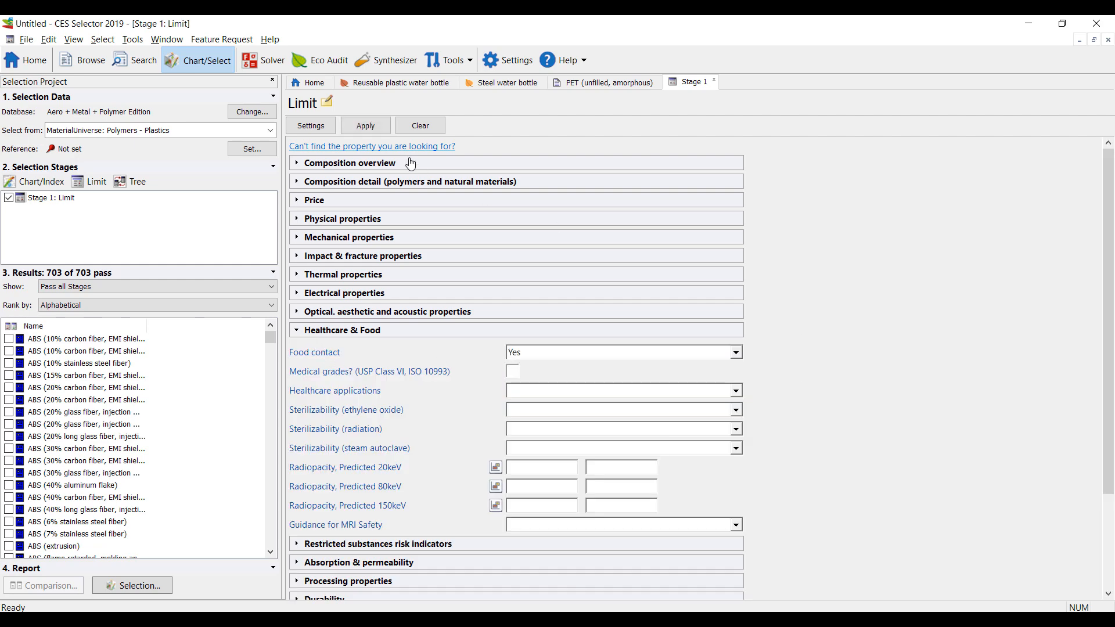
pyautogui.click(365, 126)
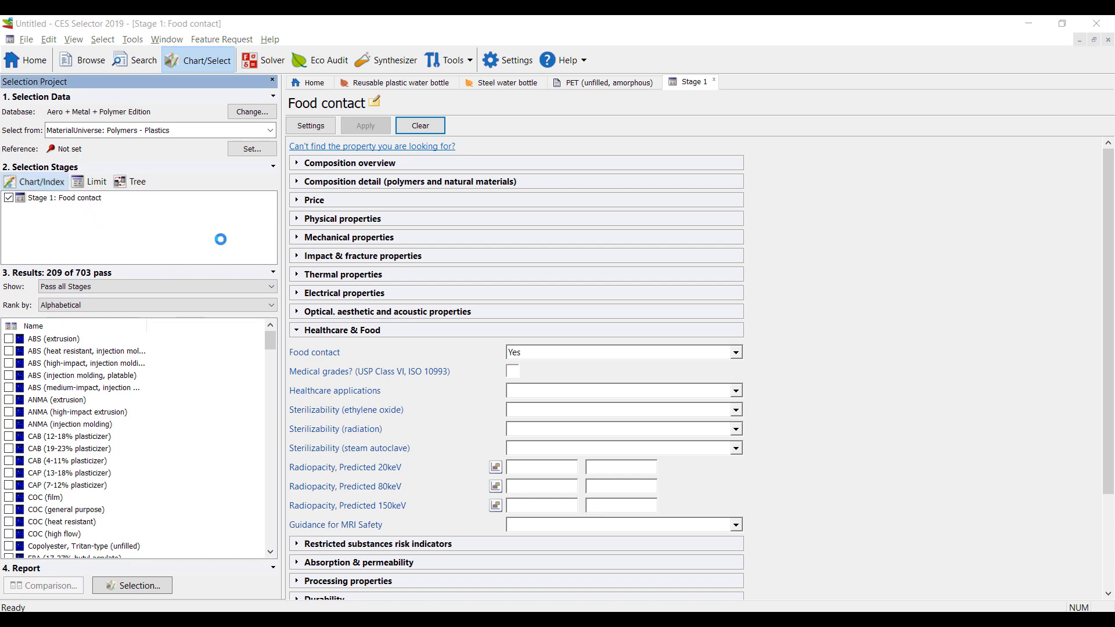
pyautogui.click(34, 182)
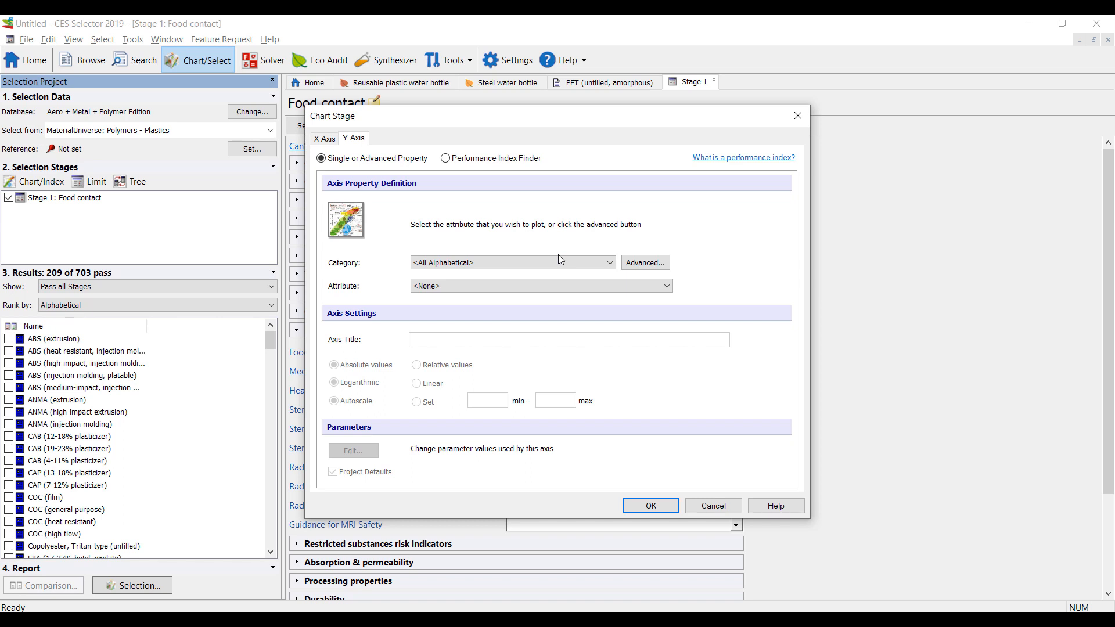
# Chart CO2 footprint, recycling against CO2 footprint, primary production on the x-axis.
pyautogui.click(512, 262)
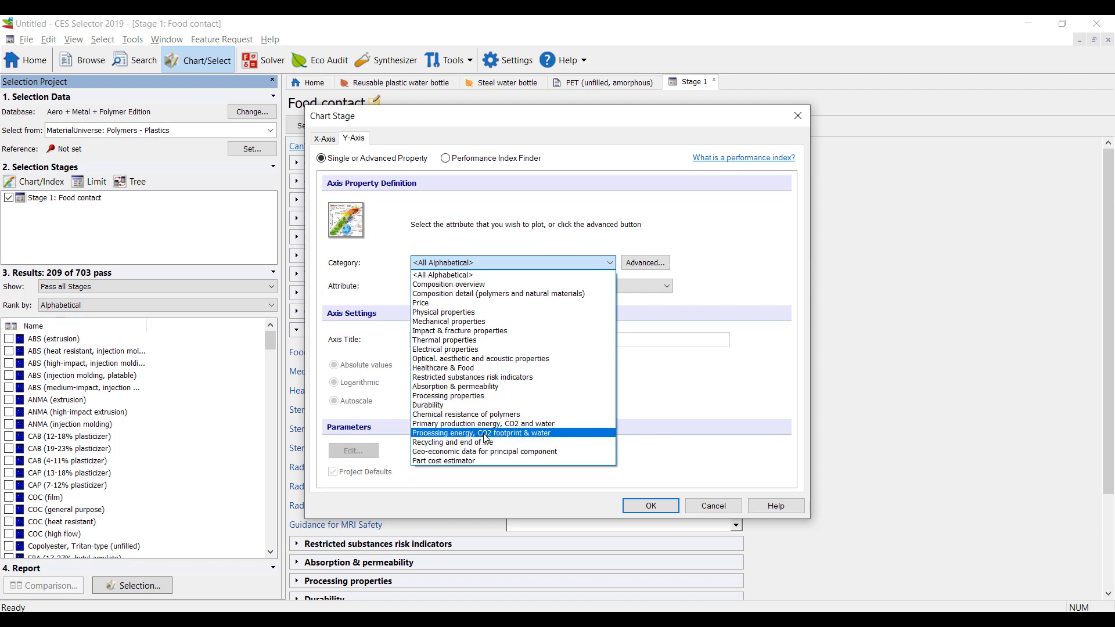
pyautogui.click(451, 442)
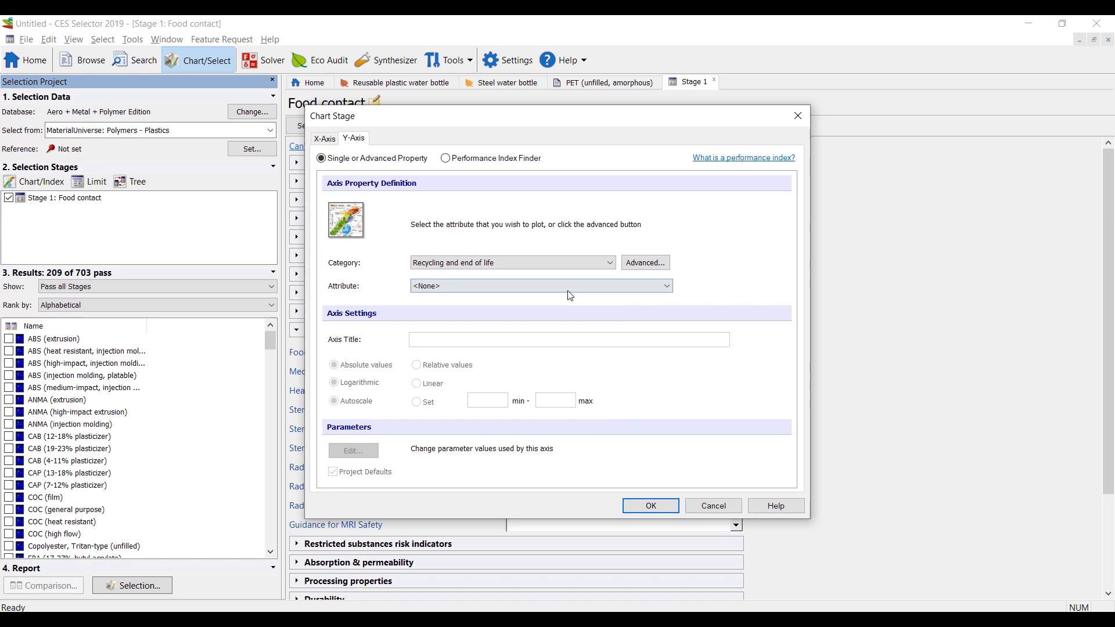
pyautogui.click(666, 286)
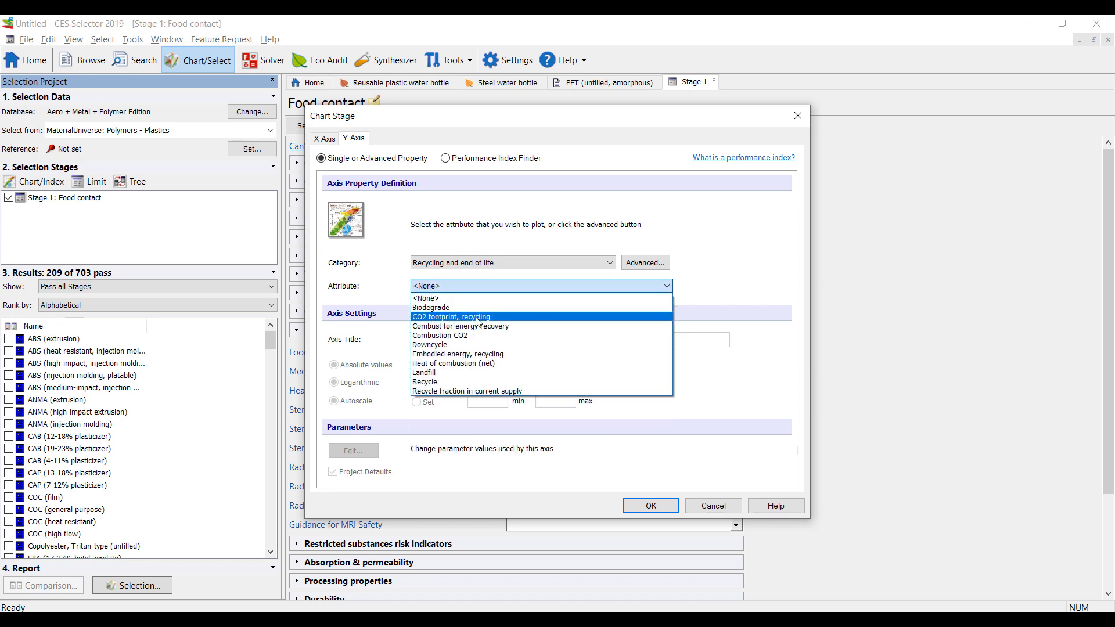
pyautogui.click(451, 316)
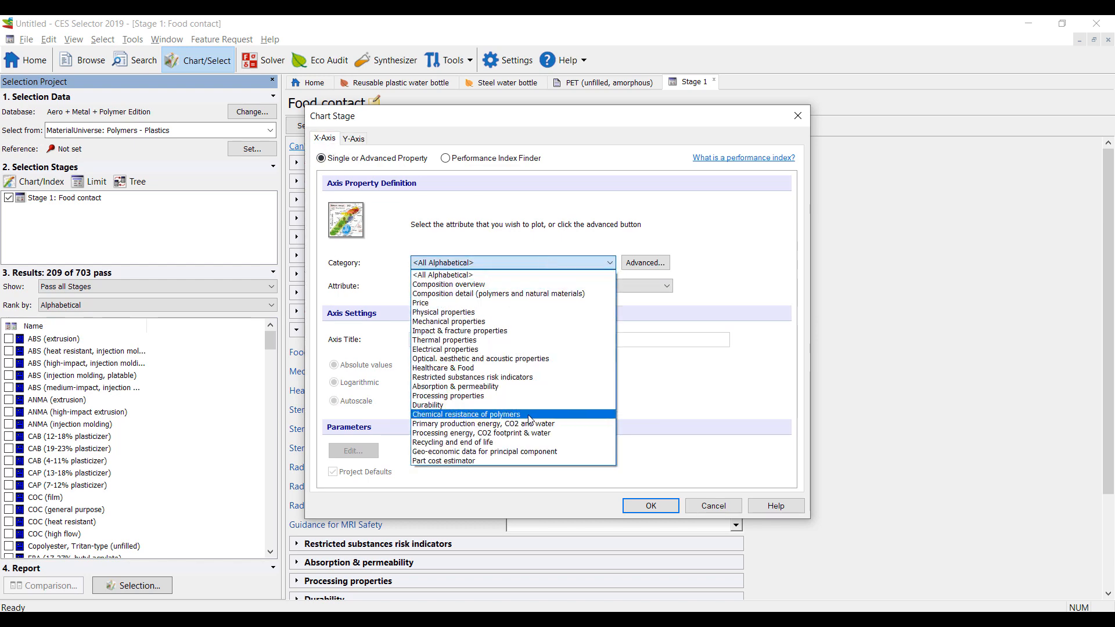
pyautogui.click(483, 434)
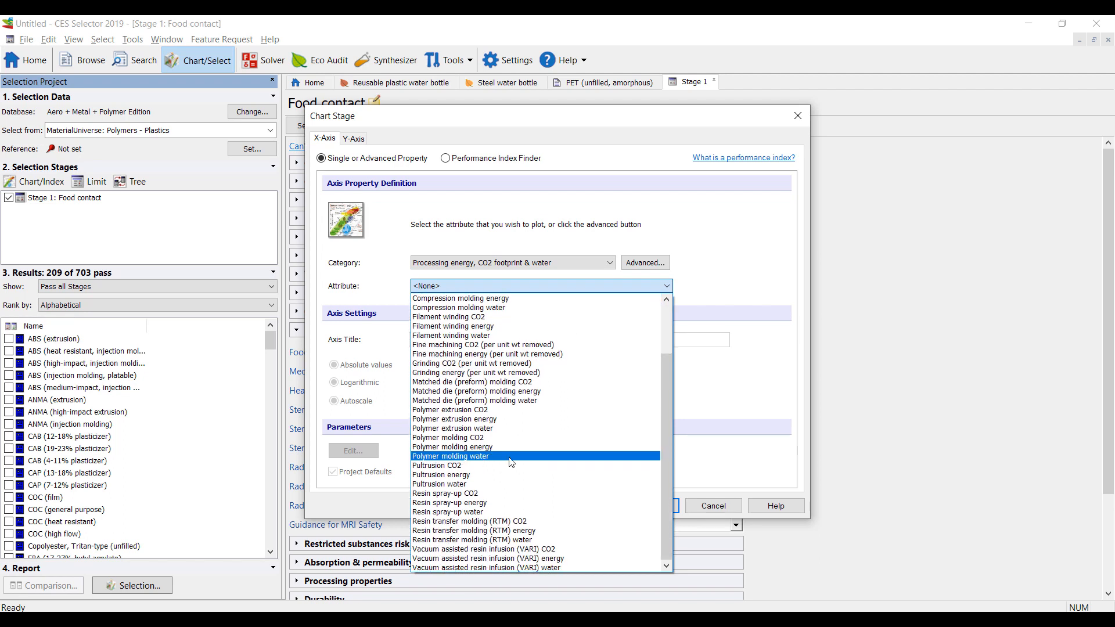
pyautogui.moveTo(509, 464)
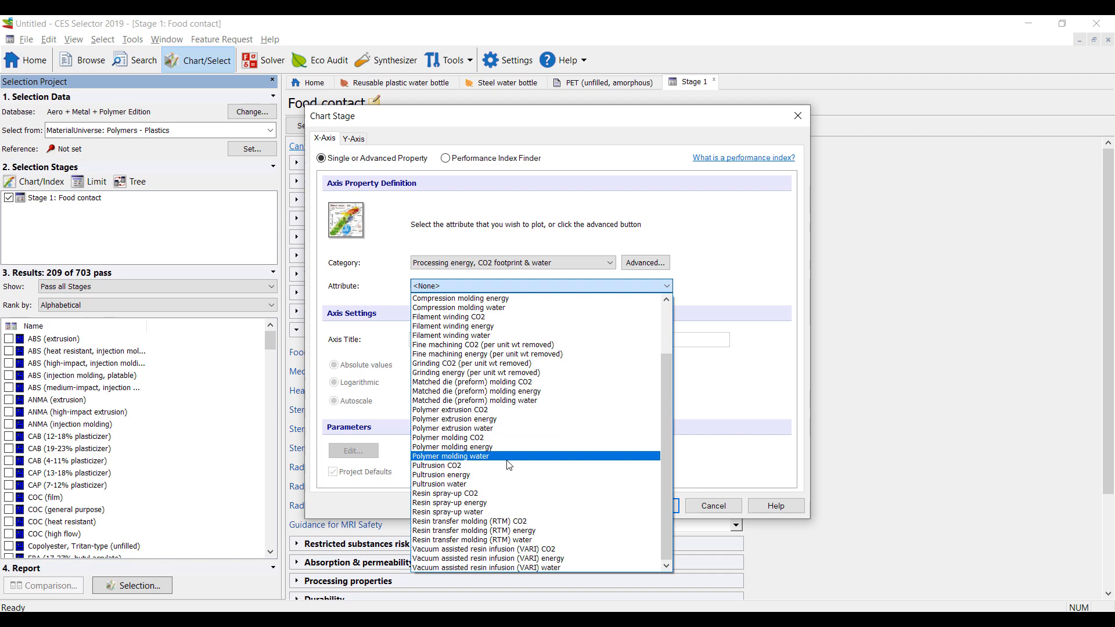
pyautogui.scroll(3)
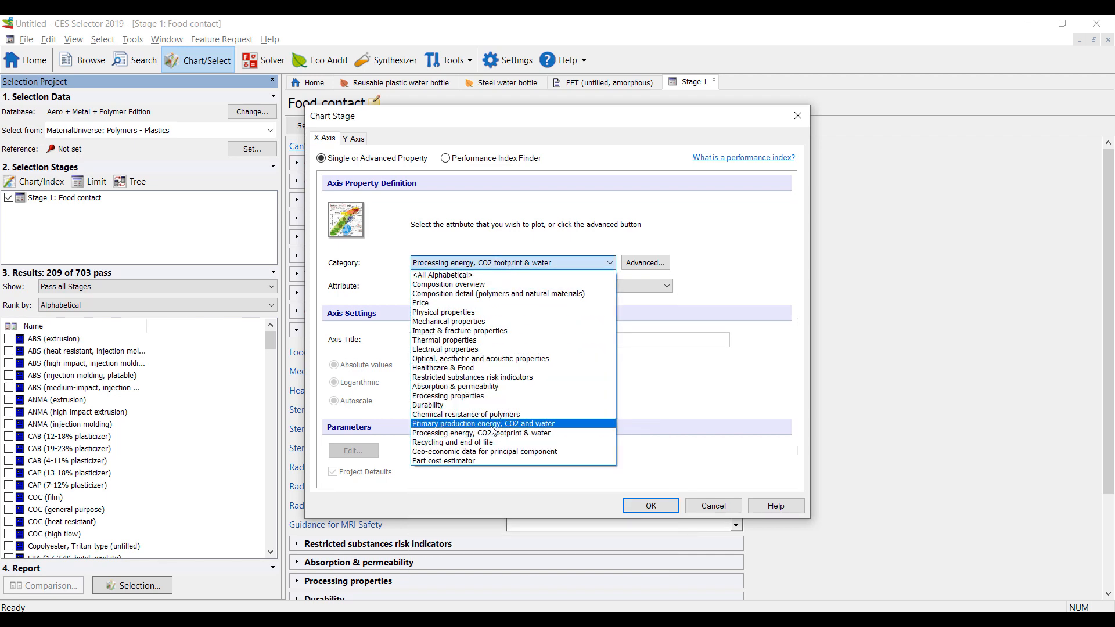
pyautogui.click(482, 424)
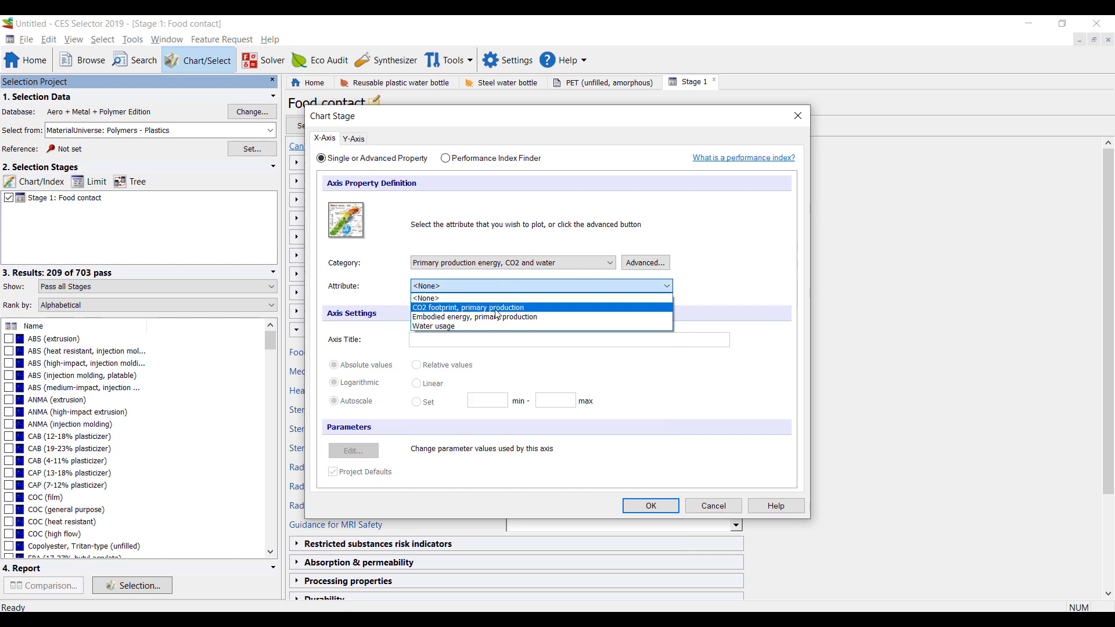
pyautogui.click(648, 506)
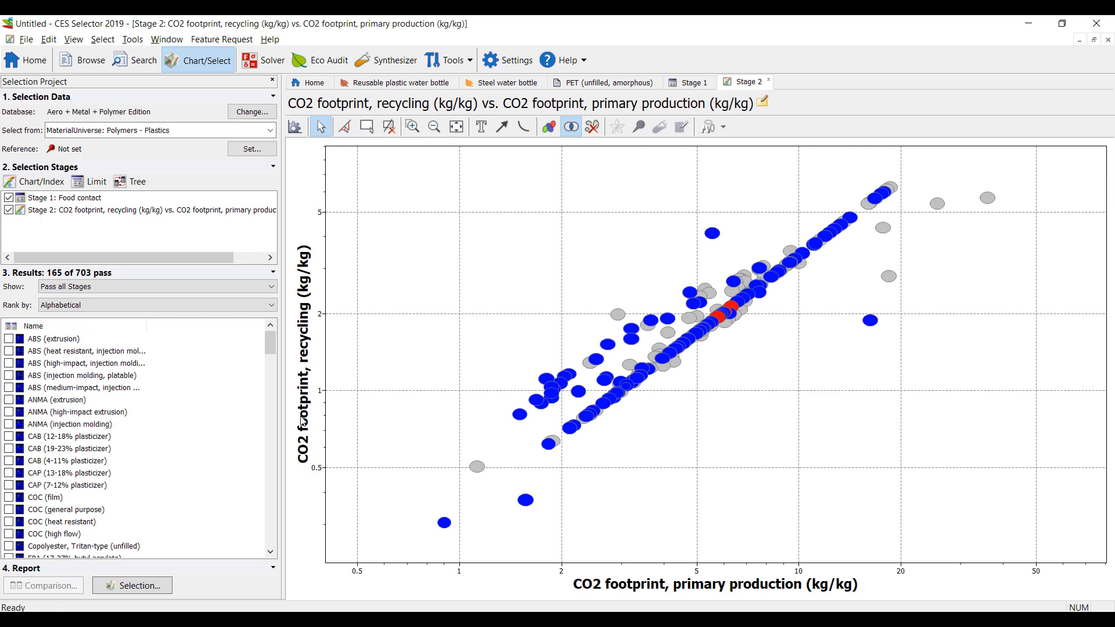
pyautogui.moveTo(309, 355)
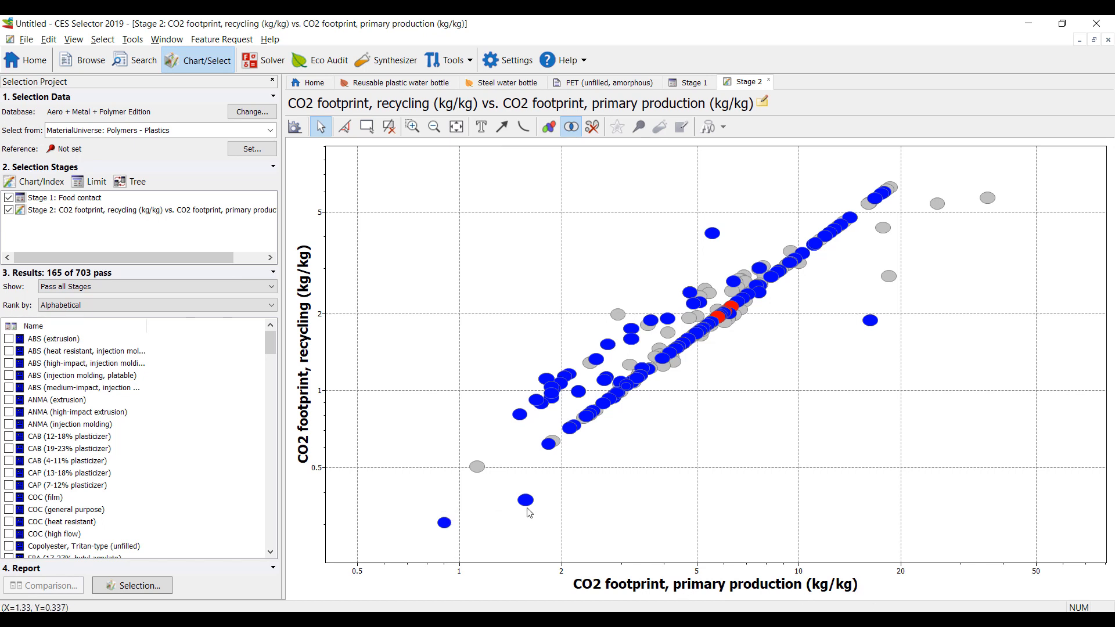
pyautogui.moveTo(527, 500)
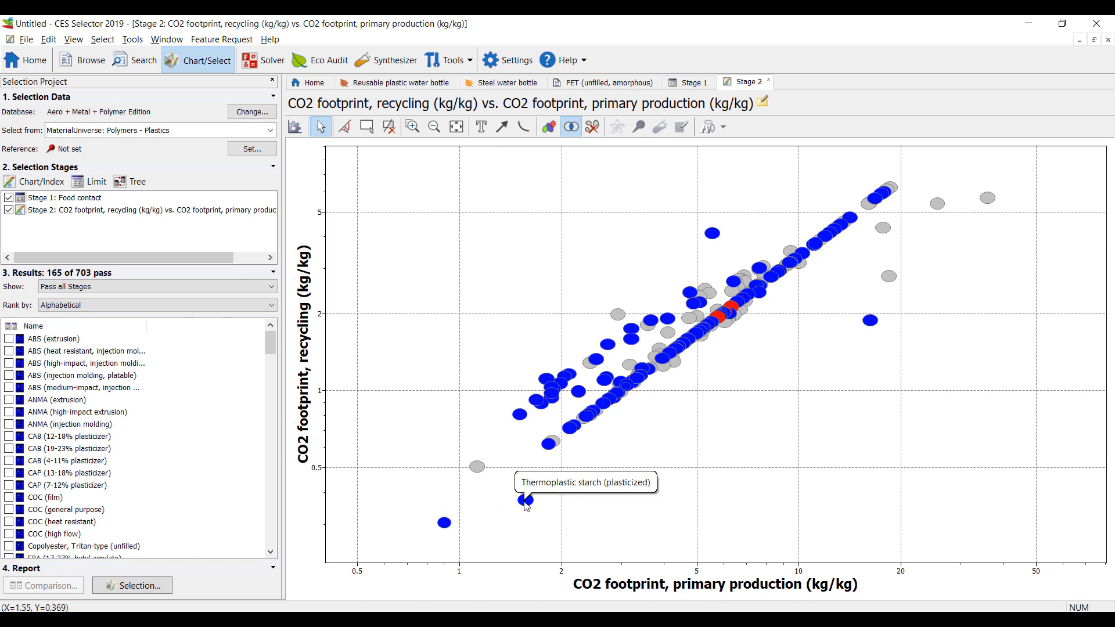
pyautogui.moveTo(896, 333)
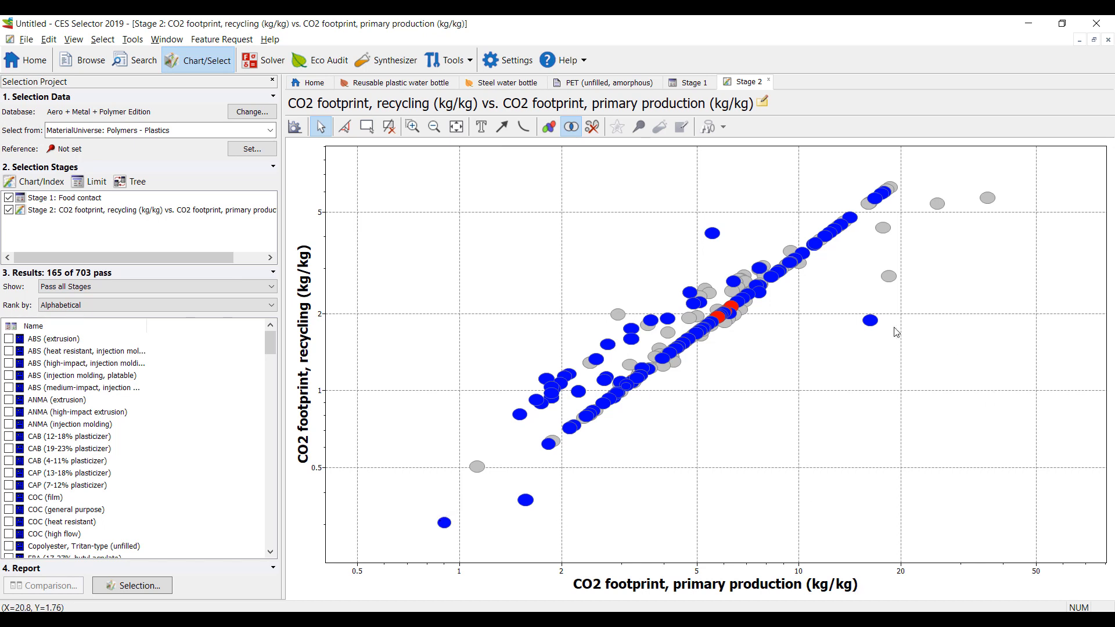
pyautogui.moveTo(453, 533)
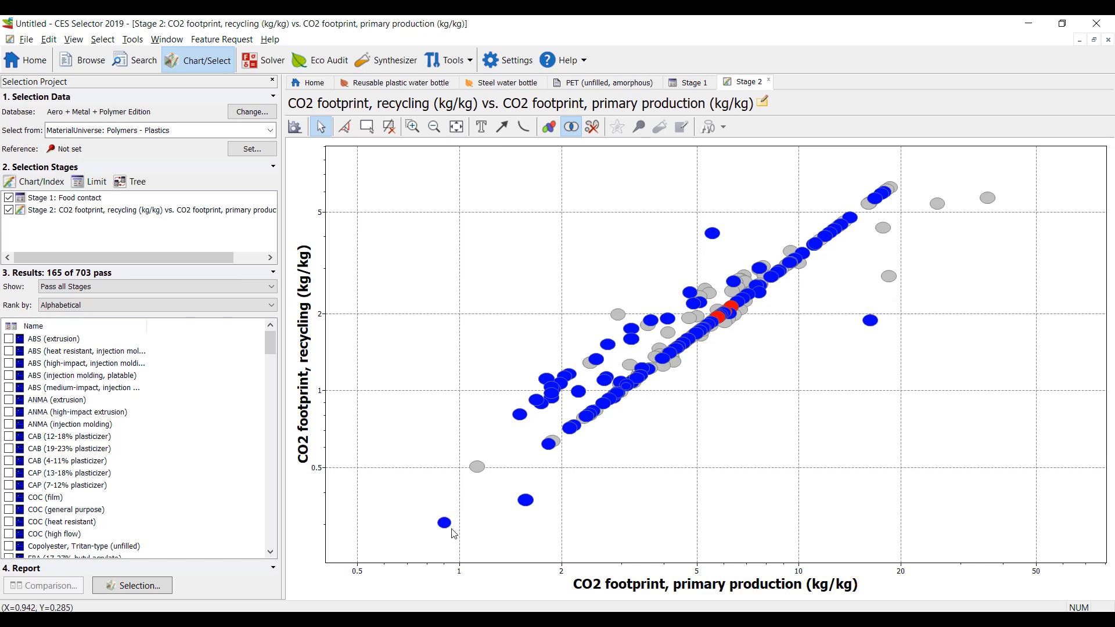
pyautogui.moveTo(443, 523)
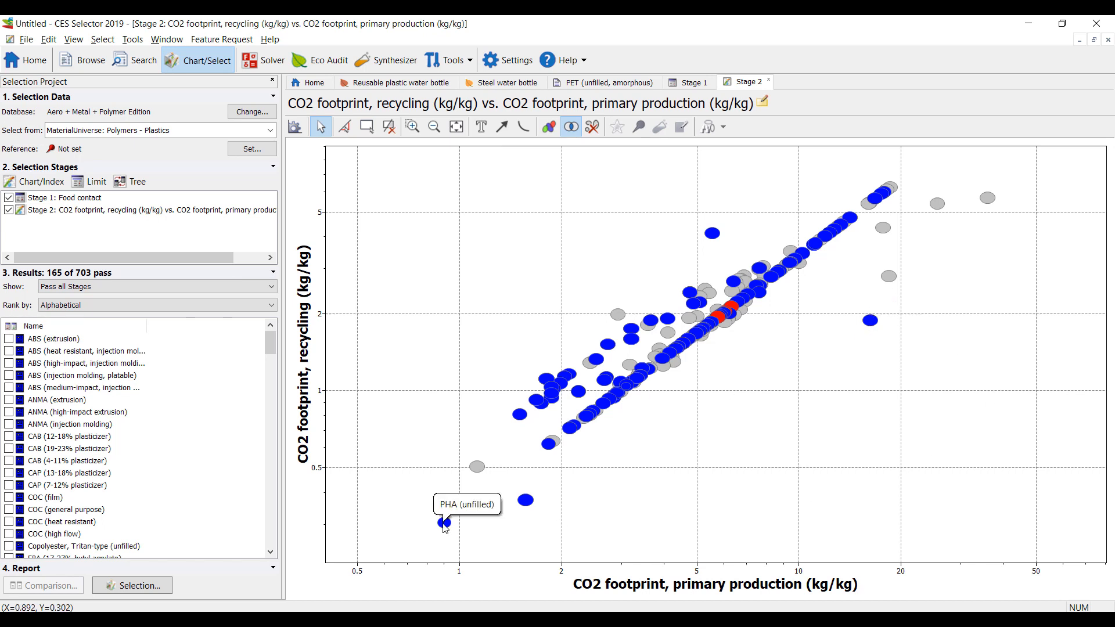
pyautogui.moveTo(818, 589)
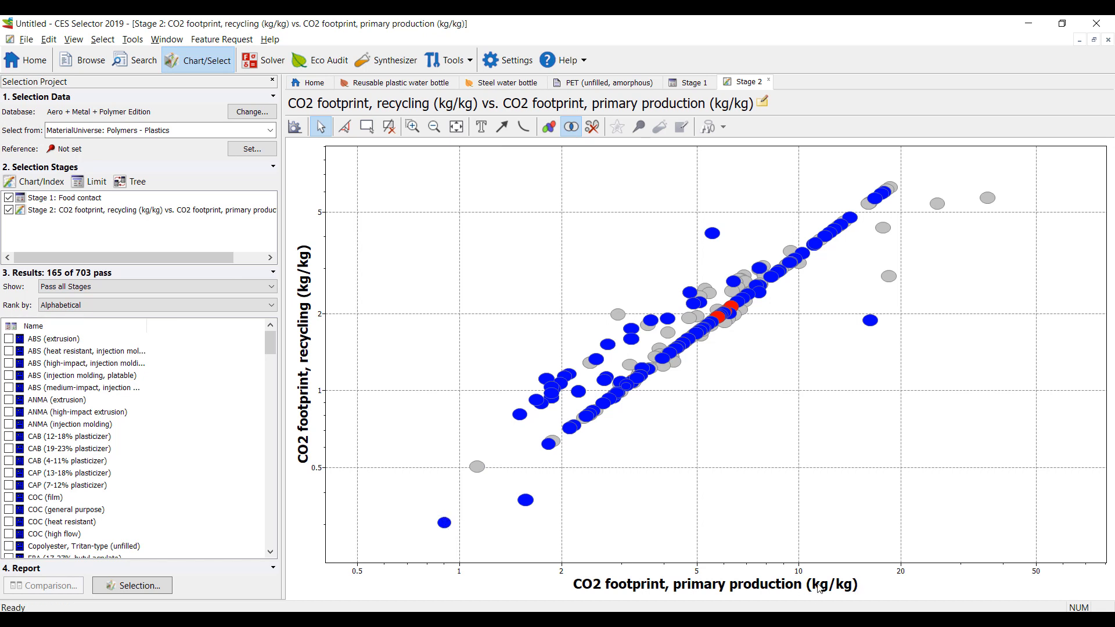
pyautogui.moveTo(443, 523)
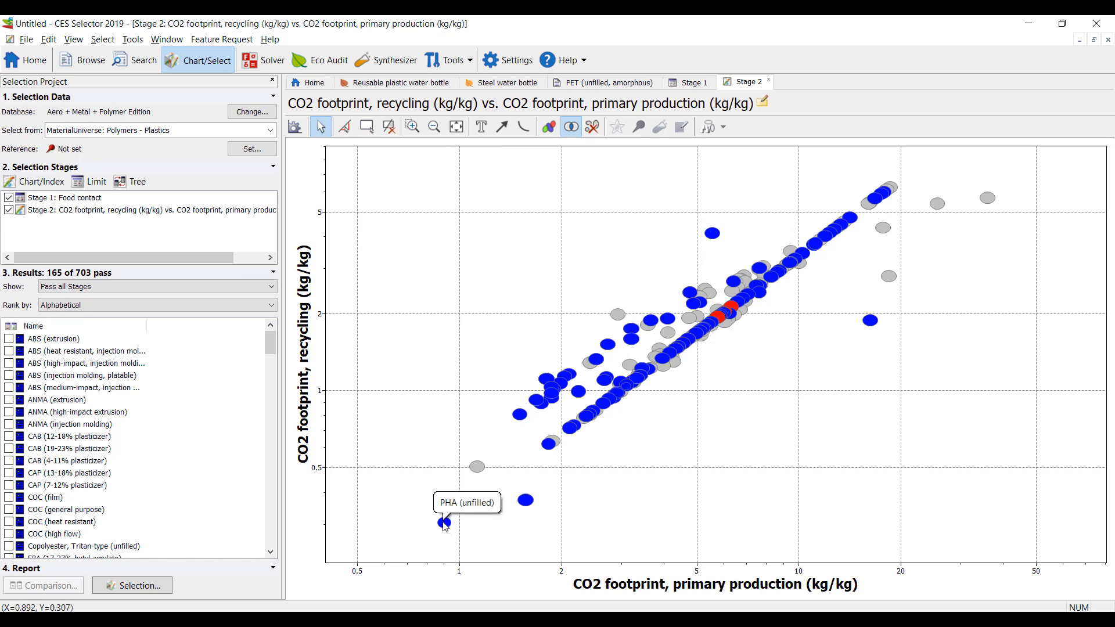
pyautogui.moveTo(878, 202)
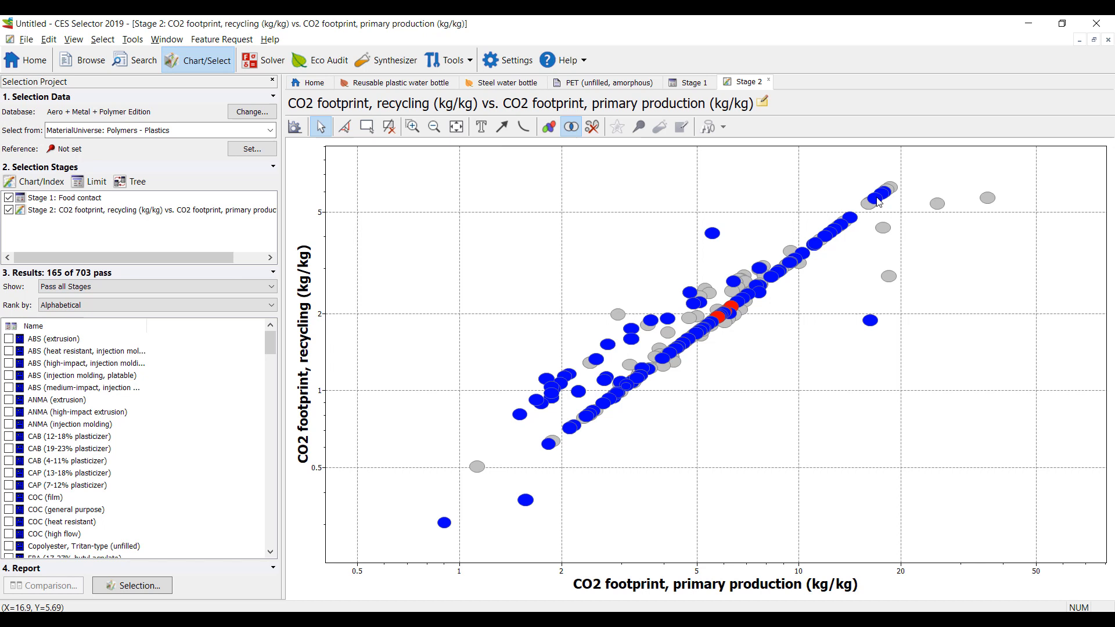
pyautogui.moveTo(884, 207)
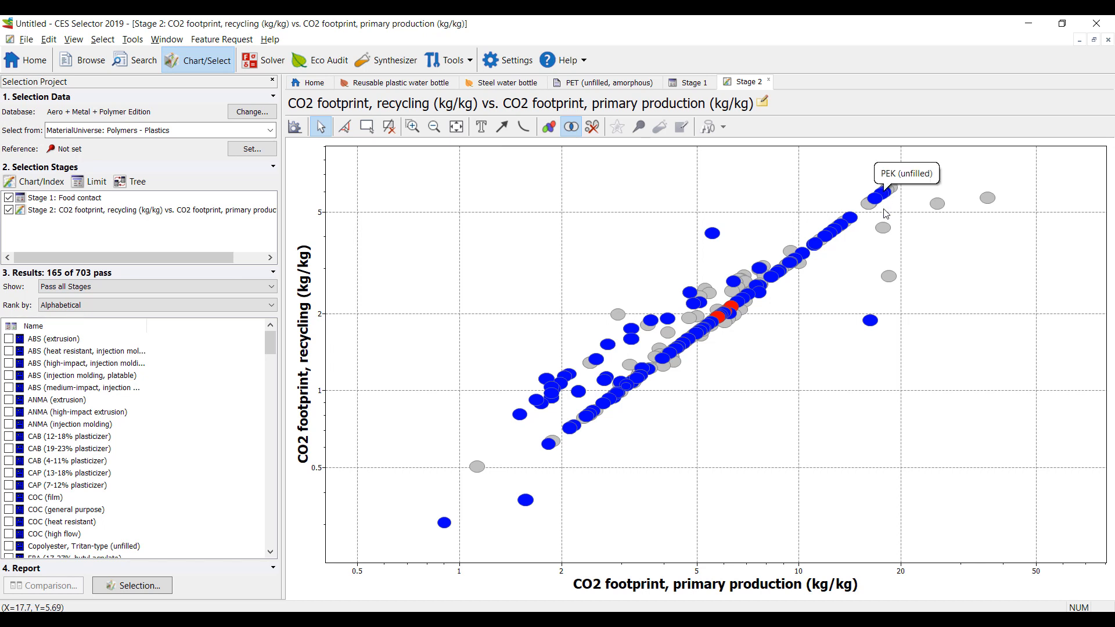
pyautogui.moveTo(885, 200)
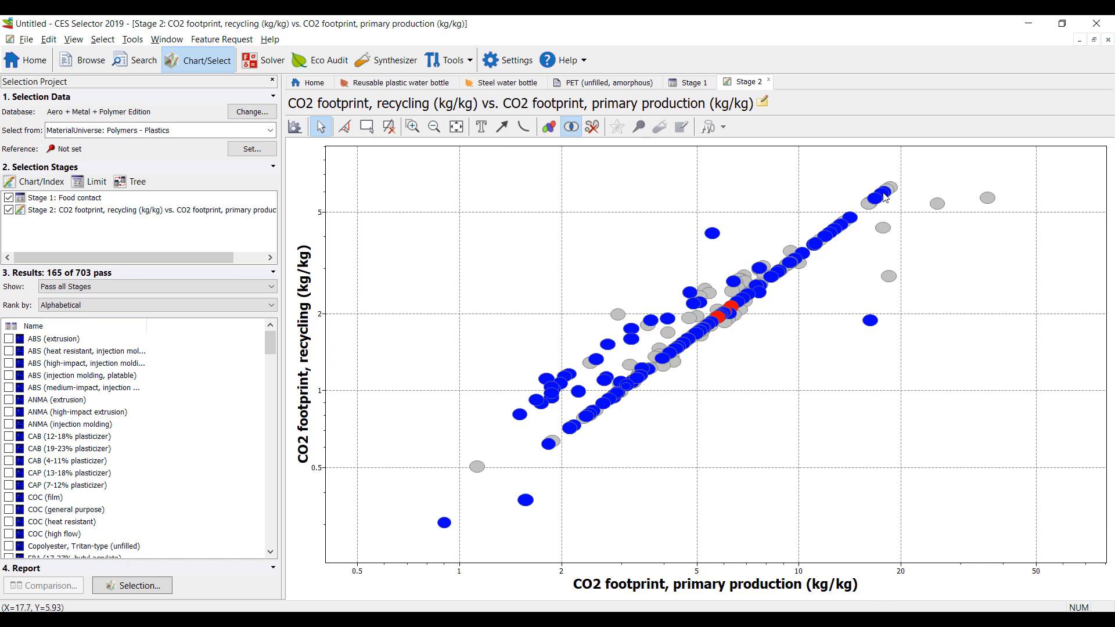
pyautogui.moveTo(874, 199)
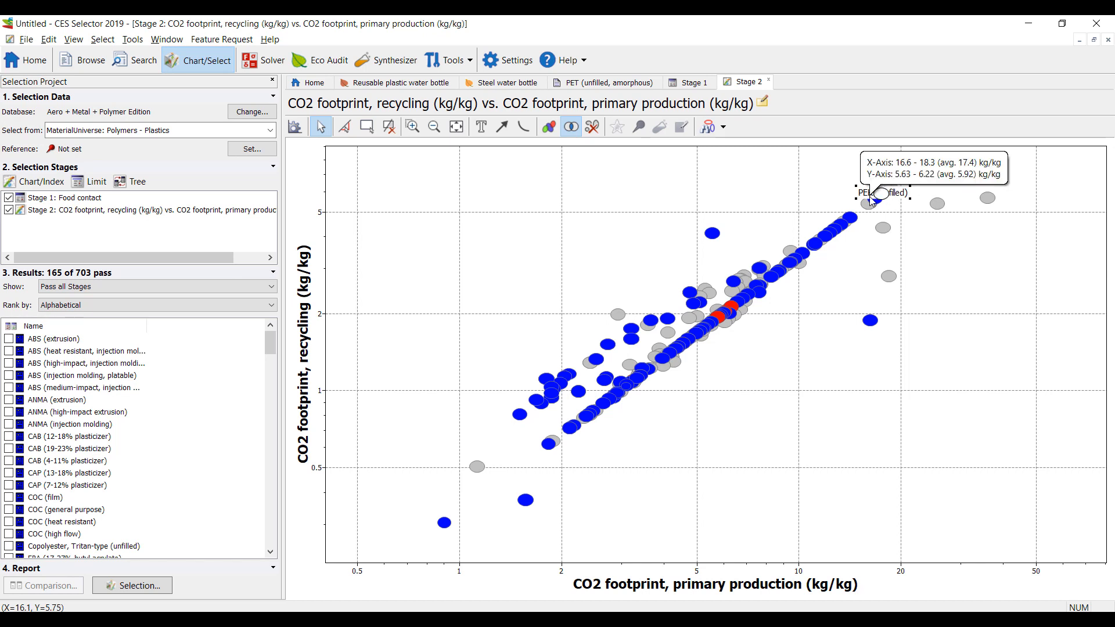
pyautogui.moveTo(853, 219)
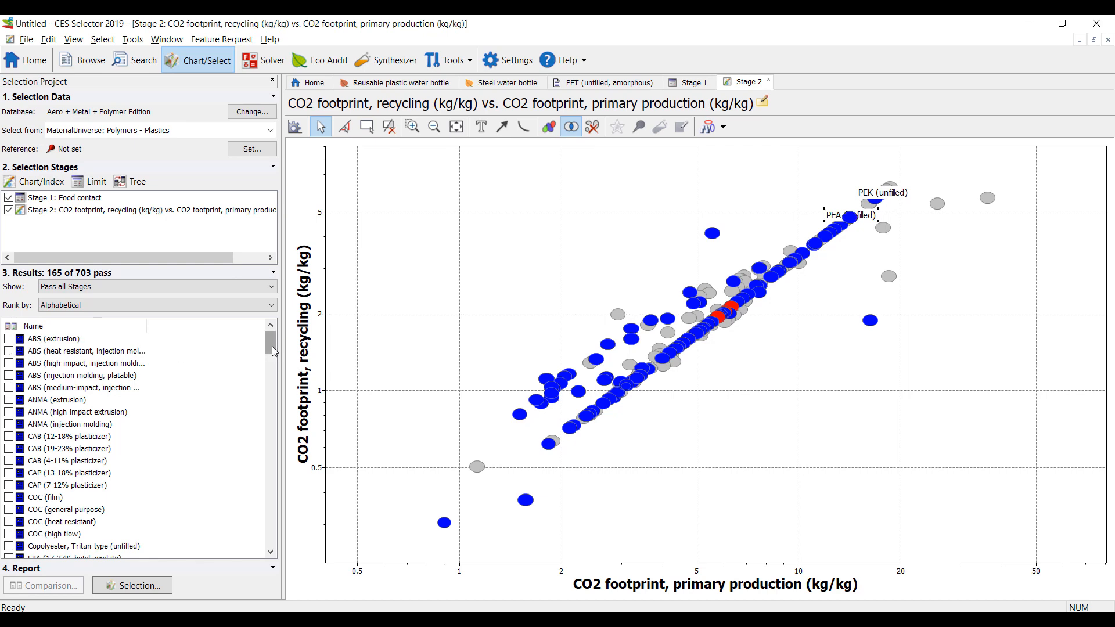
# Tick PET (unfilled, amorphous) in the results list.
pyautogui.scroll(-3)
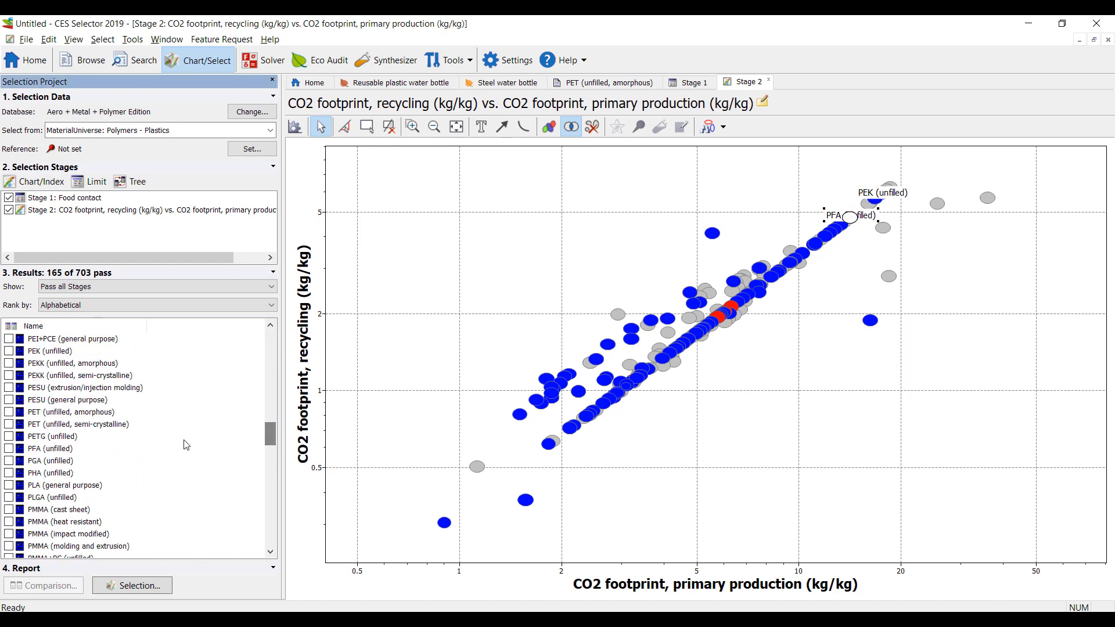
pyautogui.click(71, 412)
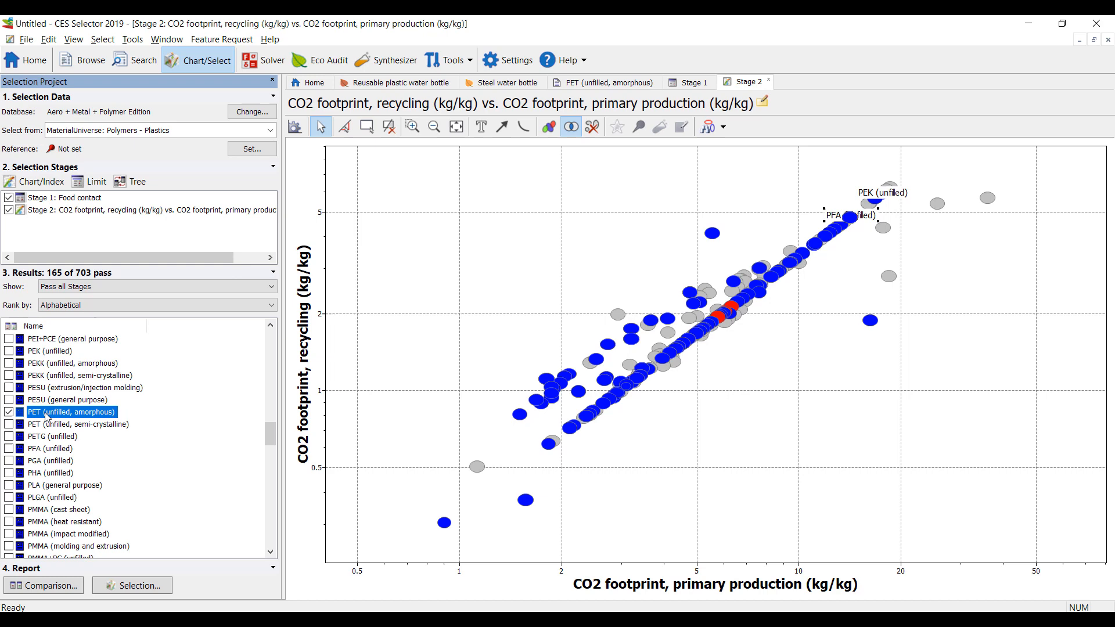
# Label the PET (unfilled, amorphous) point on the chart from its record's context menu.
pyautogui.rightClick(70, 412)
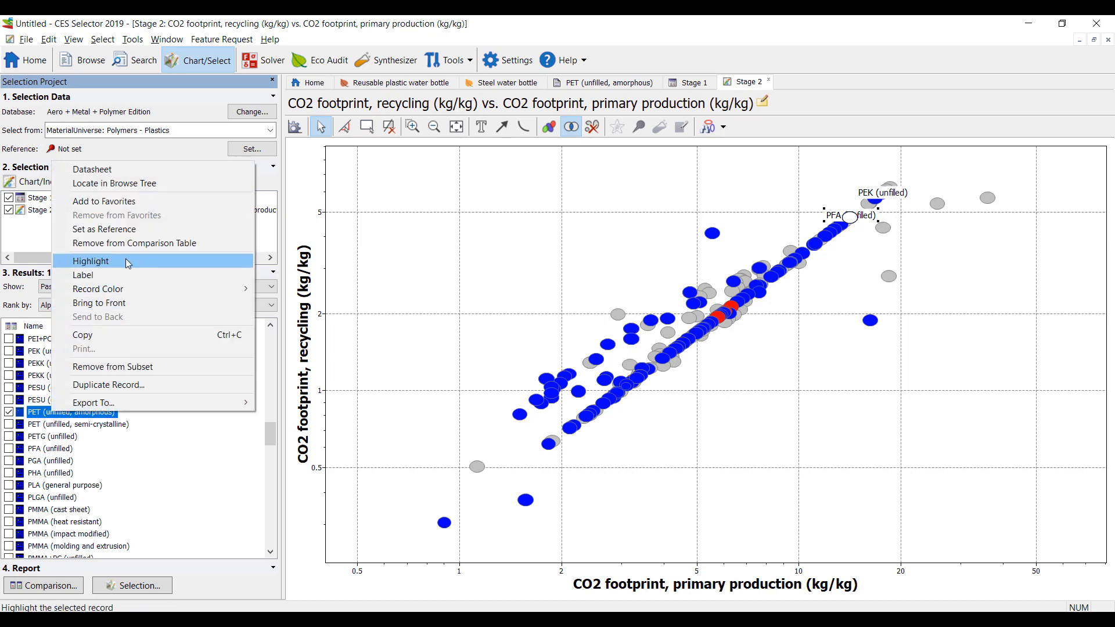
pyautogui.click(91, 261)
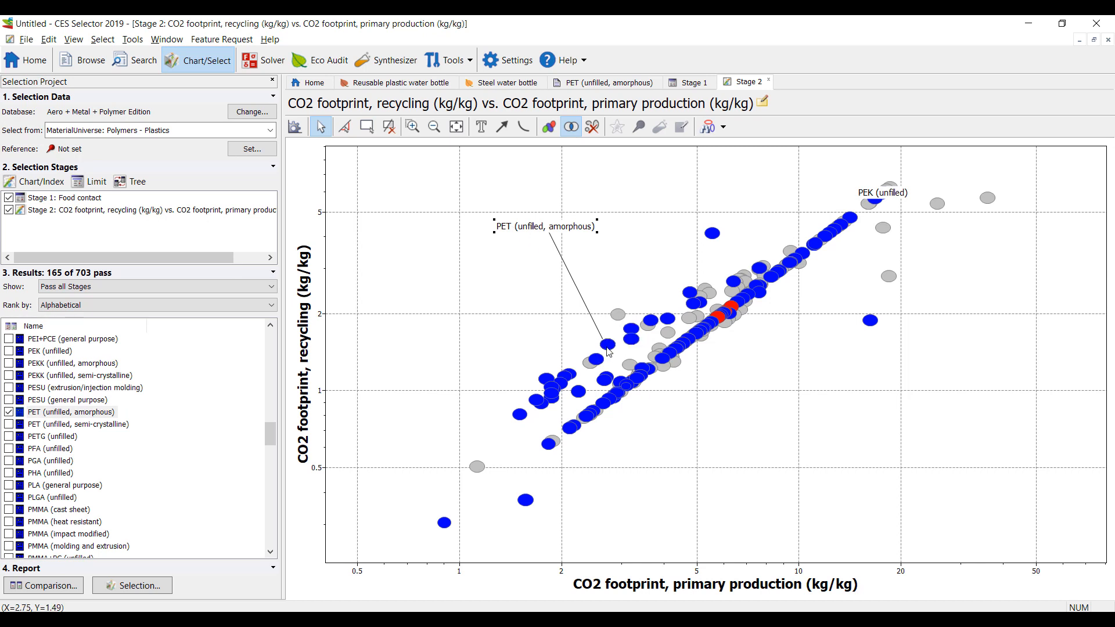
pyautogui.click(606, 343)
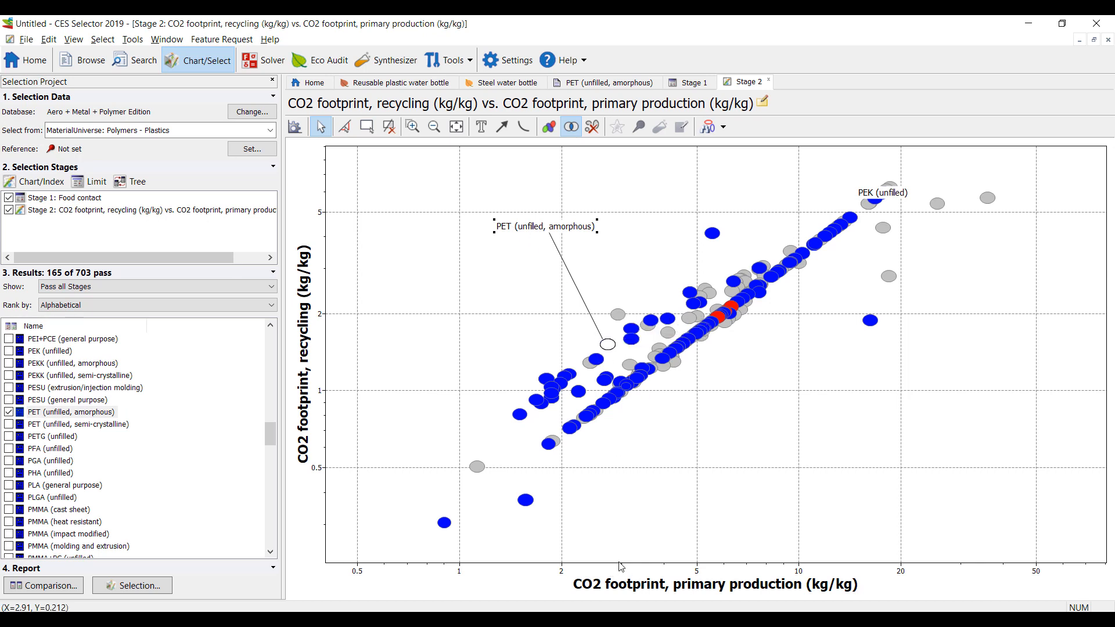
pyautogui.click(606, 345)
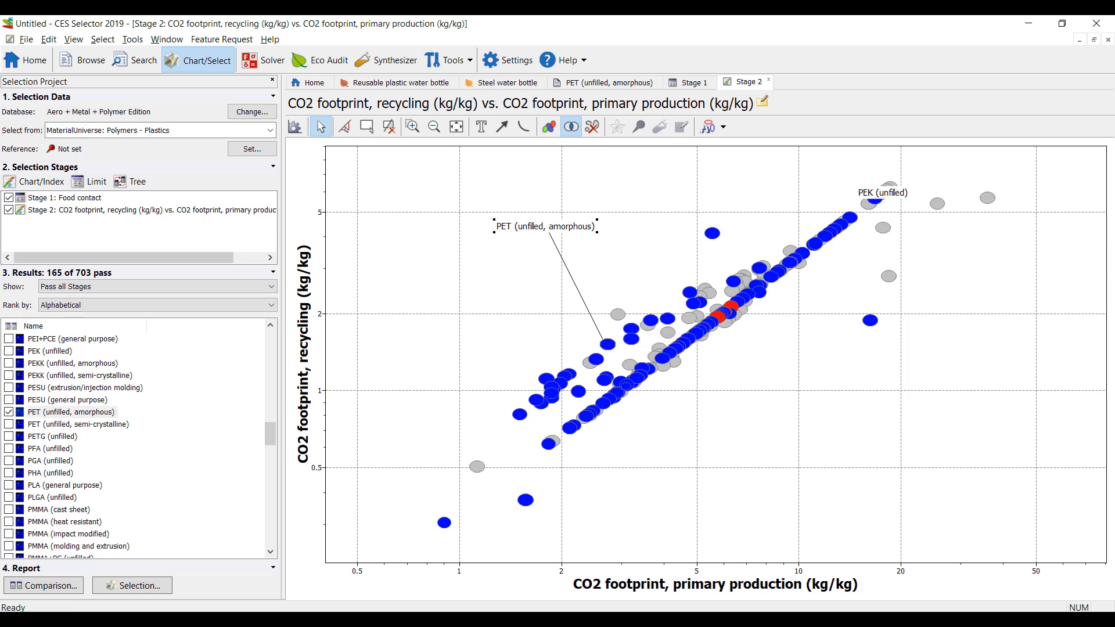
pyautogui.moveTo(595, 365)
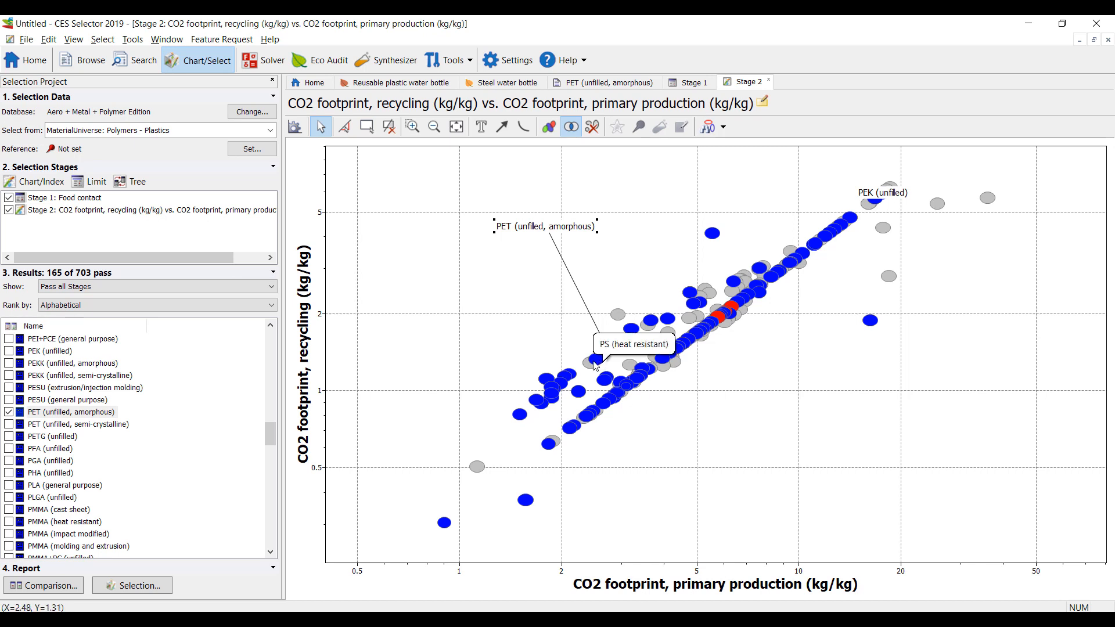
pyautogui.moveTo(608, 349)
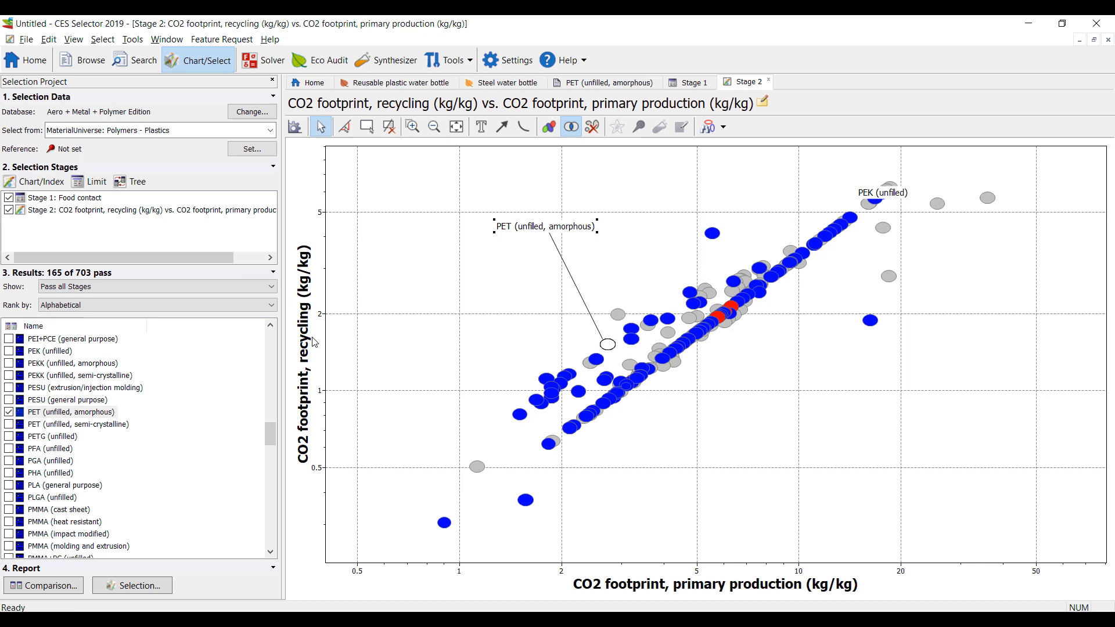
pyautogui.moveTo(321, 378)
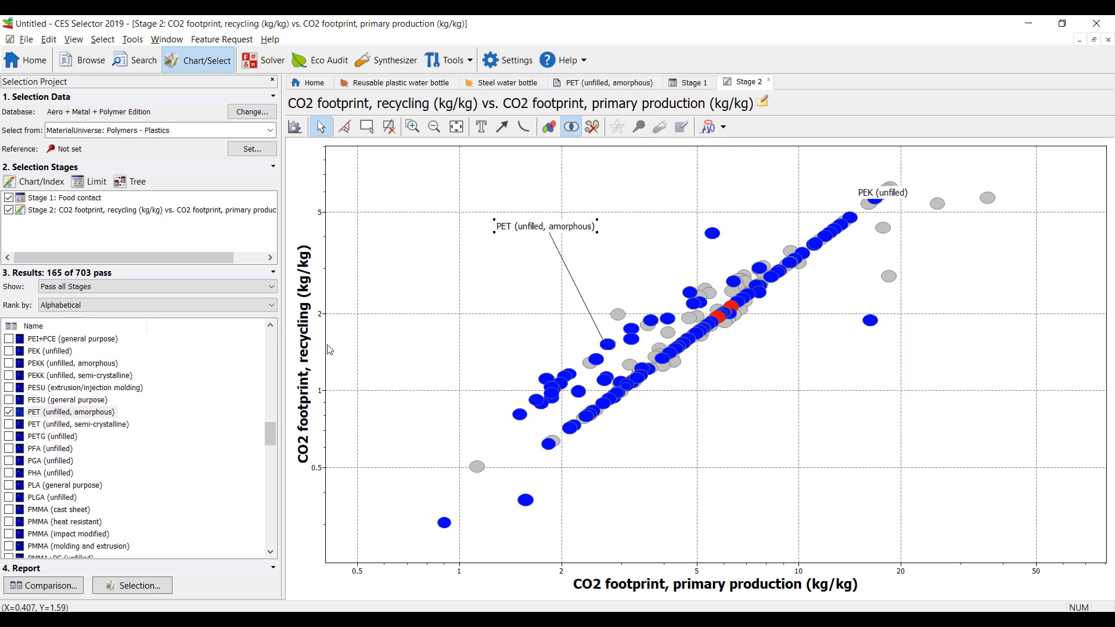
pyautogui.moveTo(604, 343)
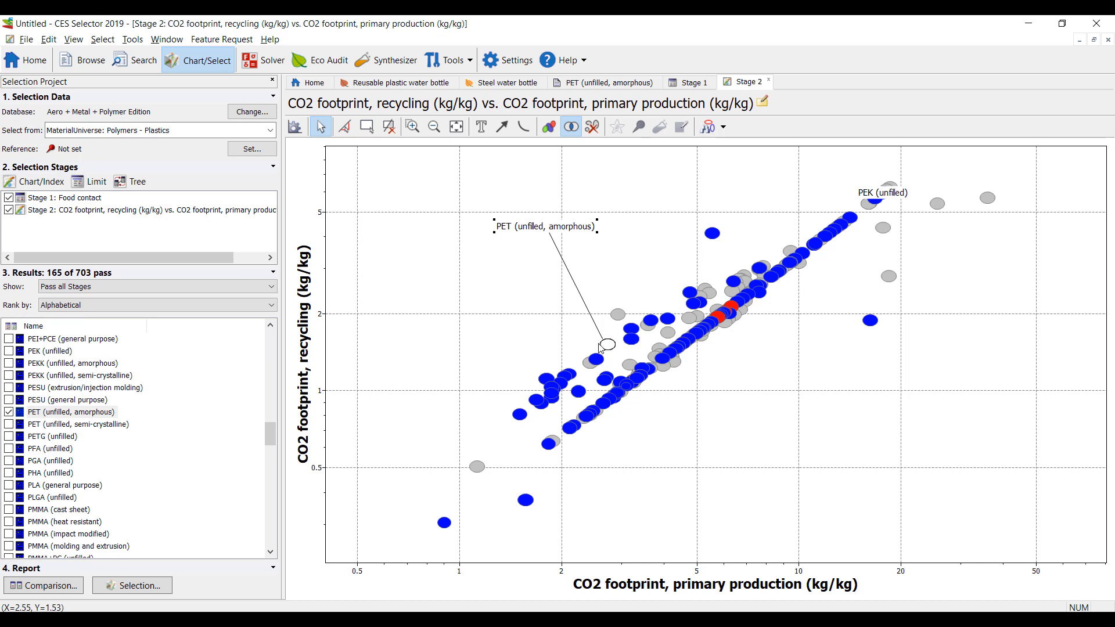
pyautogui.moveTo(834, 393)
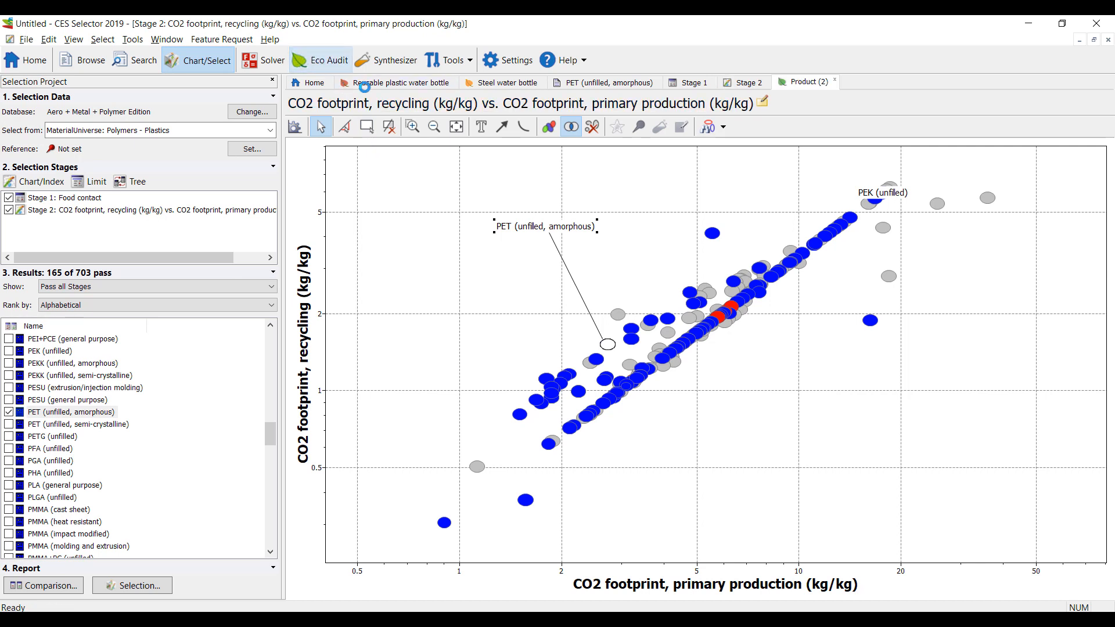
# Name the Eco Audit product 'water bottle' and add a component named 'water bottle'.
pyautogui.click(804, 81)
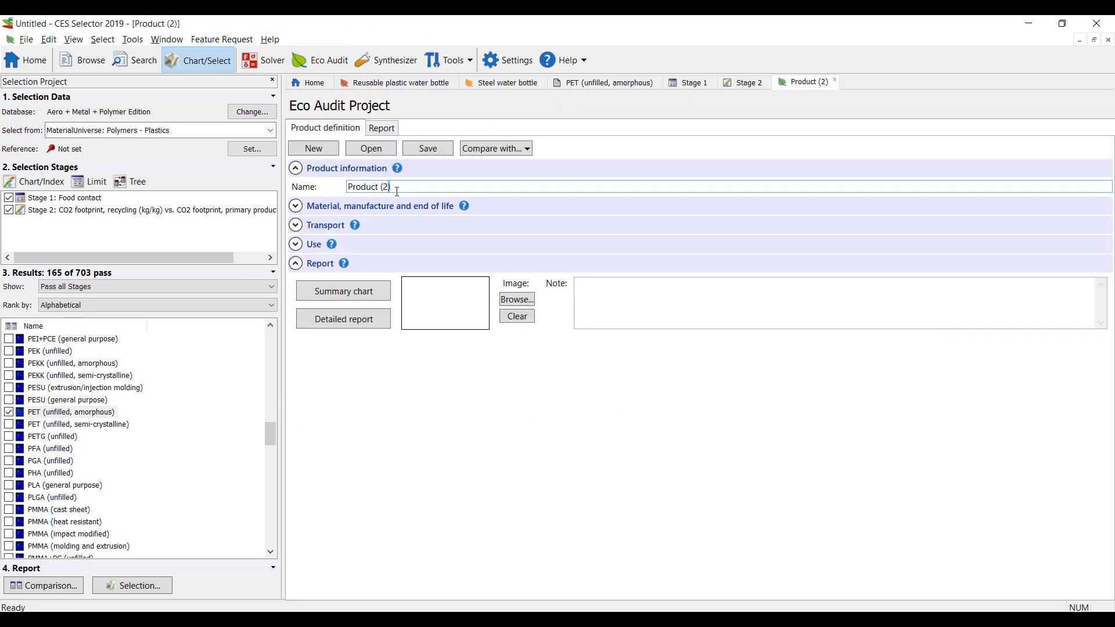
pyautogui.tripleClick(368, 186)
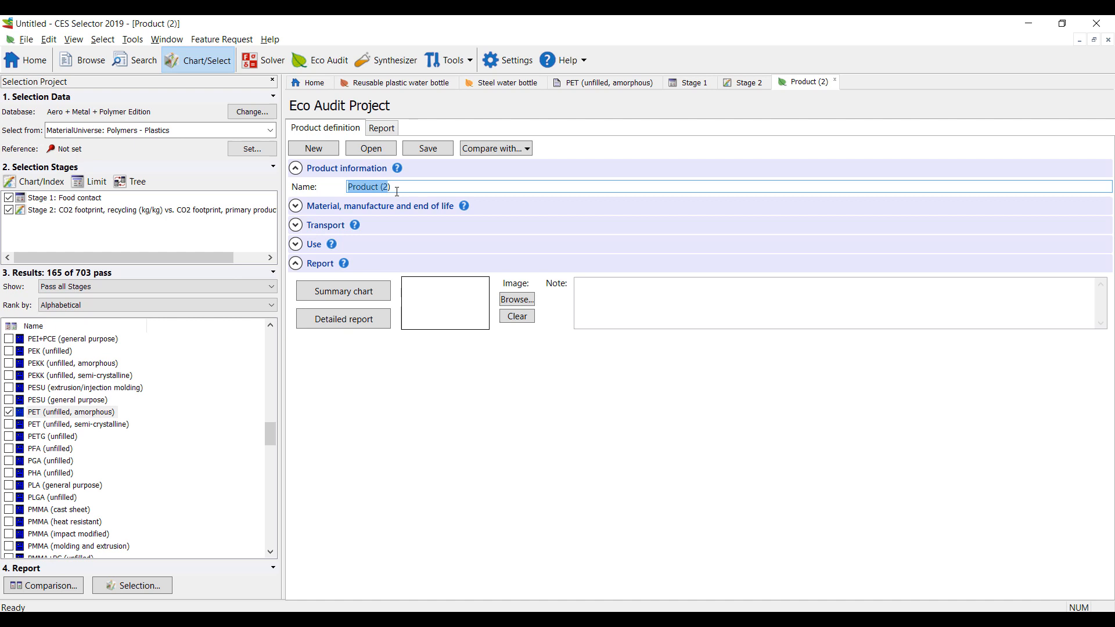
pyautogui.write('water bottl')
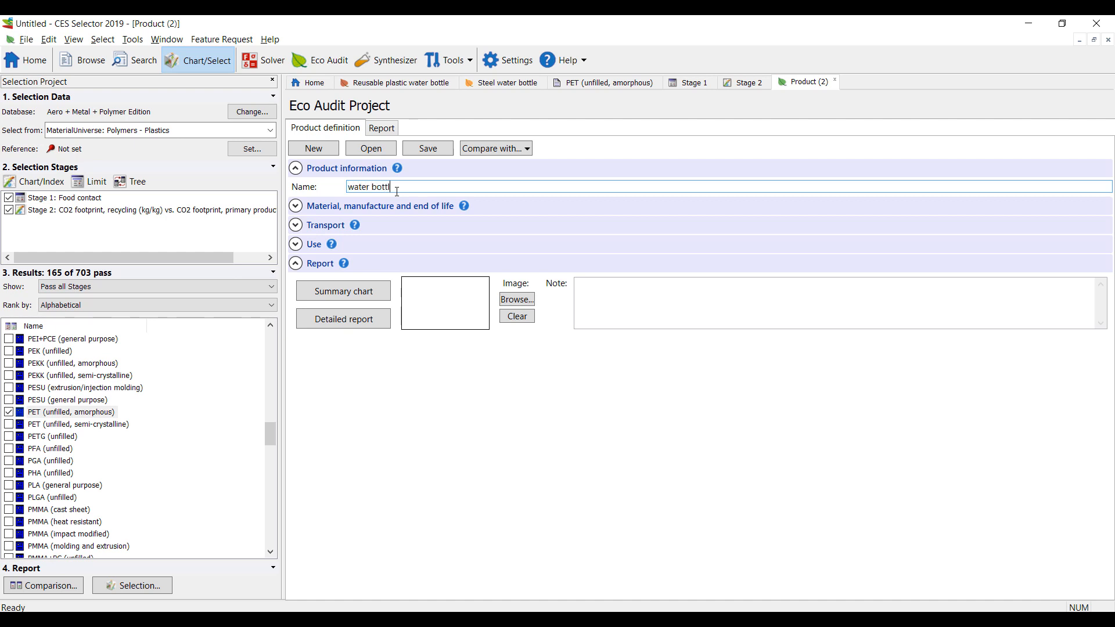
pyautogui.click(296, 206)
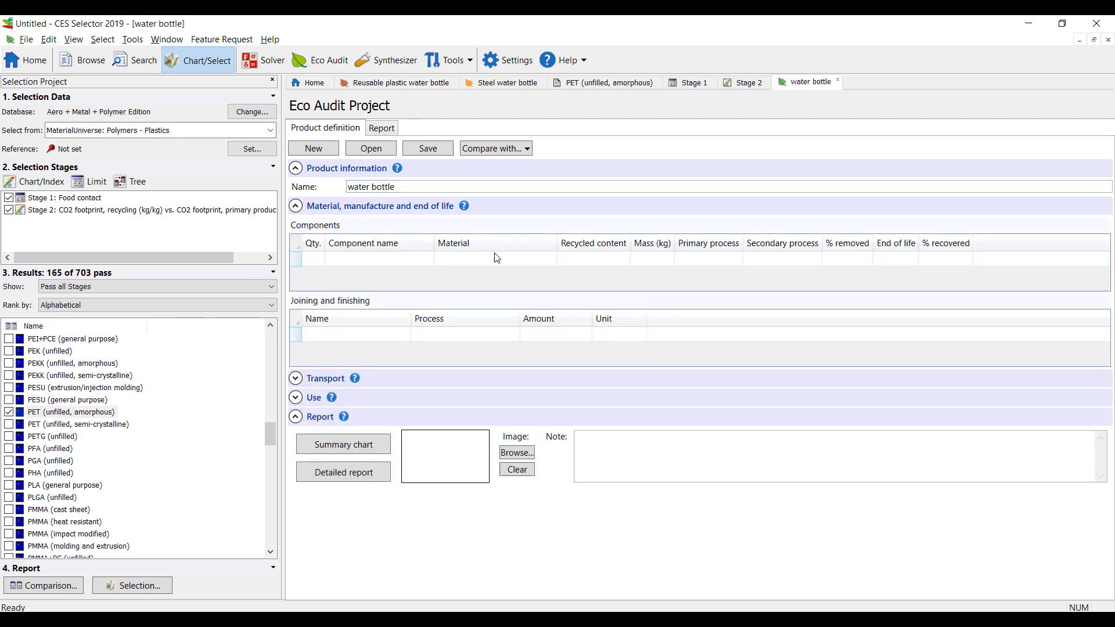
pyautogui.click(380, 258)
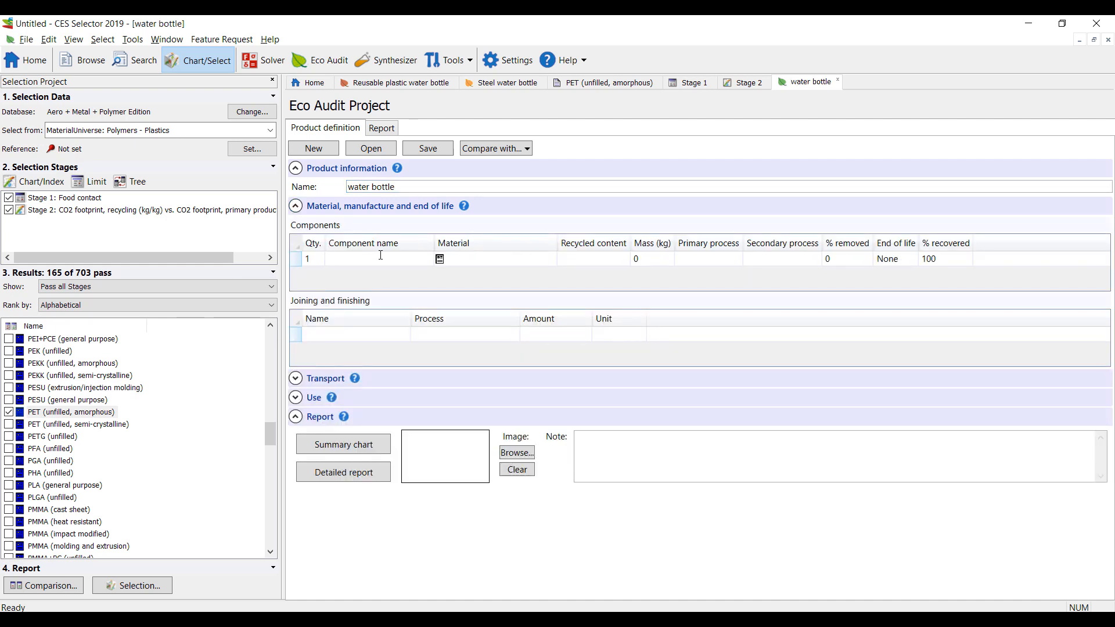
pyautogui.write('water bottle')
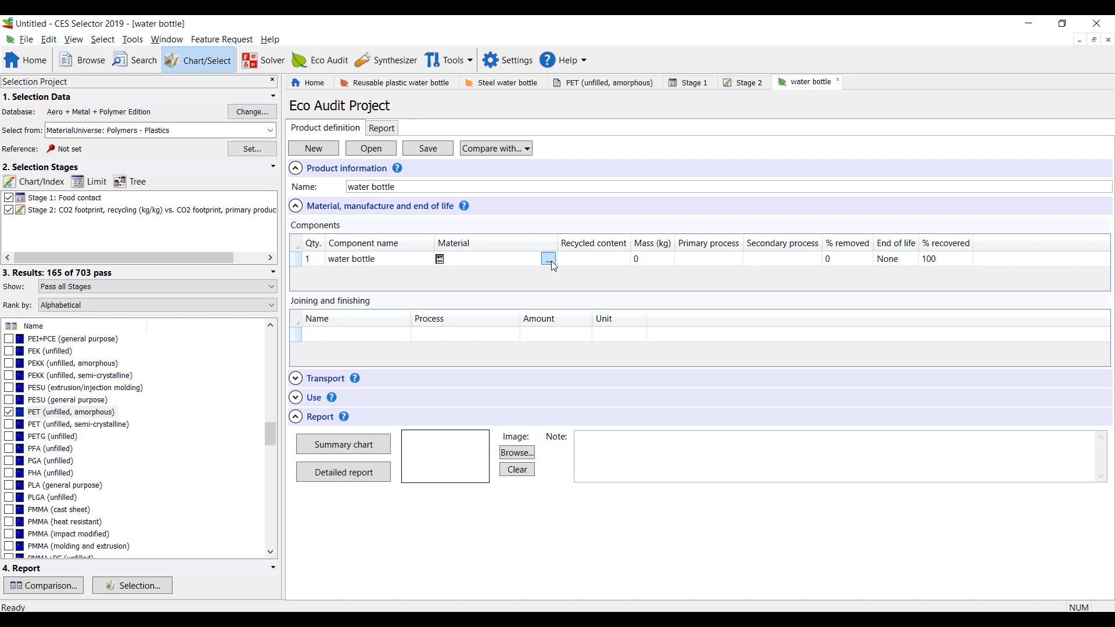
# Set the component's material to PET (unfilled, amorphous) from the material browser.
pyautogui.click(549, 258)
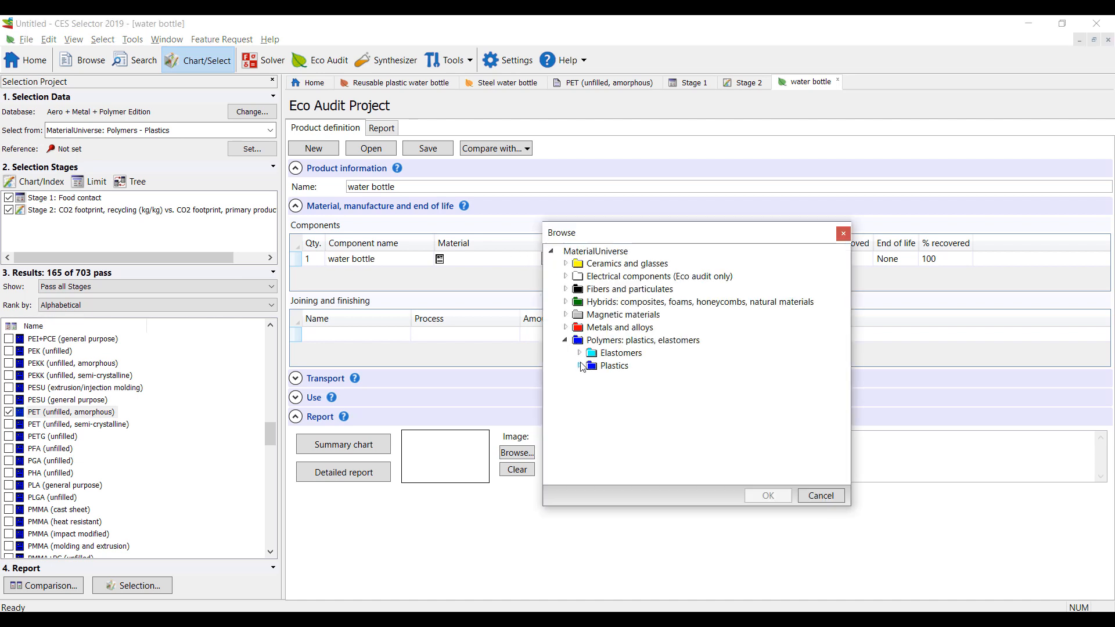
pyautogui.click(580, 365)
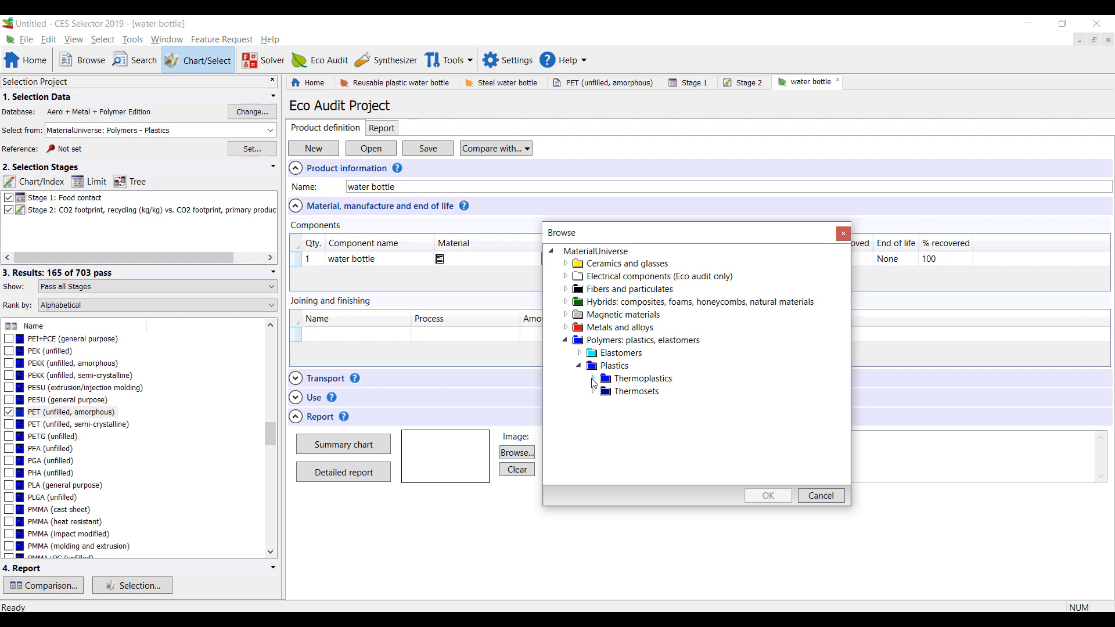
pyautogui.click(593, 378)
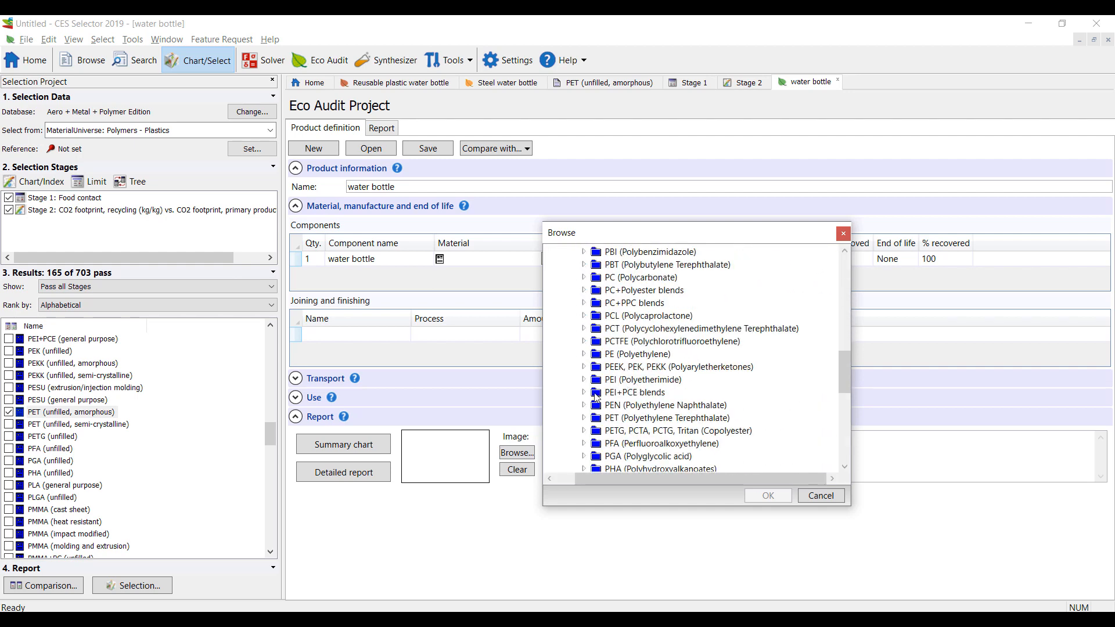
pyautogui.scroll(-3)
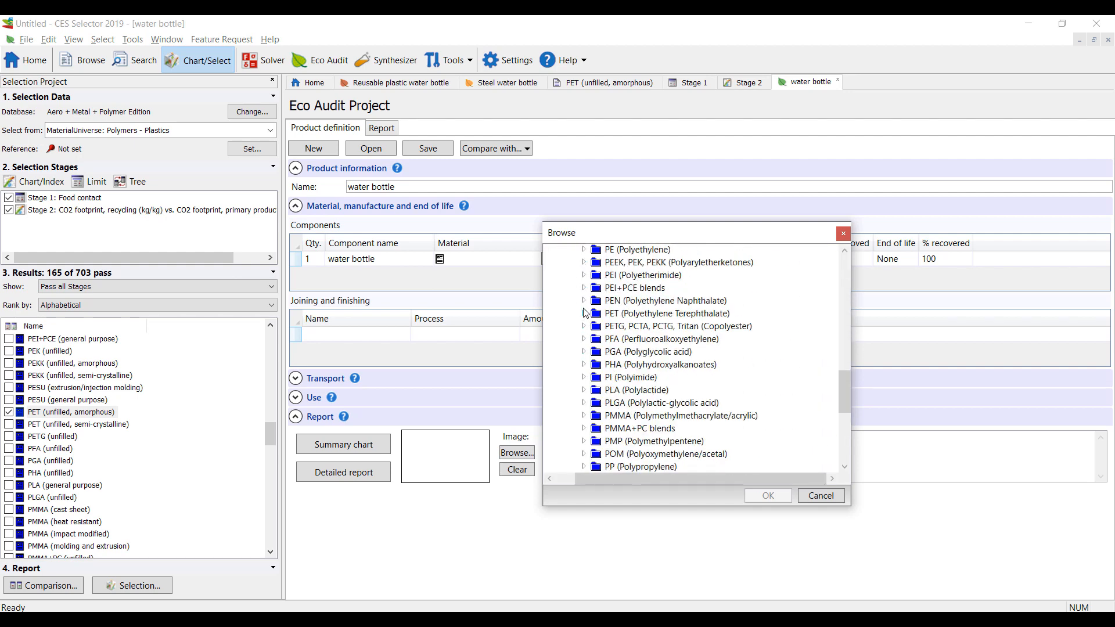
pyautogui.click(584, 313)
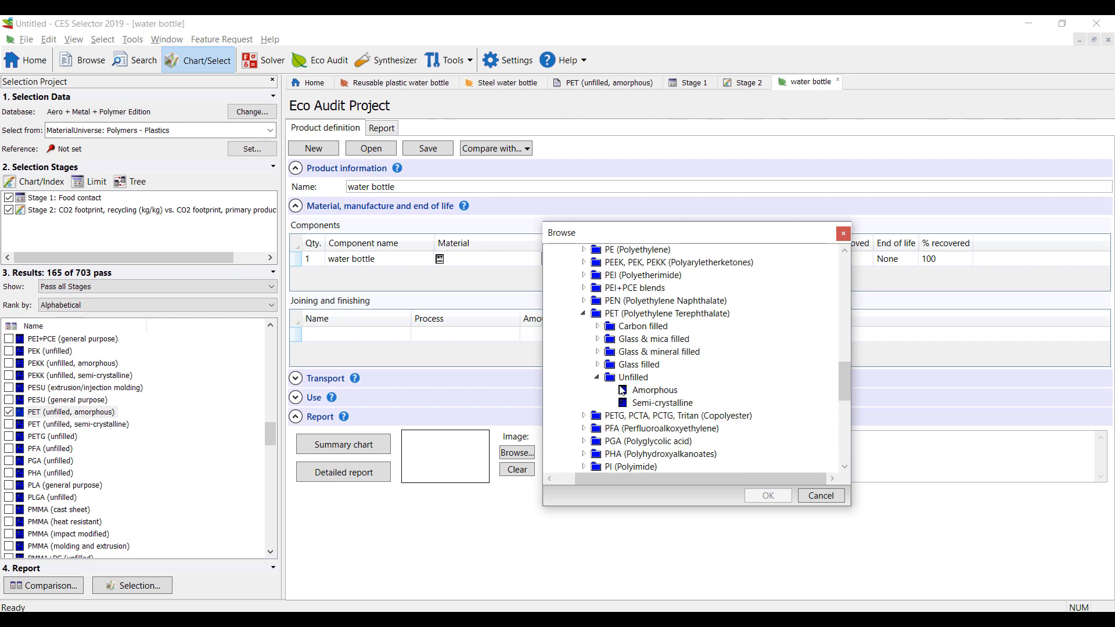
pyautogui.click(767, 496)
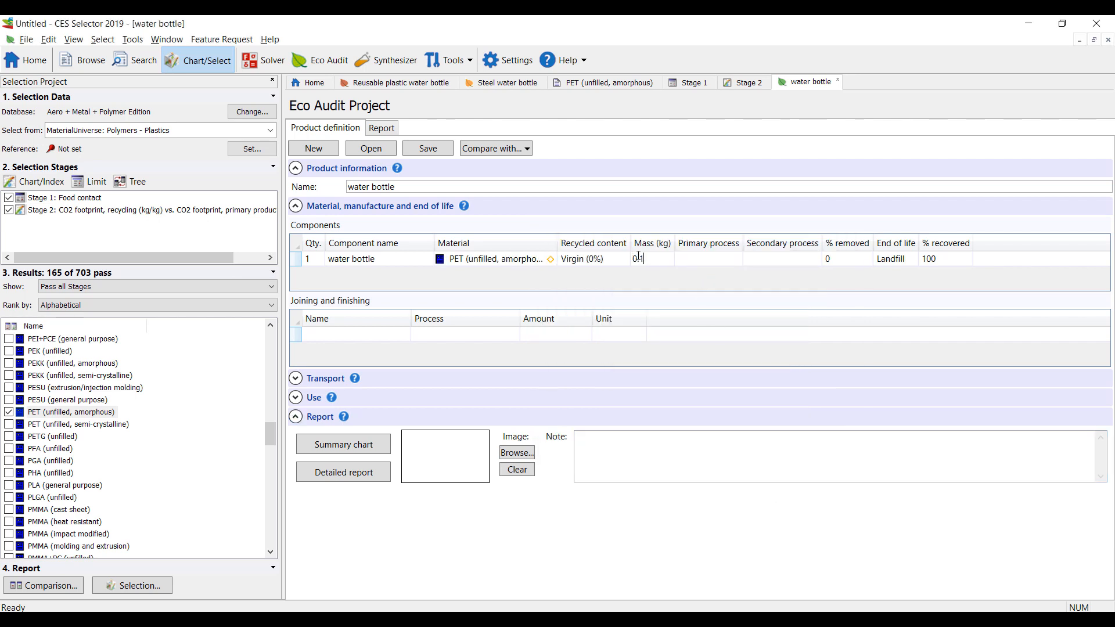
# Give the bottle 0.01 kg mass with polymer molding and show the summary chart.
pyautogui.write('0.01')
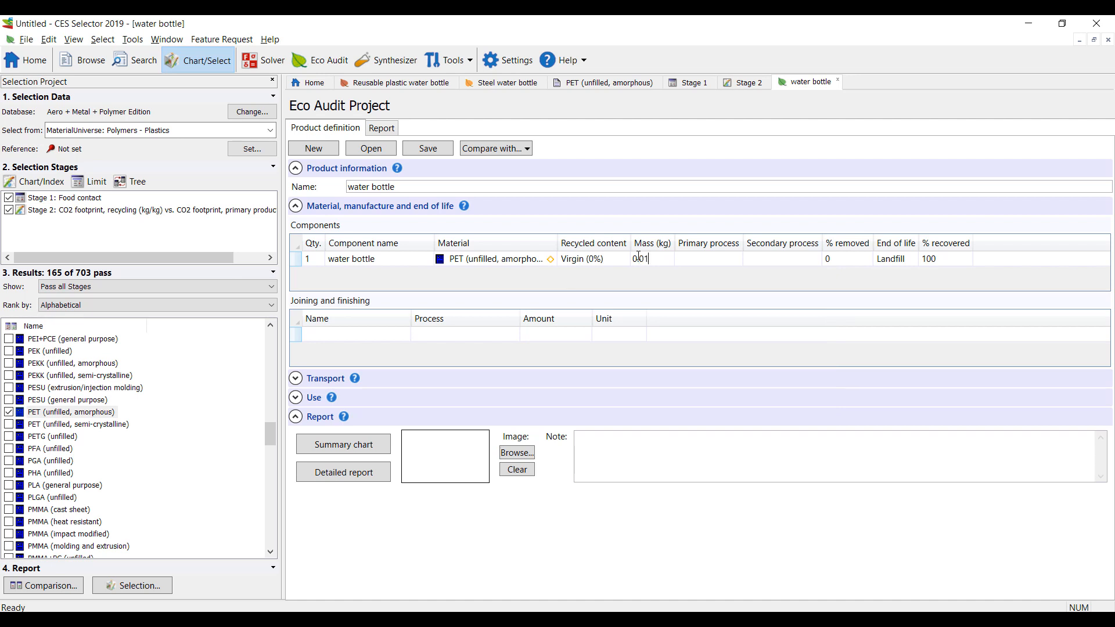
pyautogui.click(734, 258)
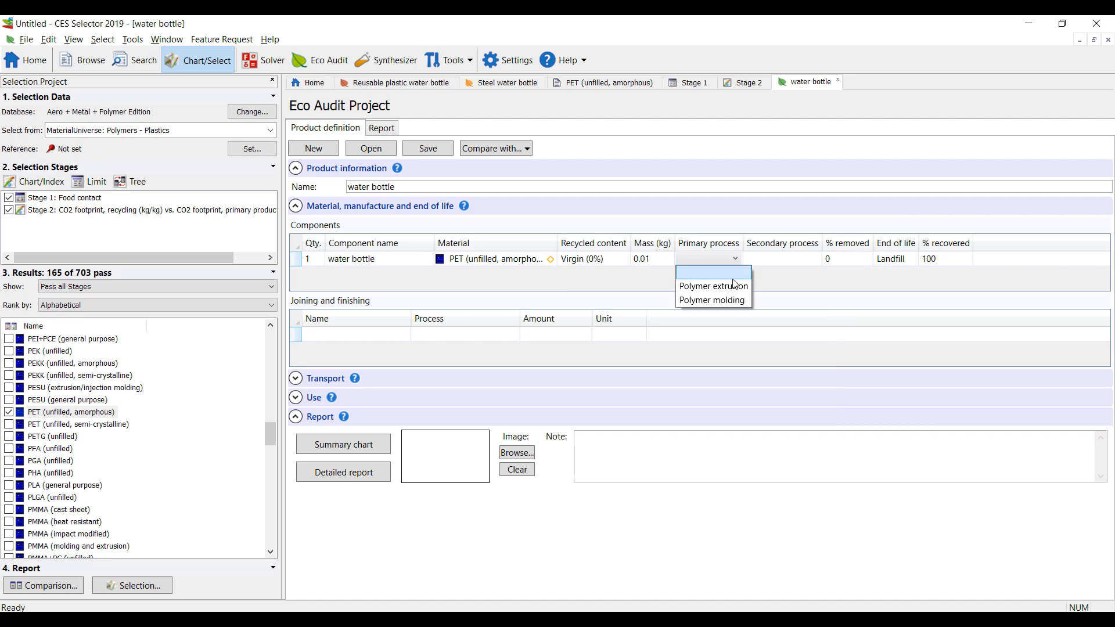
pyautogui.click(713, 299)
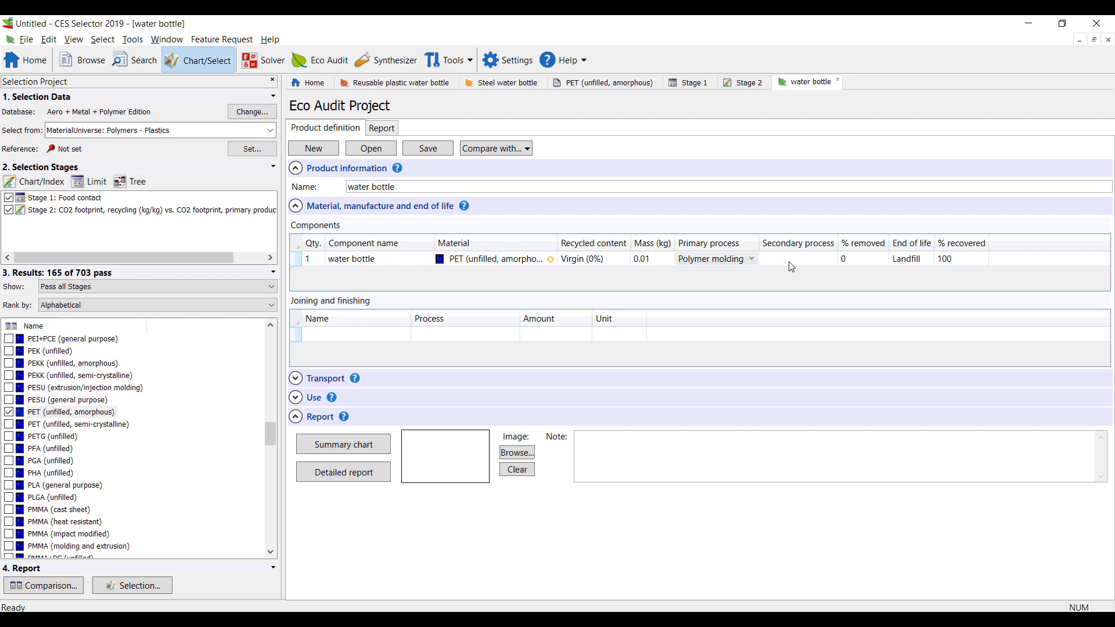
pyautogui.click(828, 258)
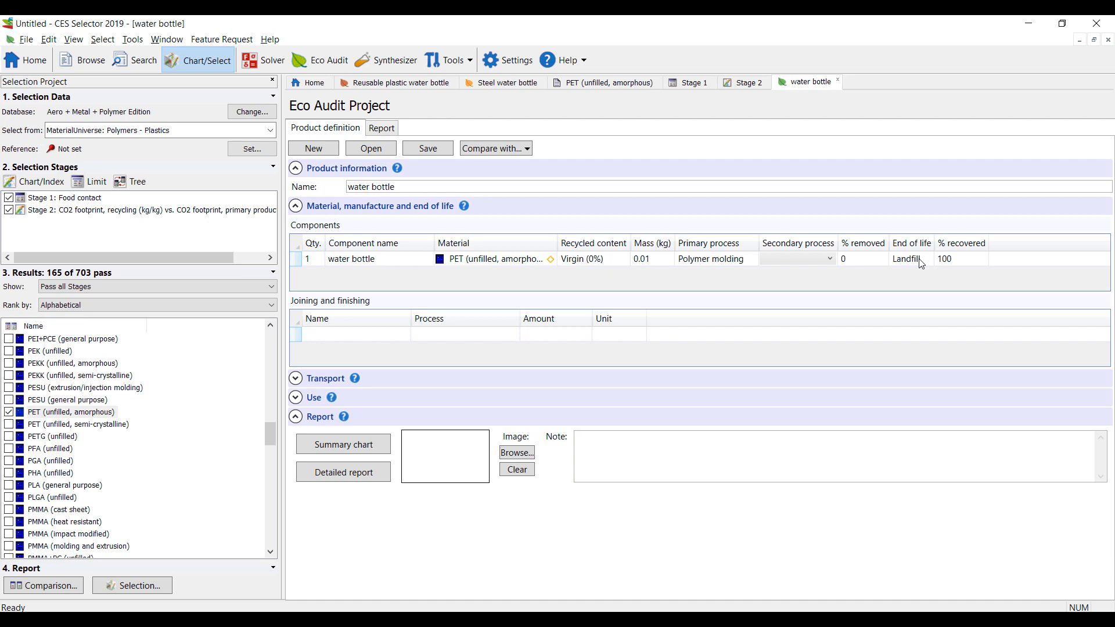
pyautogui.click(929, 258)
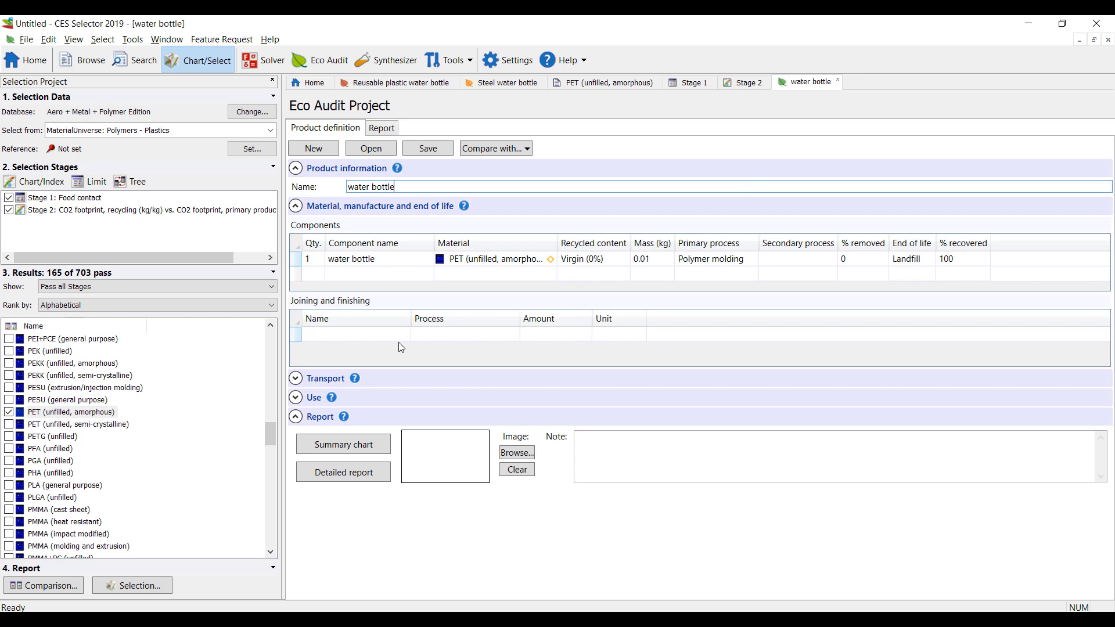
pyautogui.click(343, 444)
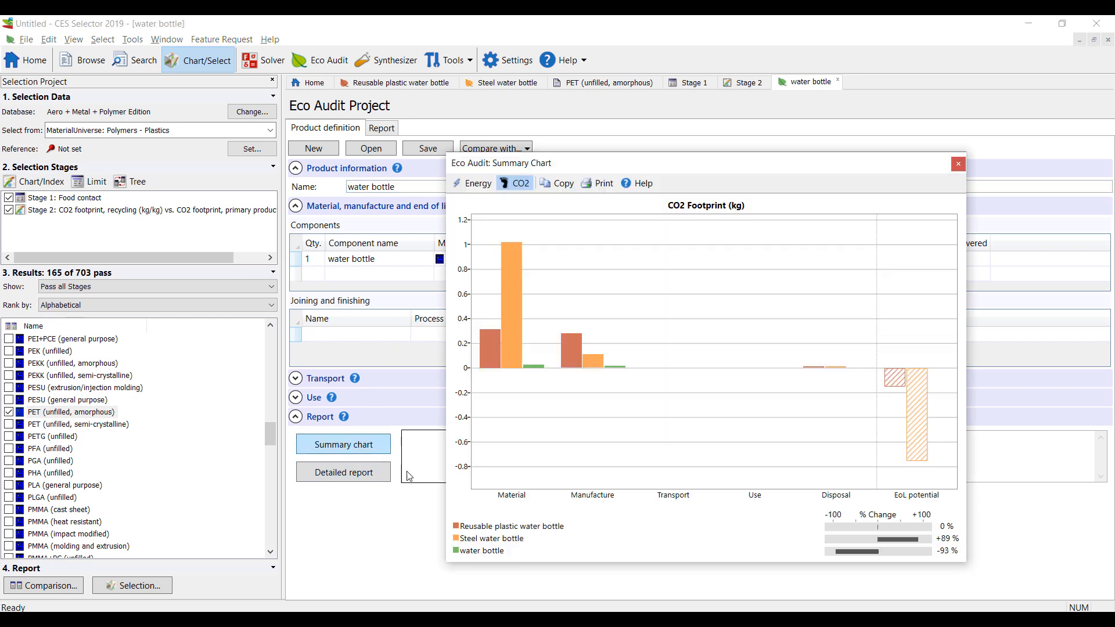
# Glance at the detailed report, then change the PET water bottle's end of life from Landfill to Recycle.
pyautogui.click(958, 164)
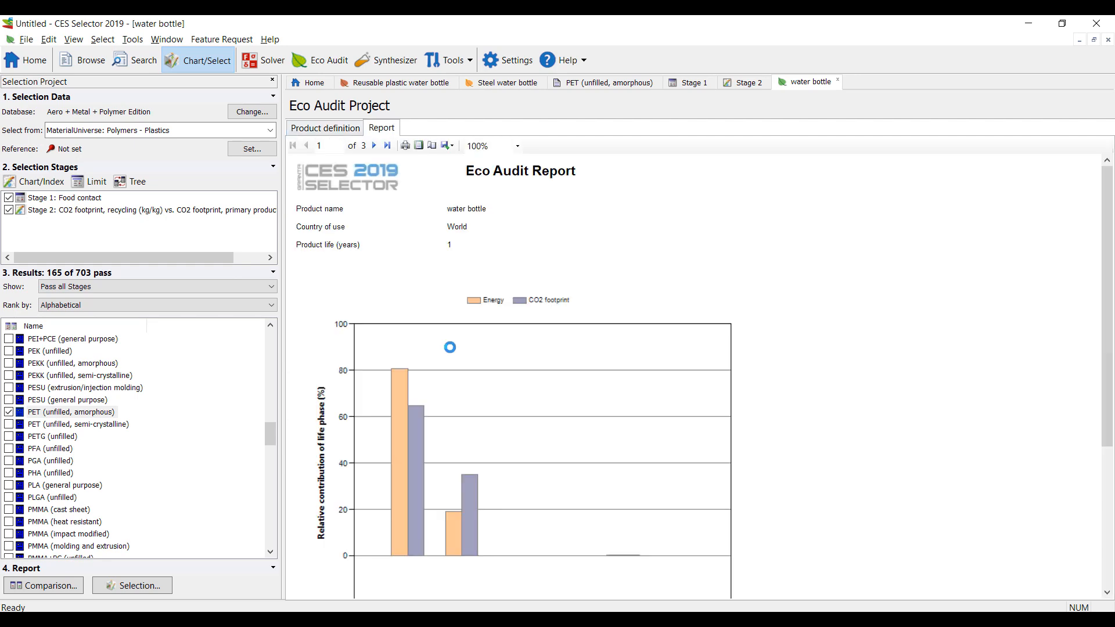
pyautogui.scroll(-3)
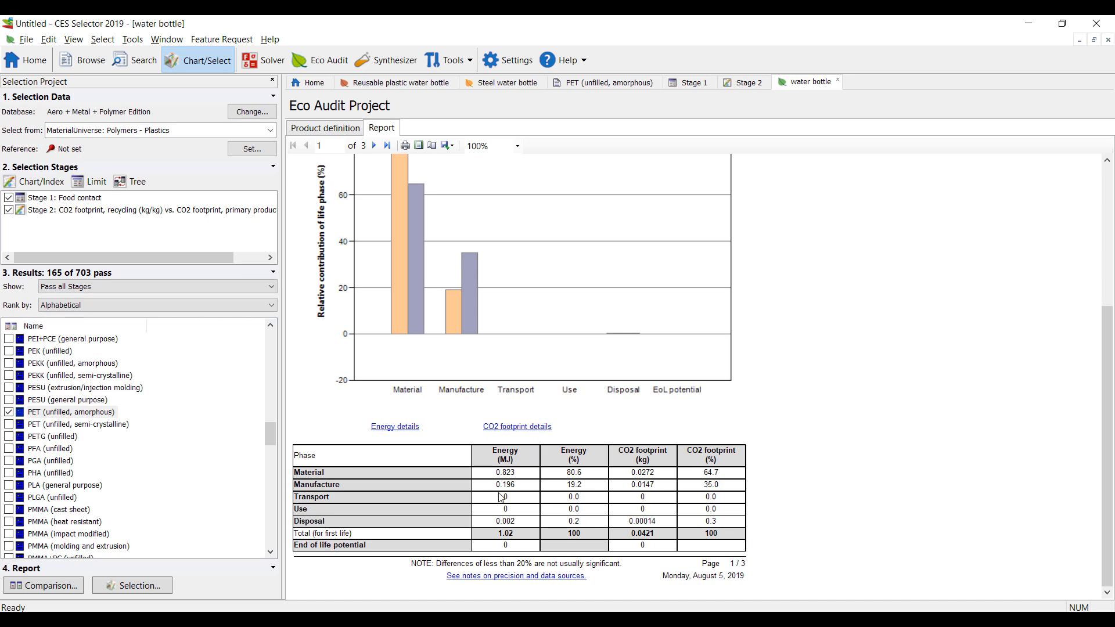
pyautogui.moveTo(535, 527)
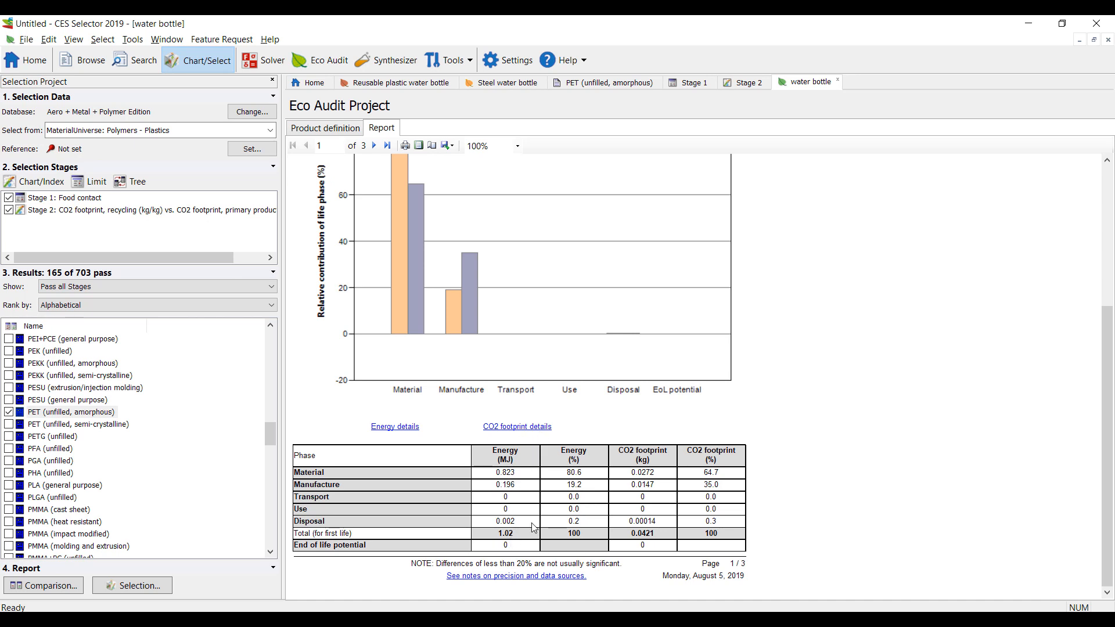
pyautogui.moveTo(509, 534)
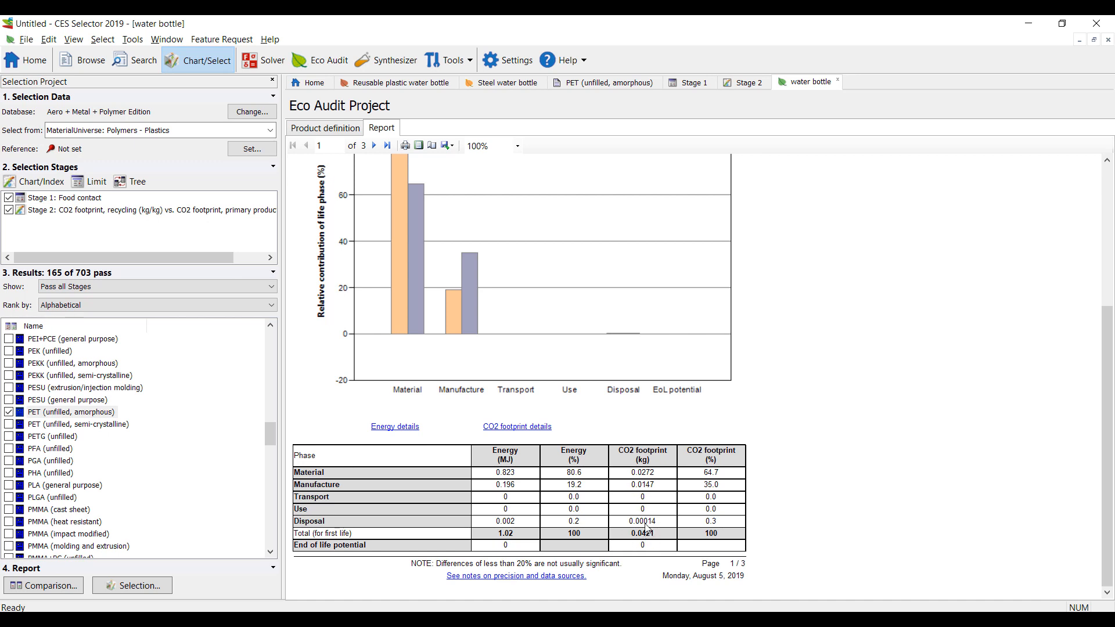
pyautogui.moveTo(589, 428)
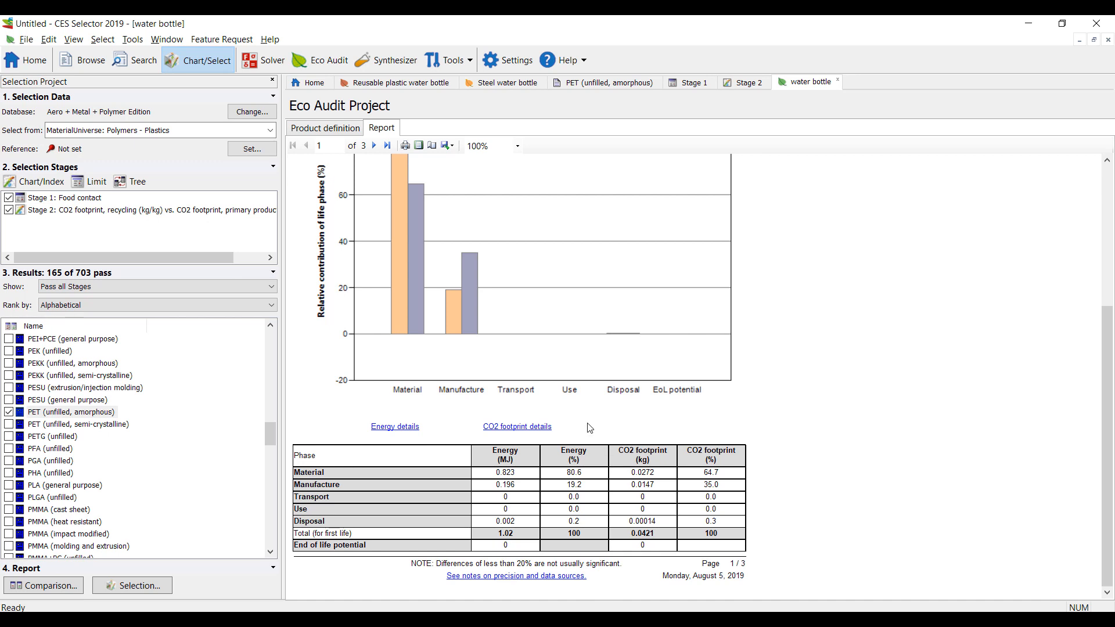
pyautogui.moveTo(650, 539)
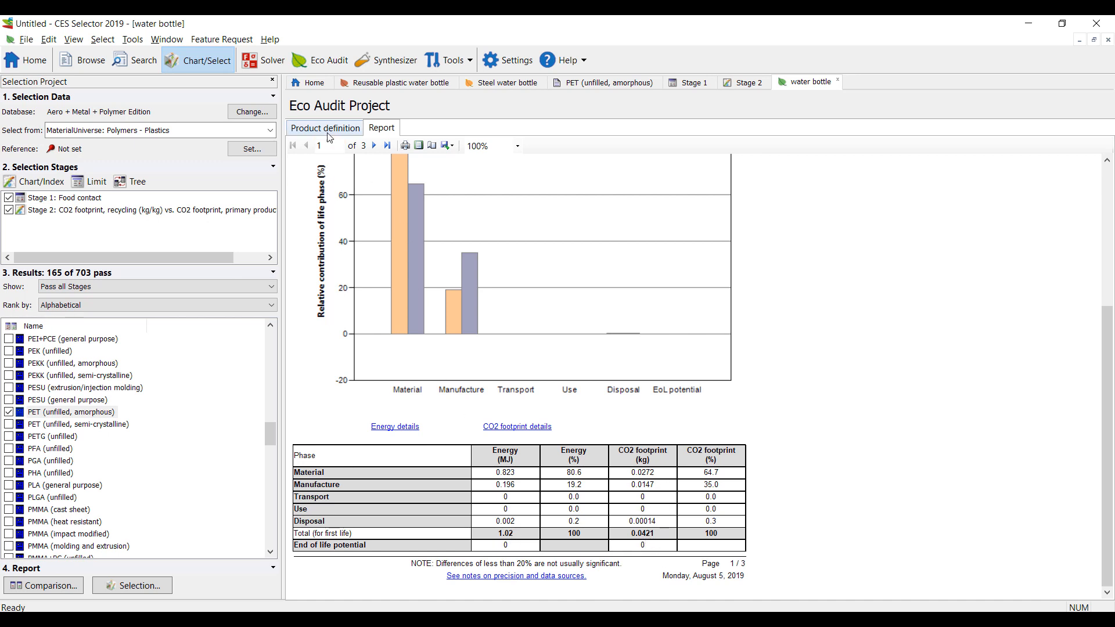
pyautogui.click(324, 127)
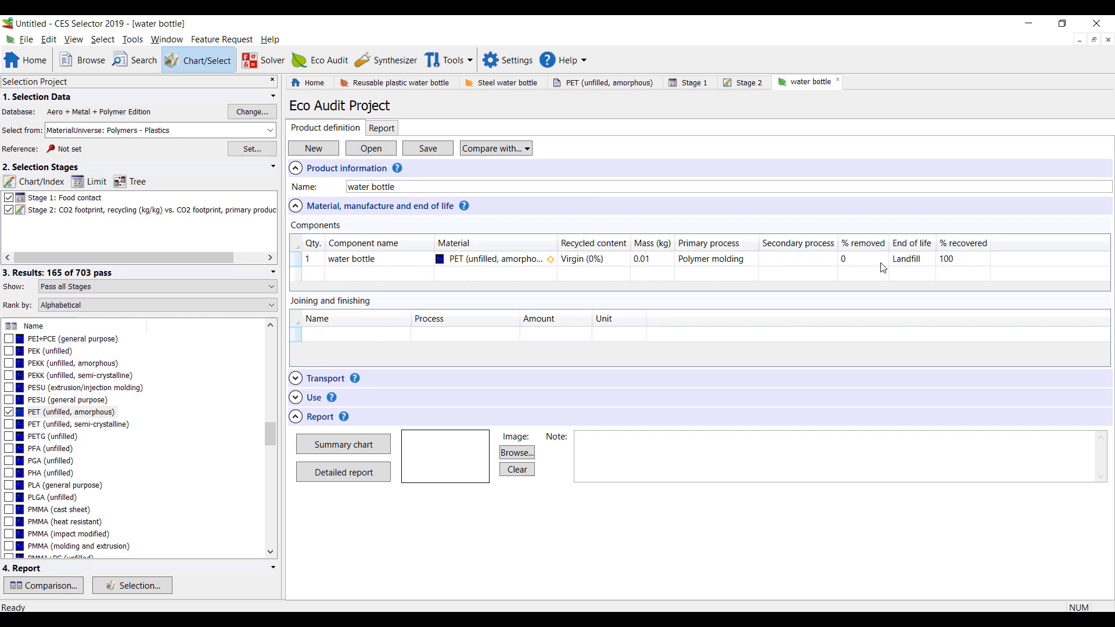
pyautogui.click(928, 258)
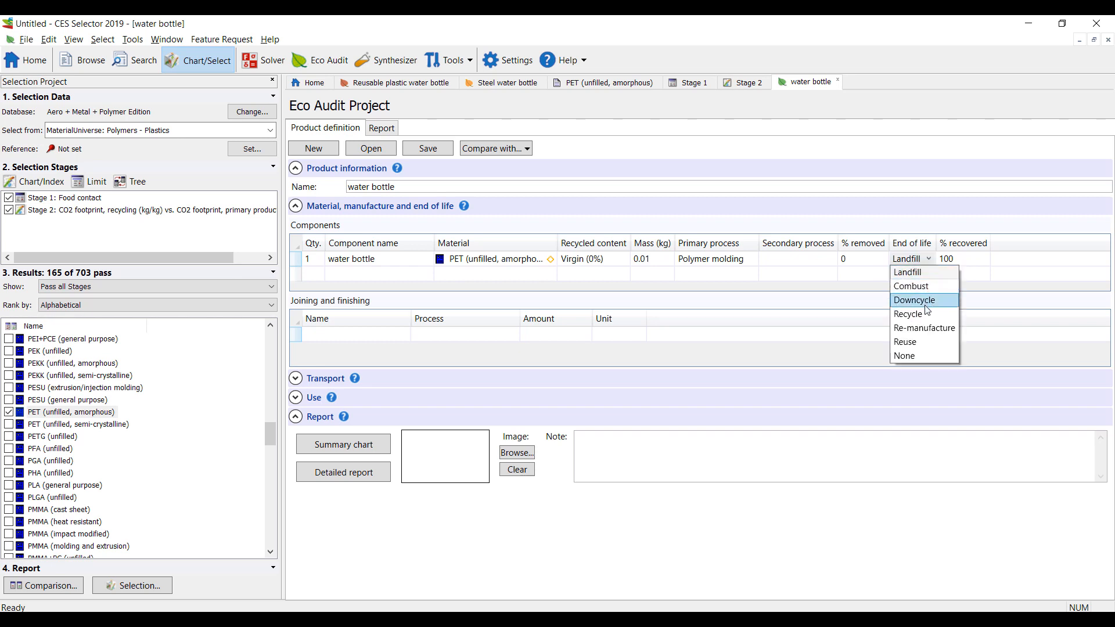
pyautogui.click(908, 313)
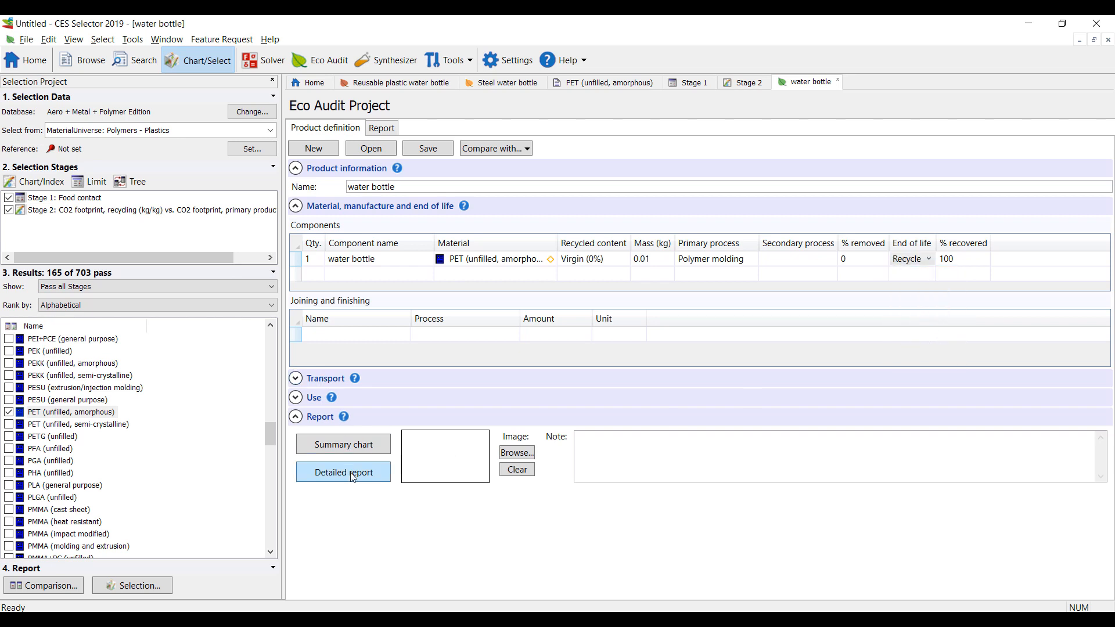
pyautogui.click(343, 472)
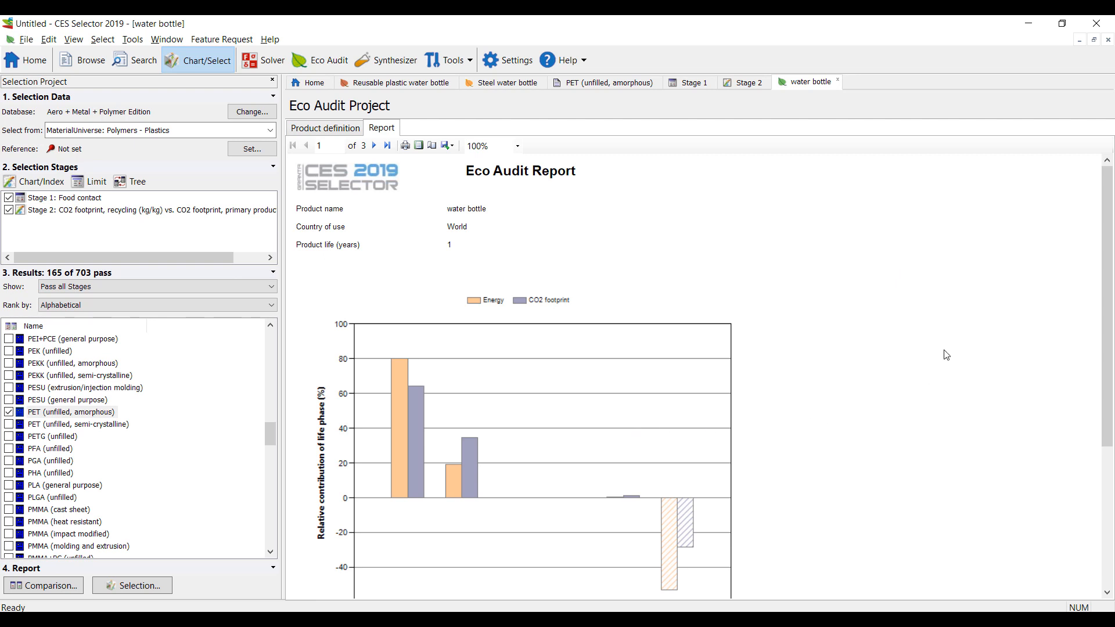
pyautogui.scroll(-3)
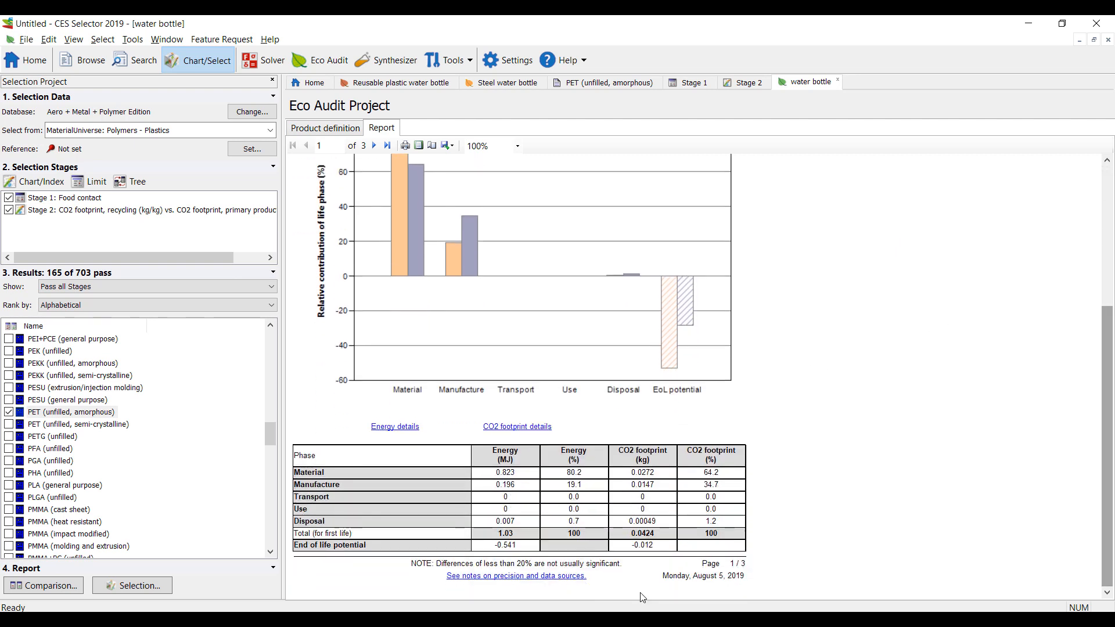
pyautogui.moveTo(653, 544)
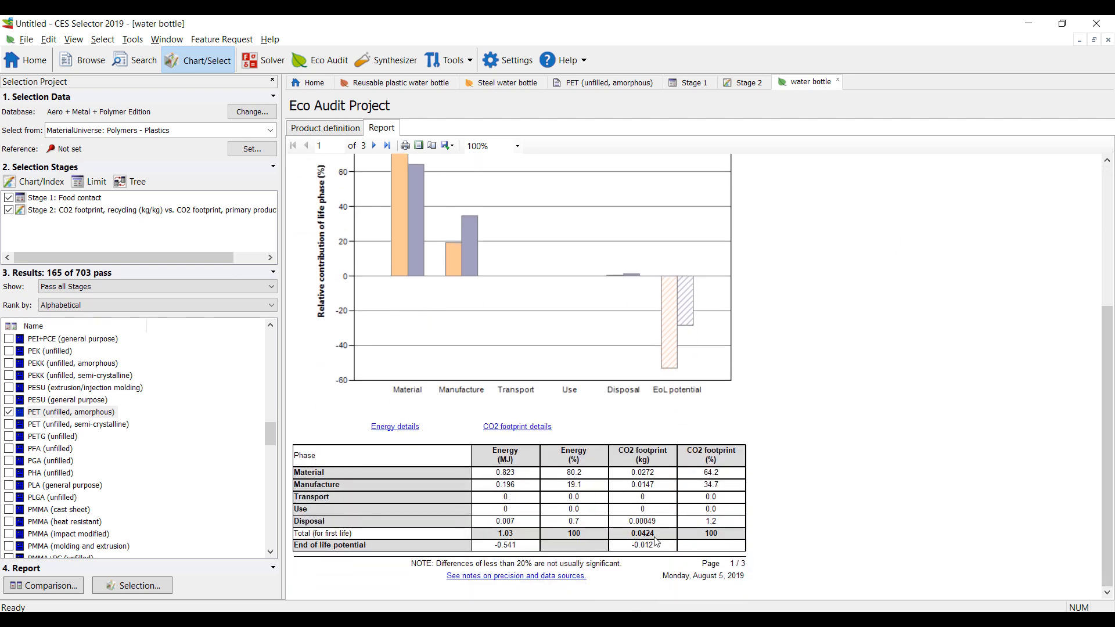
pyautogui.moveTo(628, 538)
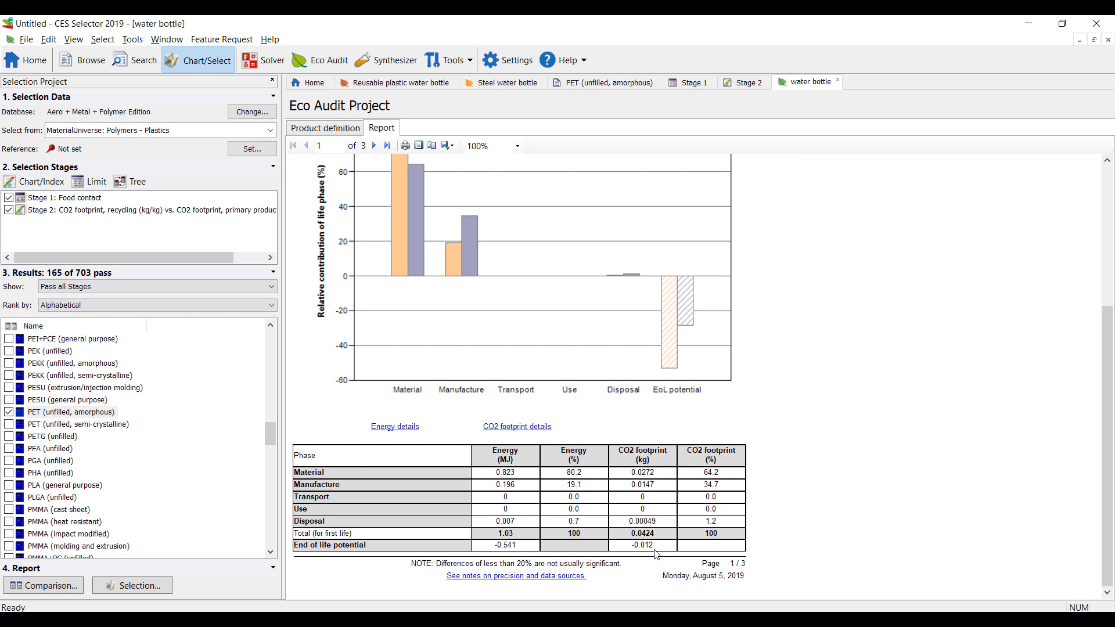
pyautogui.moveTo(647, 542)
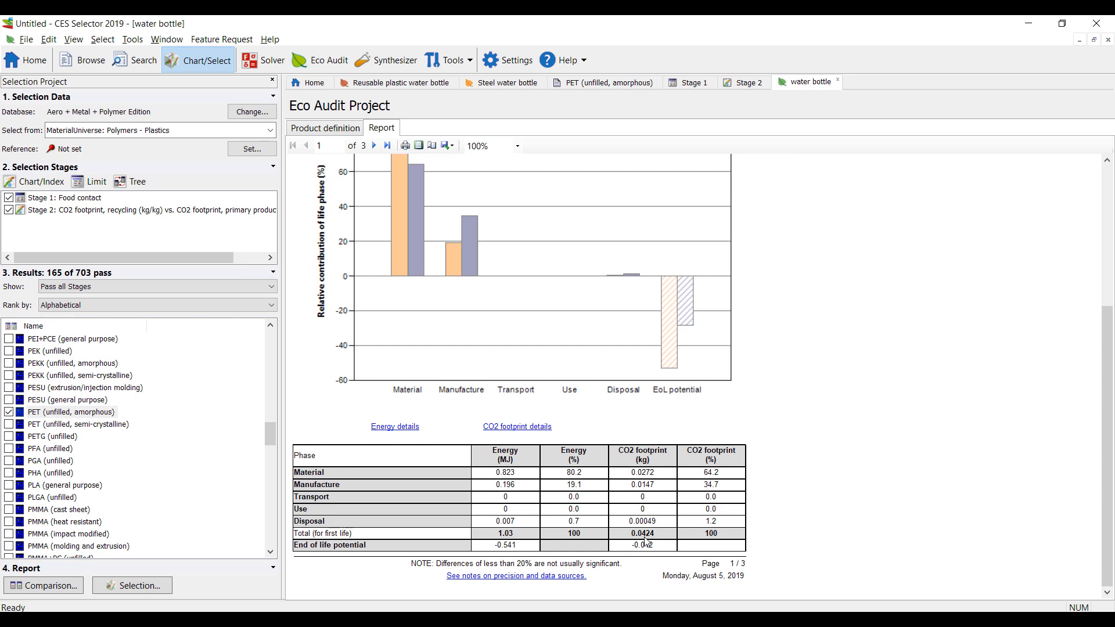
pyautogui.moveTo(647, 548)
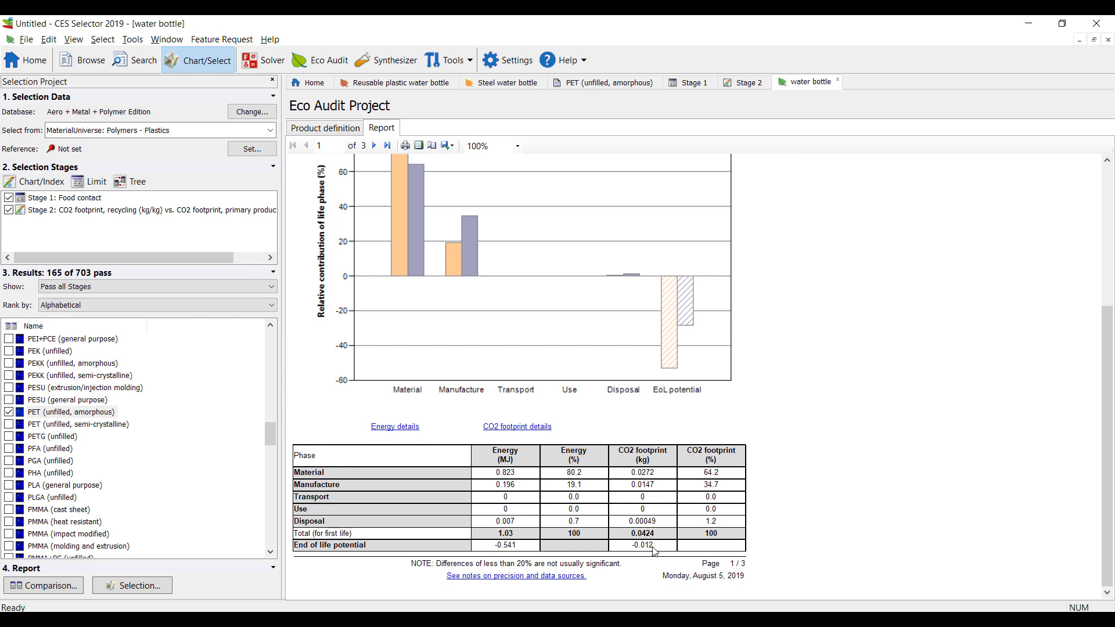
pyautogui.moveTo(643, 513)
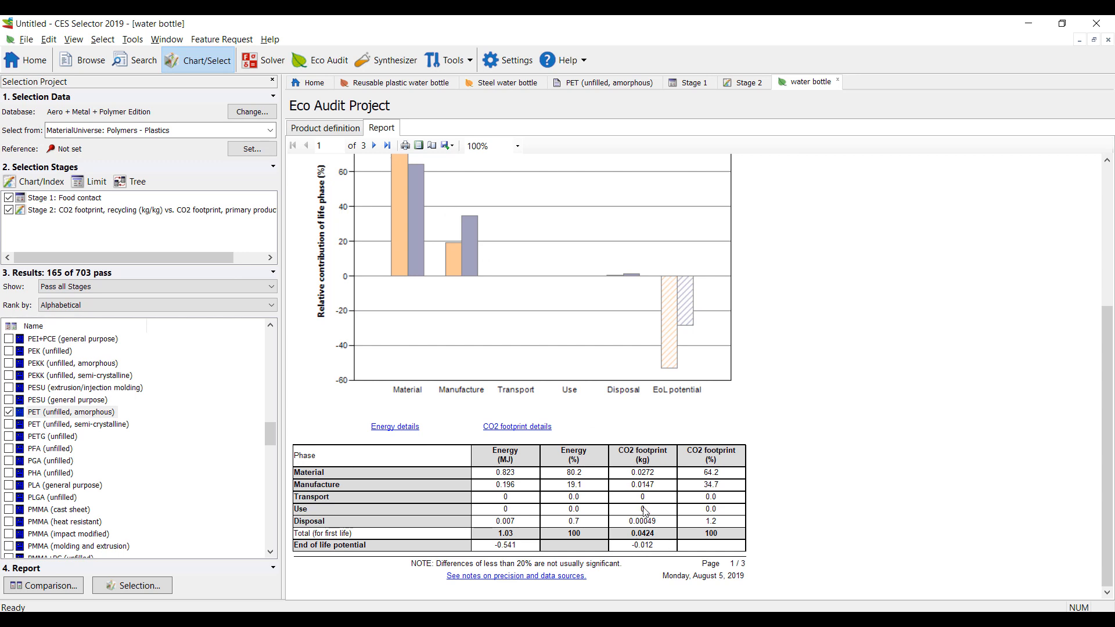
pyautogui.click(326, 127)
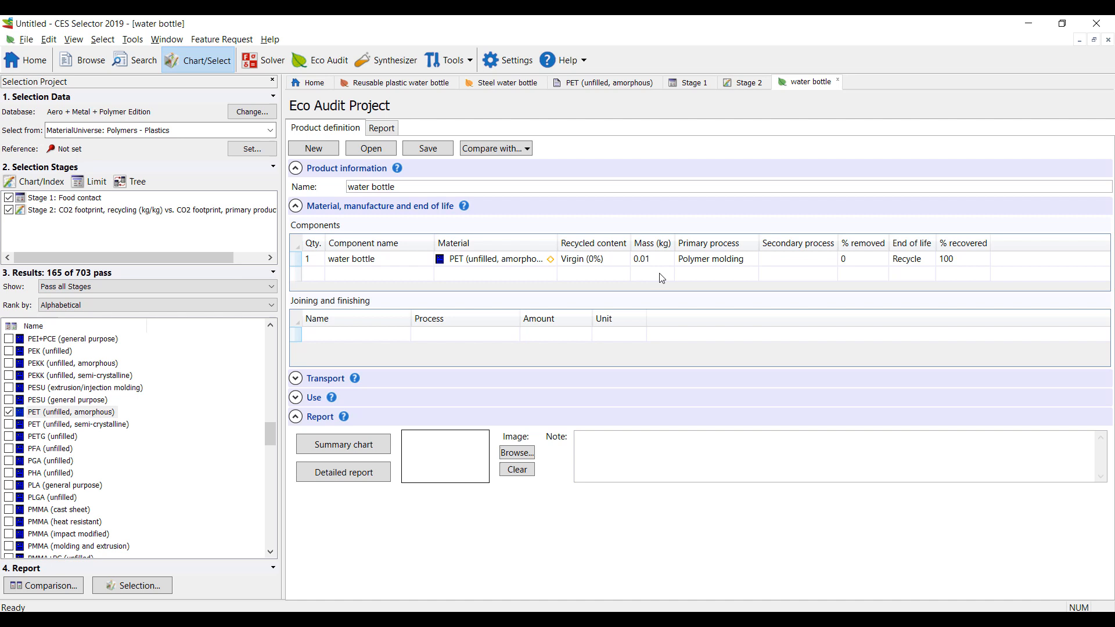
# Give the water bottle's shipping transport stage Ocean freight over 10000 km.
pyautogui.click(295, 379)
pyautogui.write('shipping')
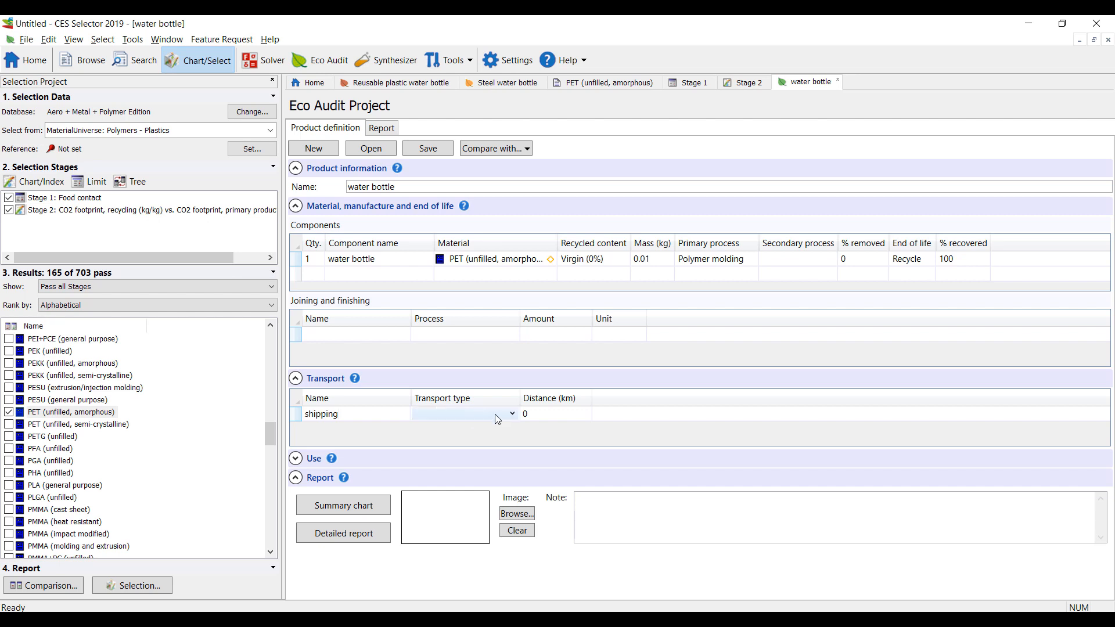
pyautogui.click(510, 414)
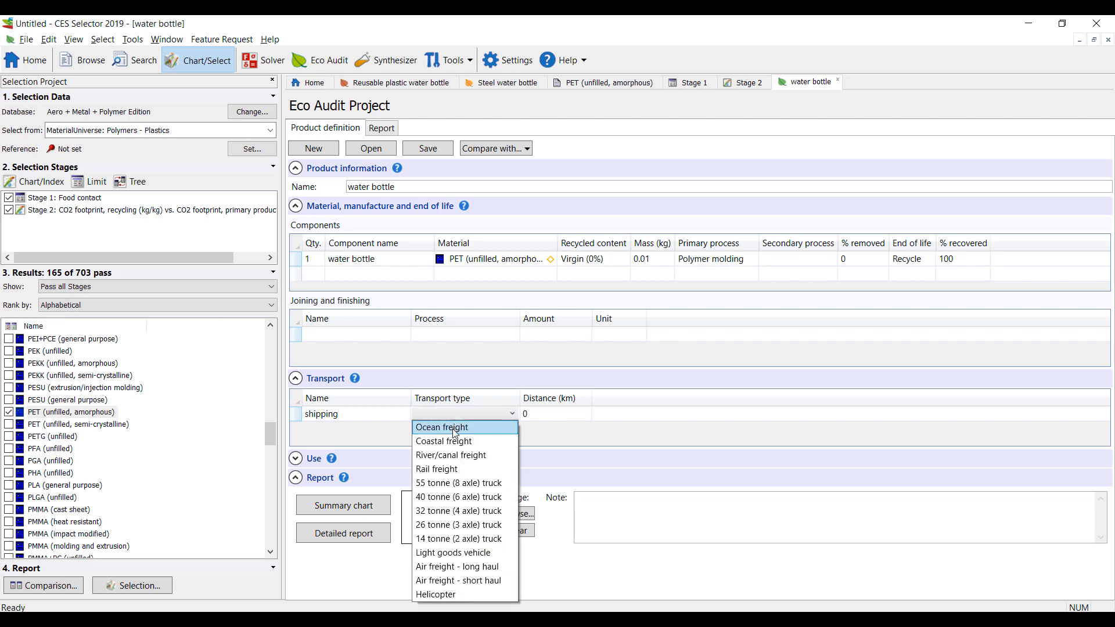
pyautogui.click(442, 427)
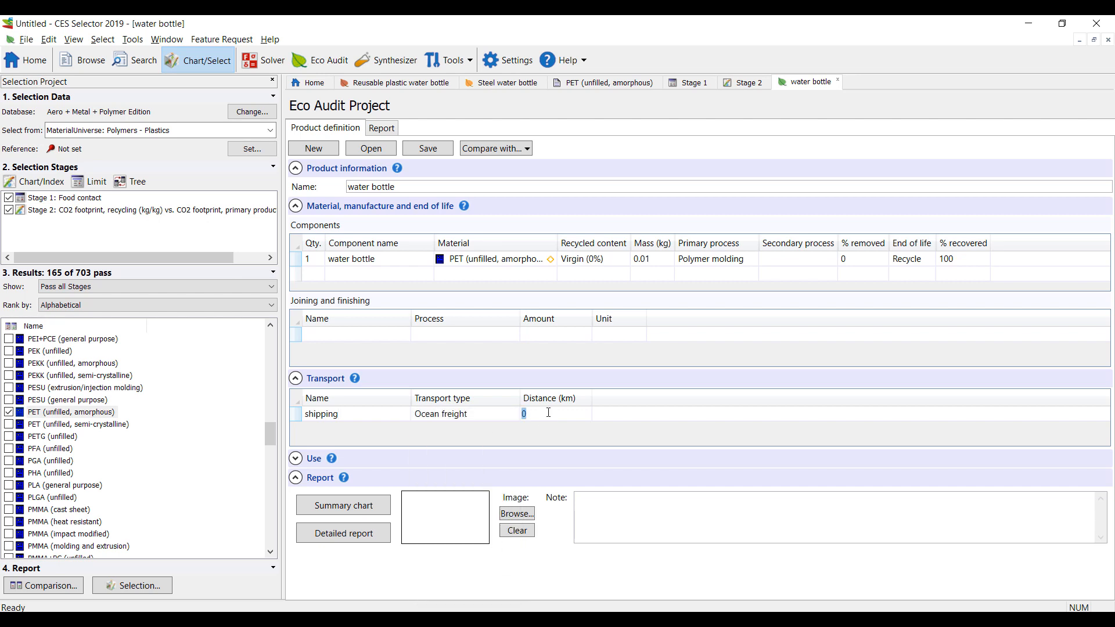
pyautogui.write('10000')
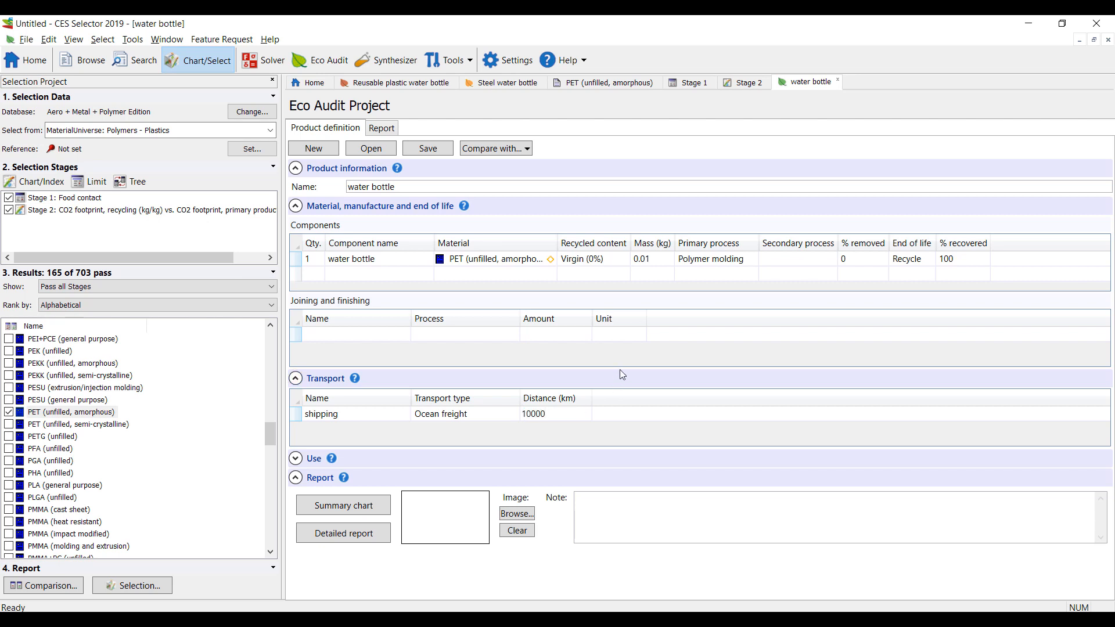
pyautogui.click(296, 378)
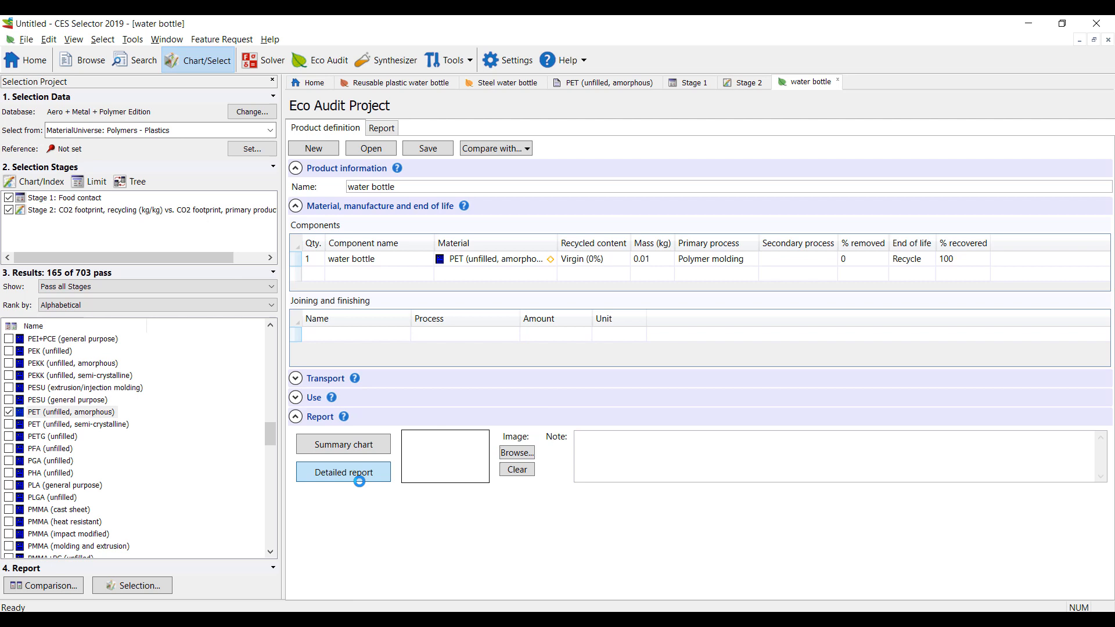
pyautogui.click(343, 473)
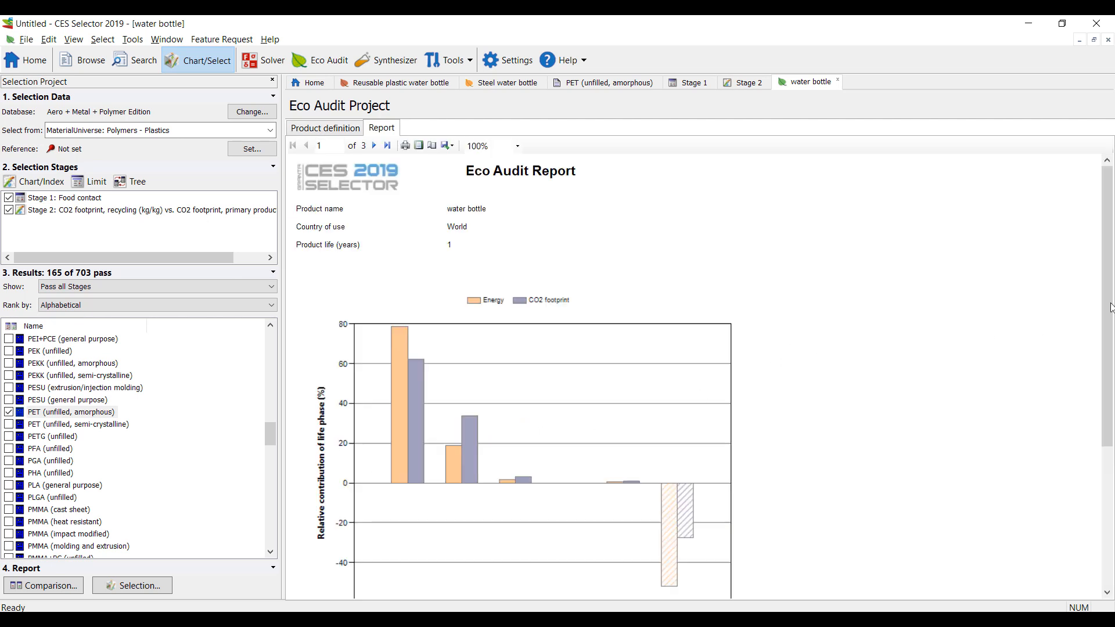
pyautogui.scroll(-3)
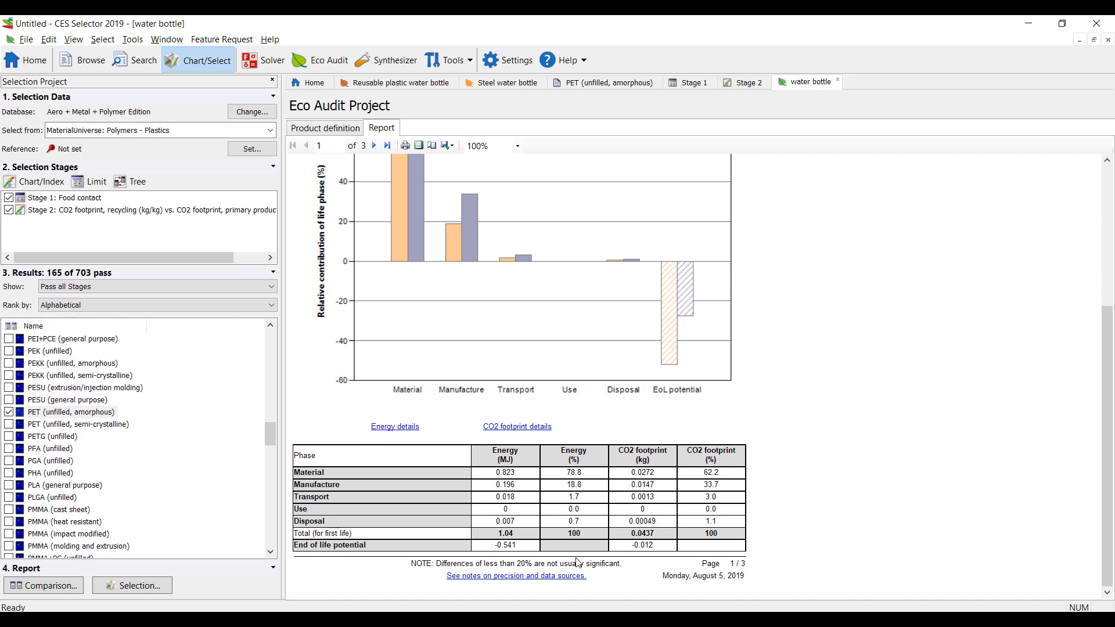
pyautogui.moveTo(652, 495)
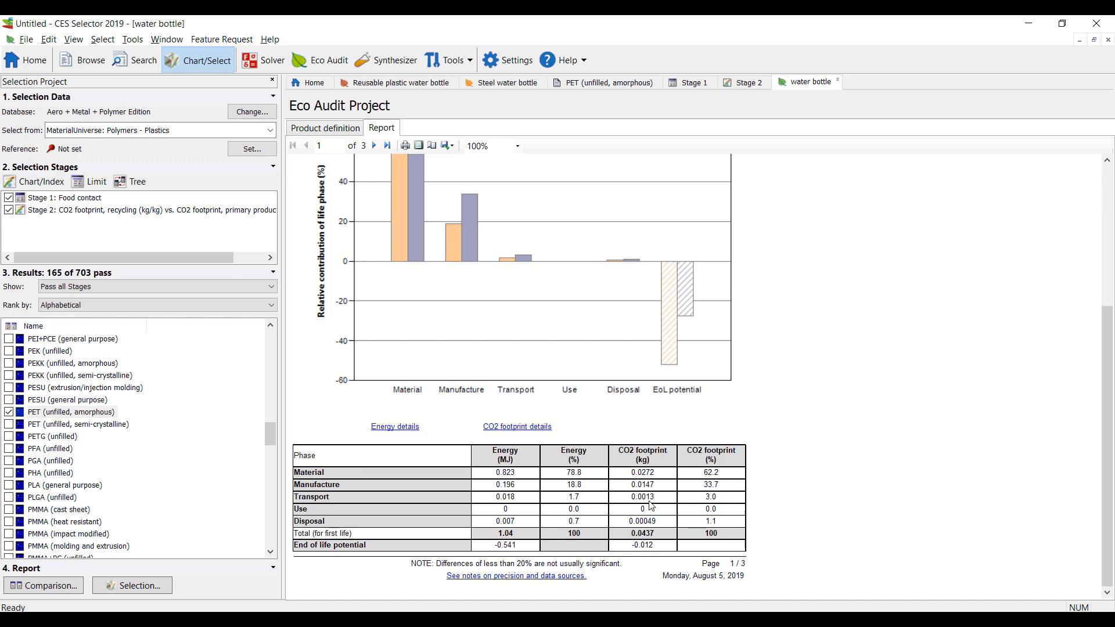
pyautogui.moveTo(654, 505)
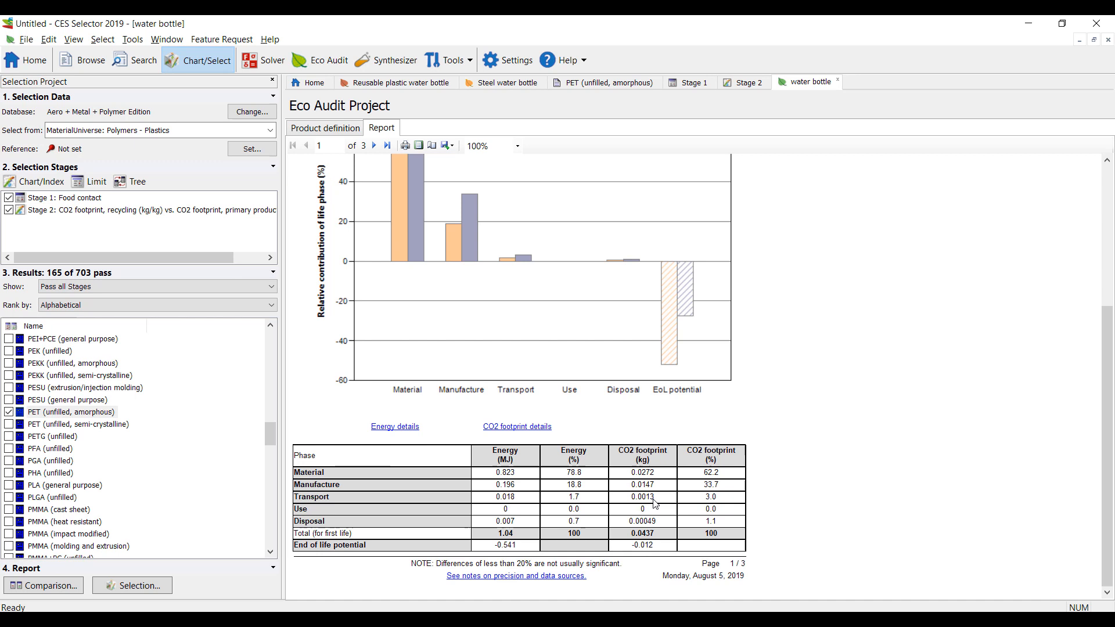
pyautogui.moveTo(652, 554)
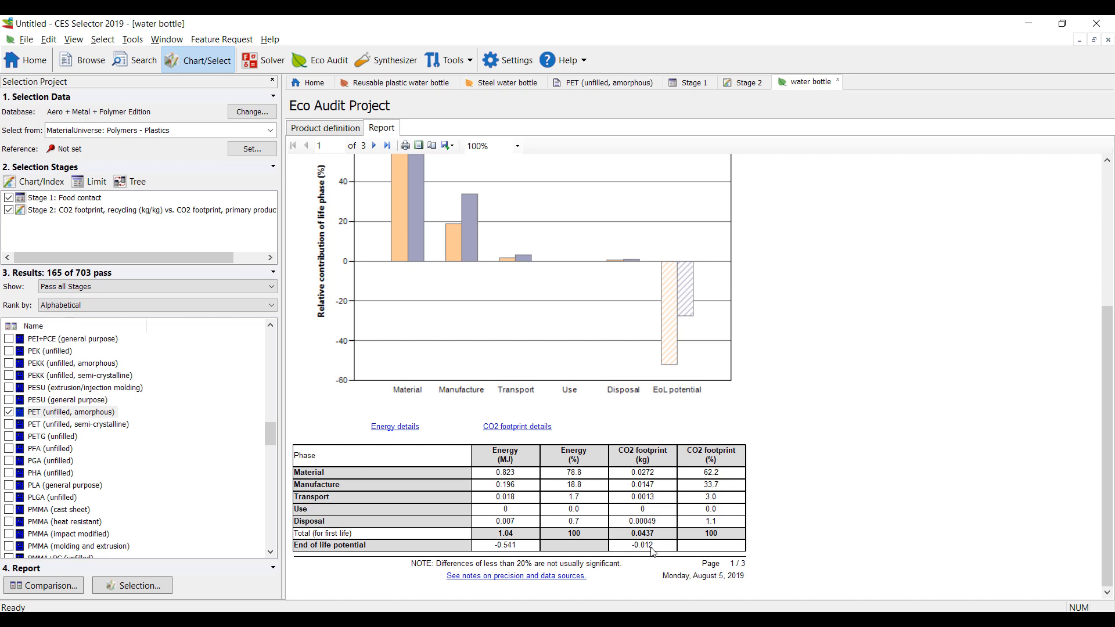
pyautogui.moveTo(663, 524)
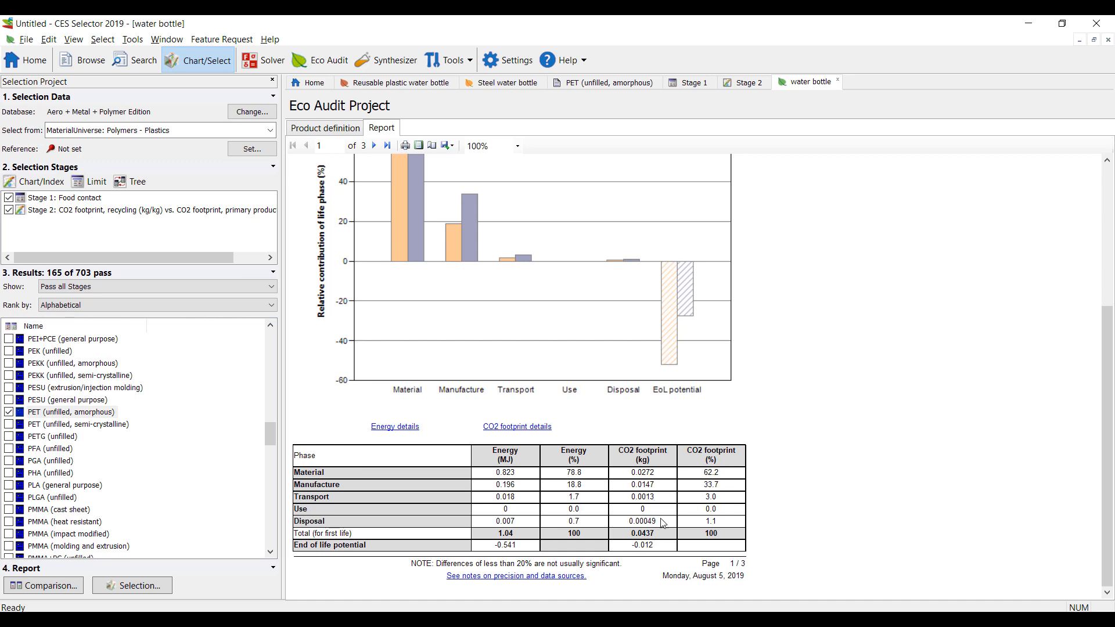
pyautogui.moveTo(655, 500)
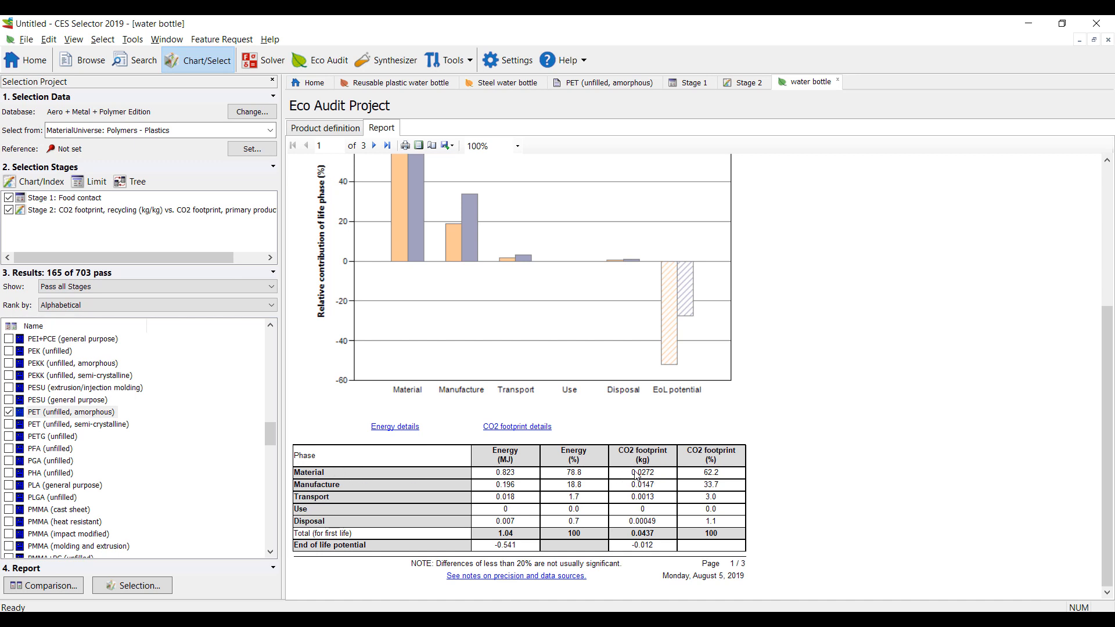
pyautogui.moveTo(660, 491)
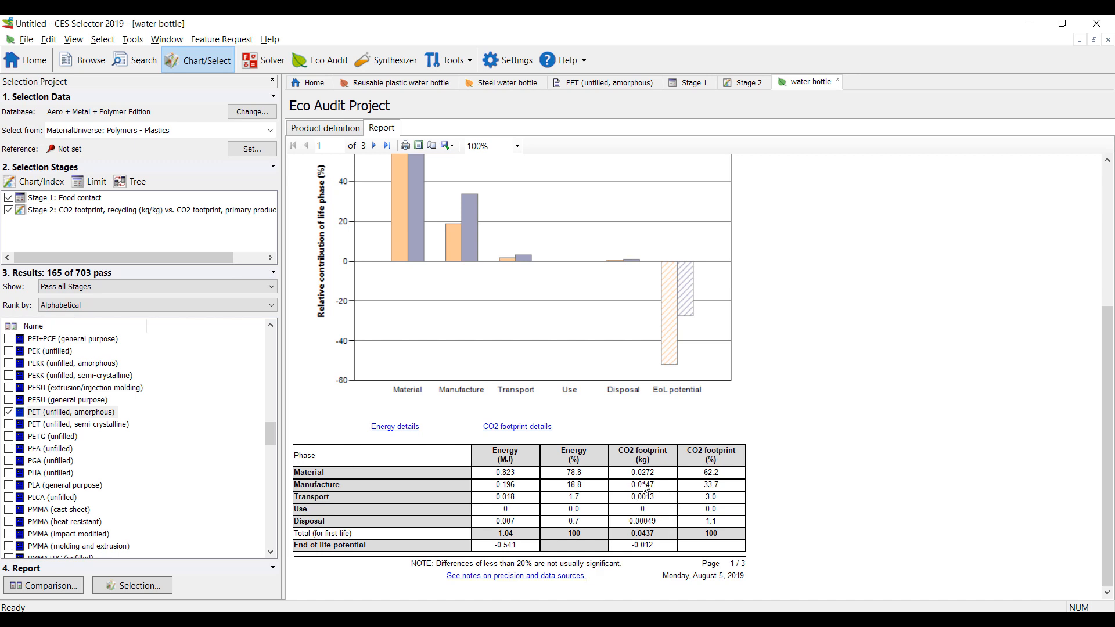
pyautogui.moveTo(661, 548)
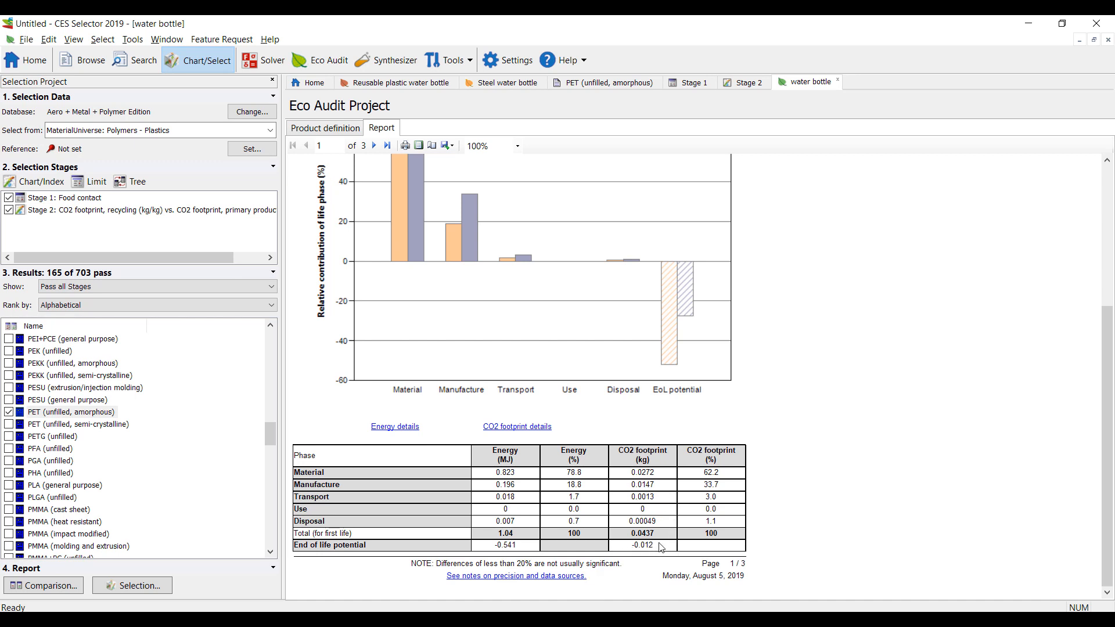
pyautogui.moveTo(652, 560)
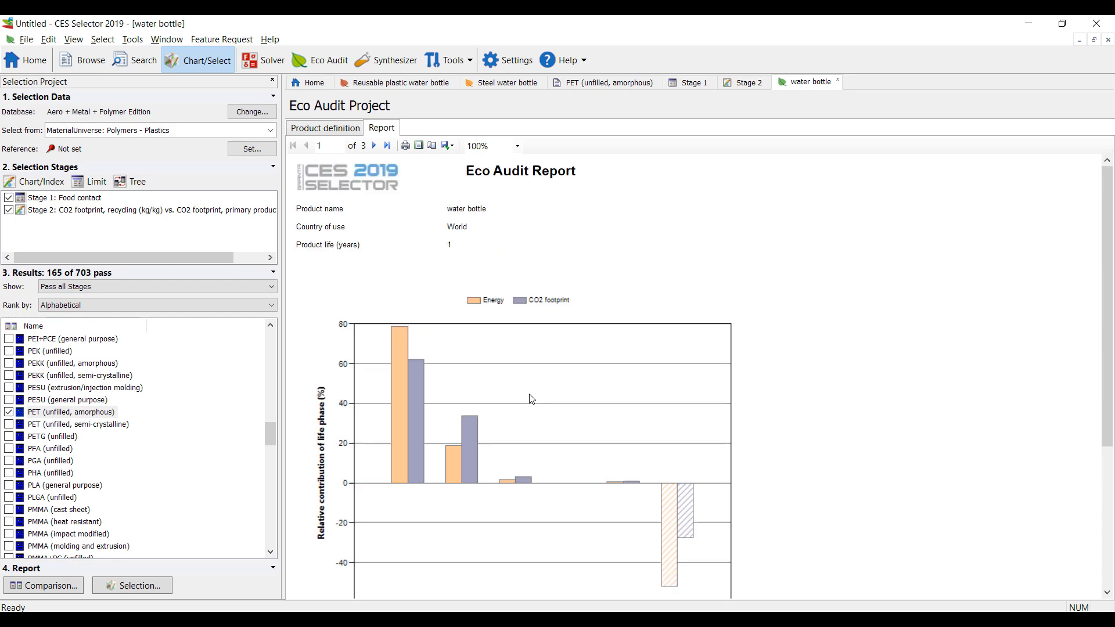
pyautogui.moveTo(432, 209)
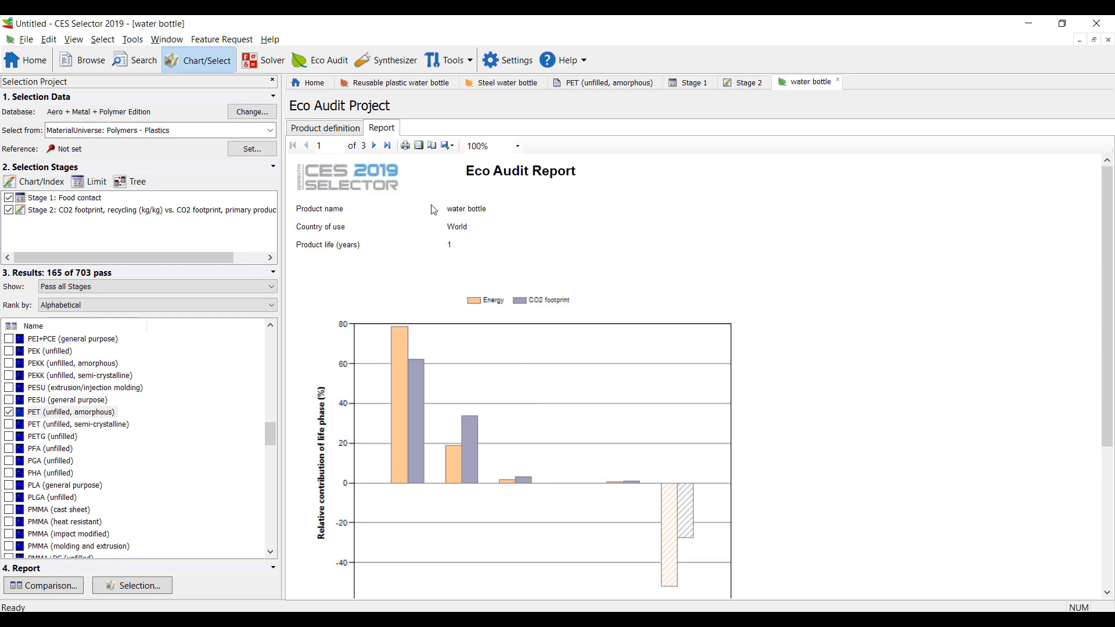
pyautogui.click(325, 127)
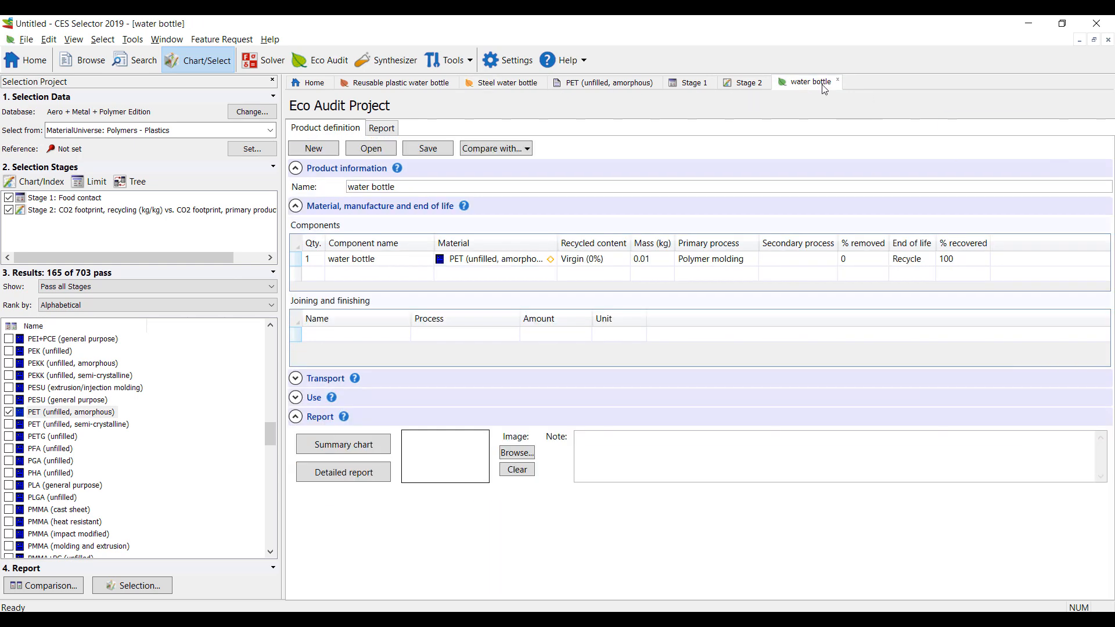
# Switch through the Steel tab to the Reusable plastic water bottle definition (PE-HD, ocean freight, 3-year life).
pyautogui.click(744, 82)
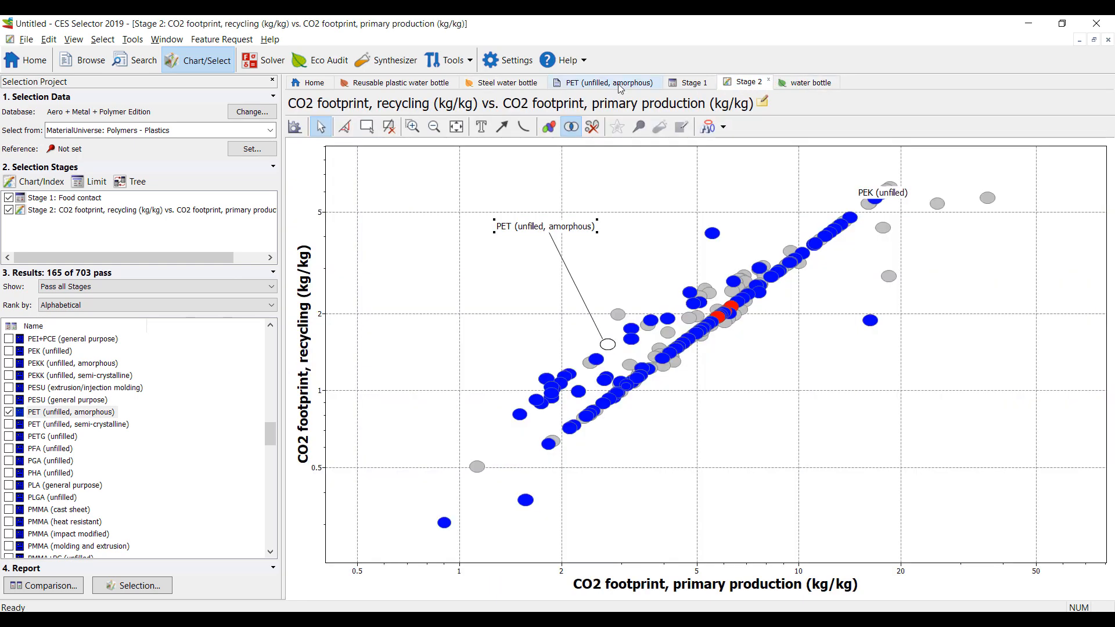
pyautogui.click(506, 82)
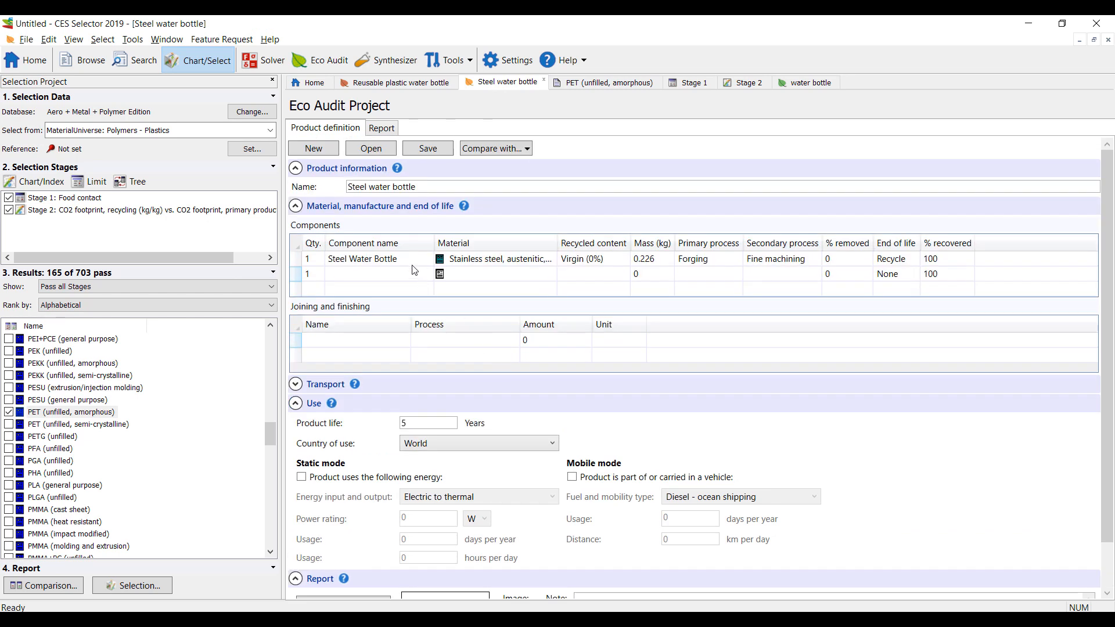
pyautogui.moveTo(840, 266)
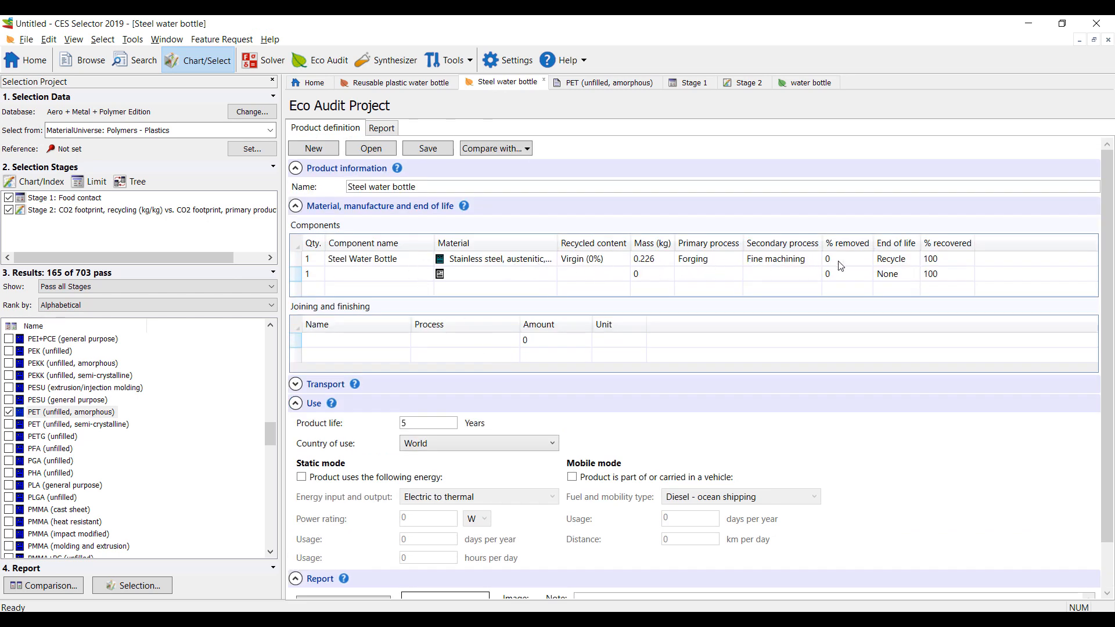
pyautogui.click(397, 82)
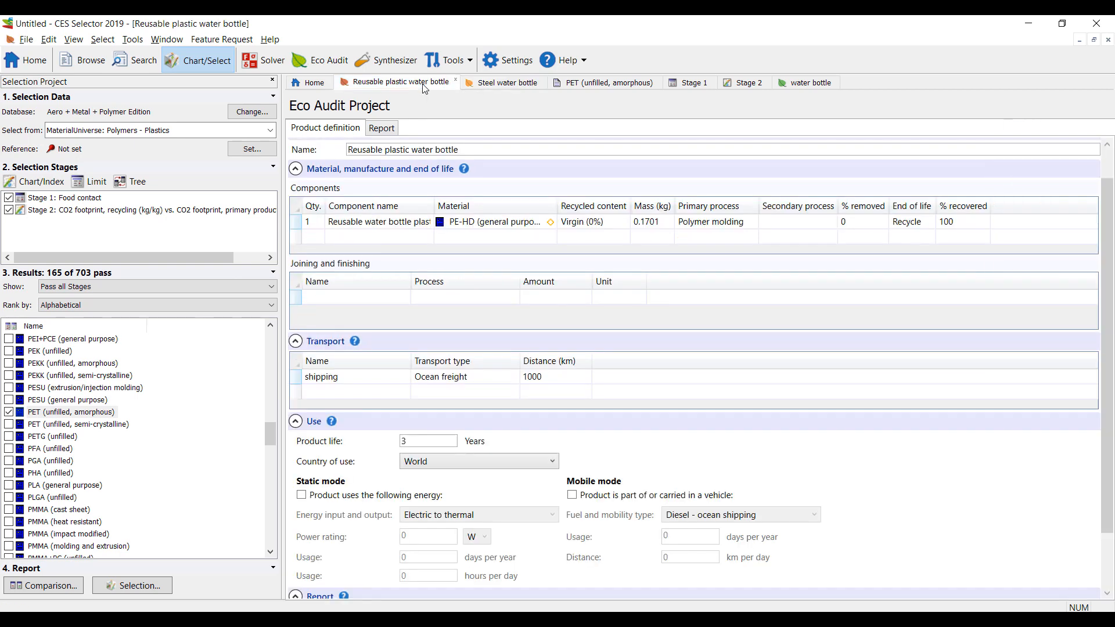
pyautogui.moveTo(534, 244)
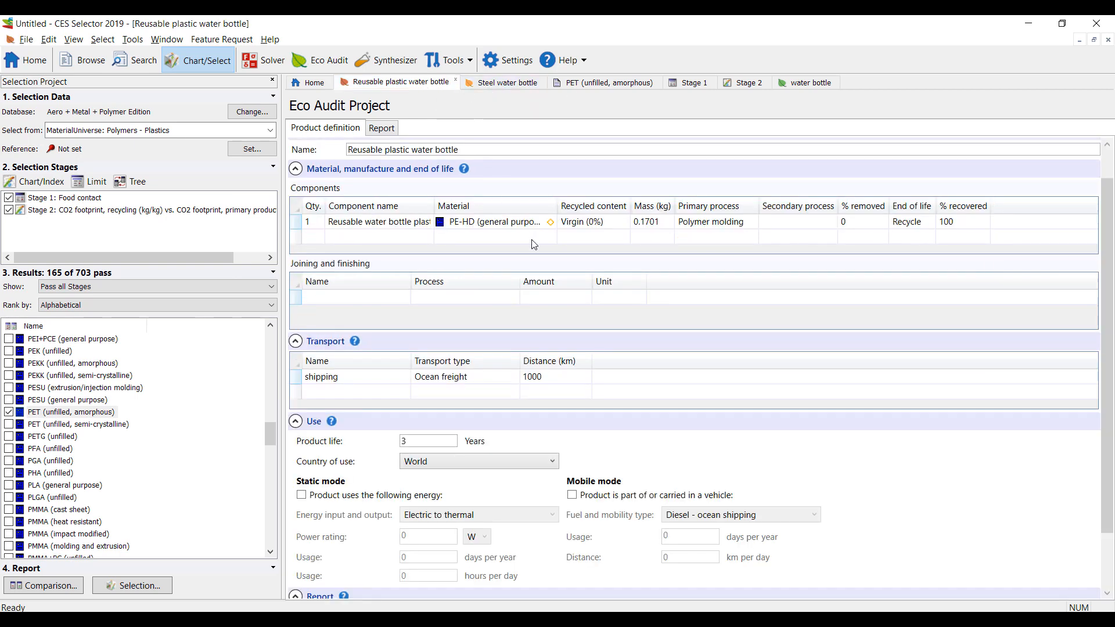
pyautogui.moveTo(311, 82)
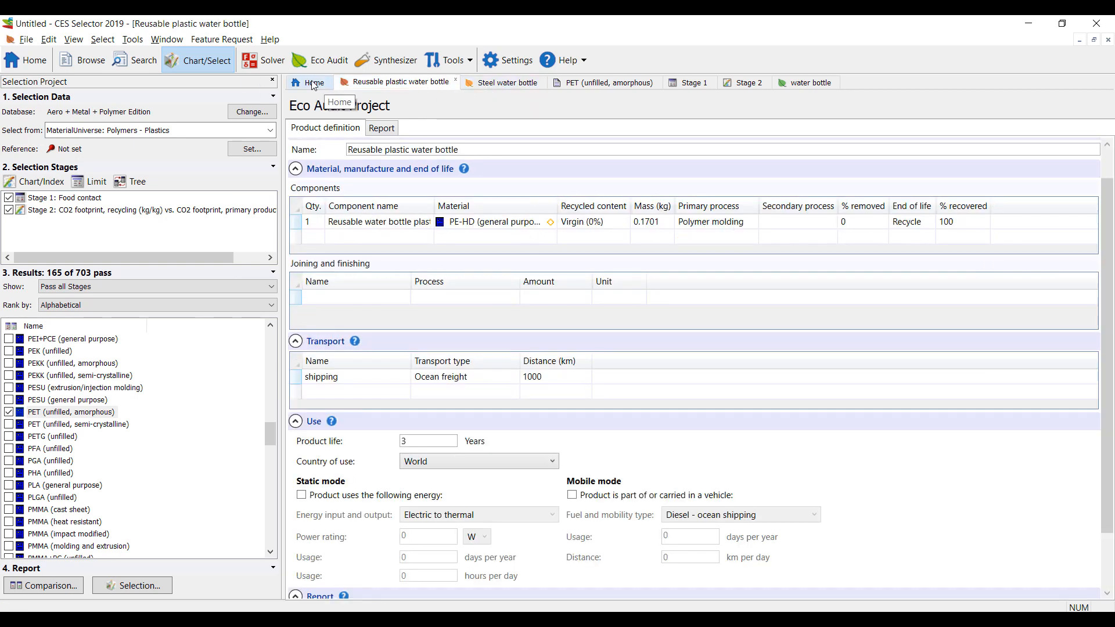
pyautogui.moveTo(725, 99)
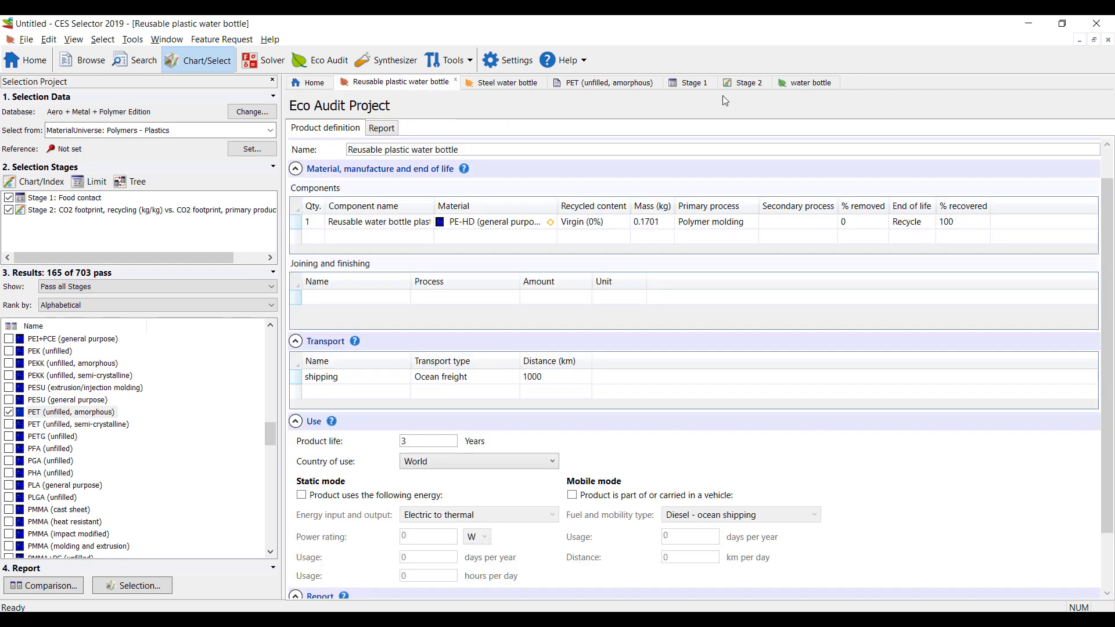
# Show the CO2 footprint summary chart comparing the three bottles (steel +89%, PET −93%).
pyautogui.click(342, 554)
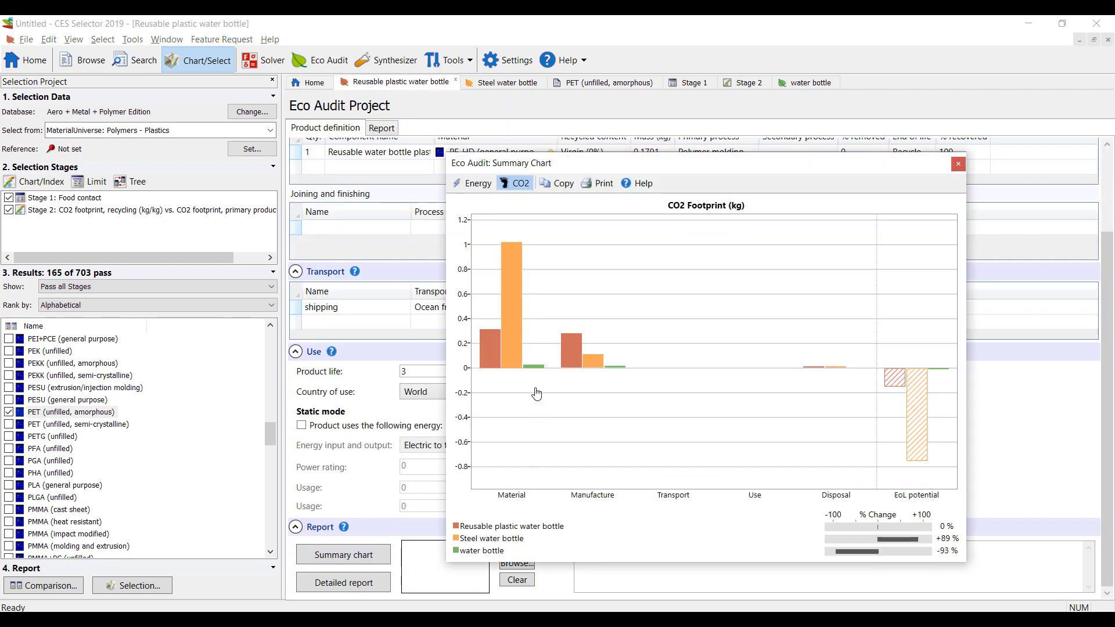
pyautogui.moveTo(531, 434)
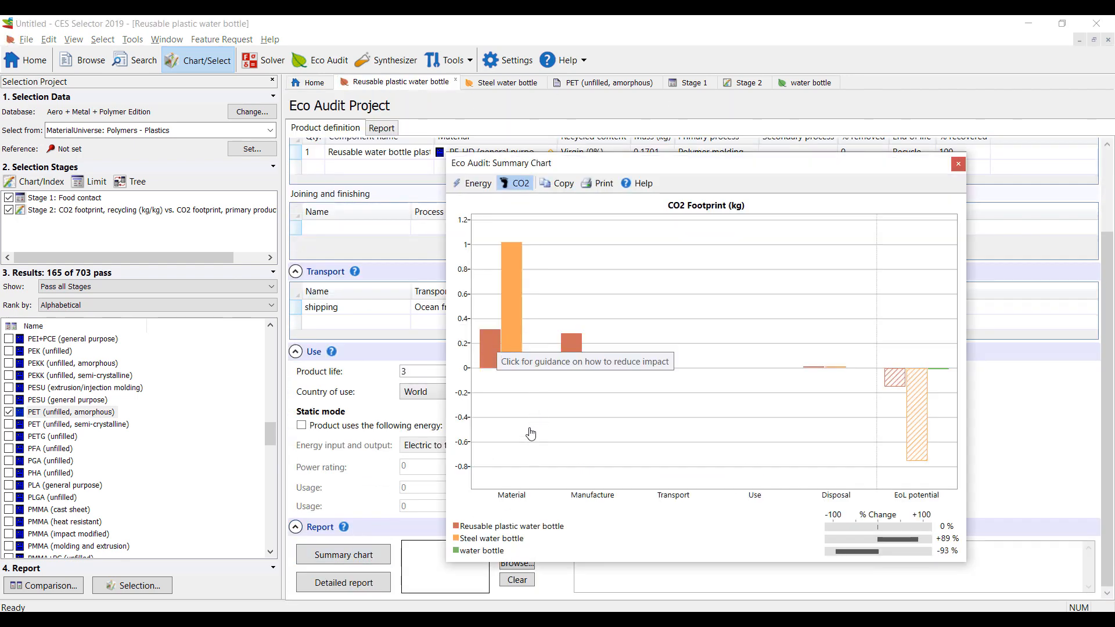
pyautogui.moveTo(461, 554)
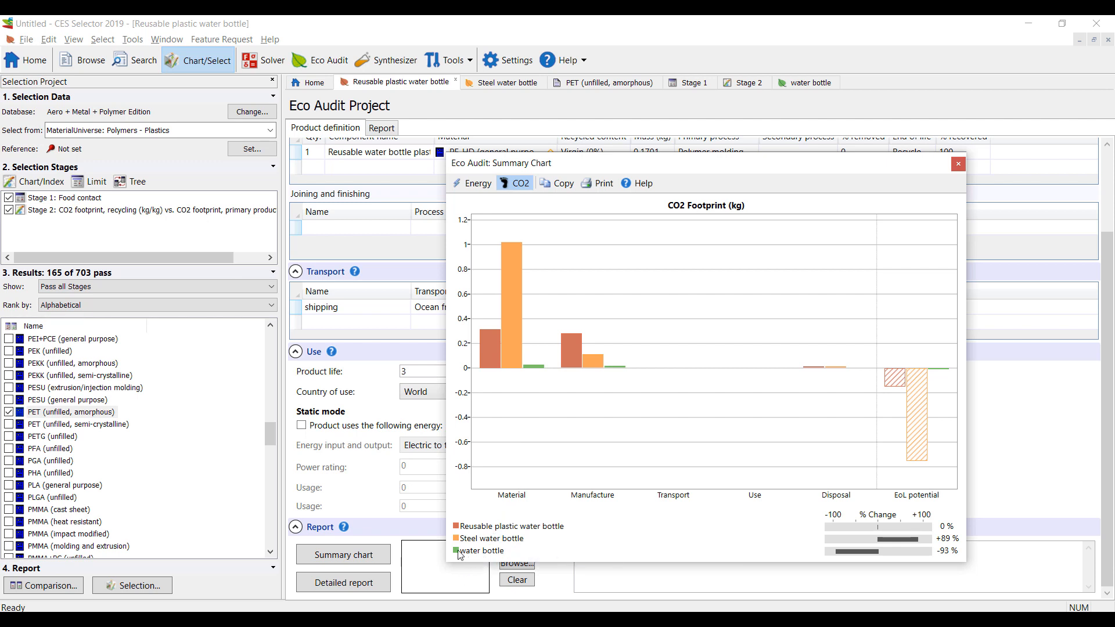
pyautogui.moveTo(492, 561)
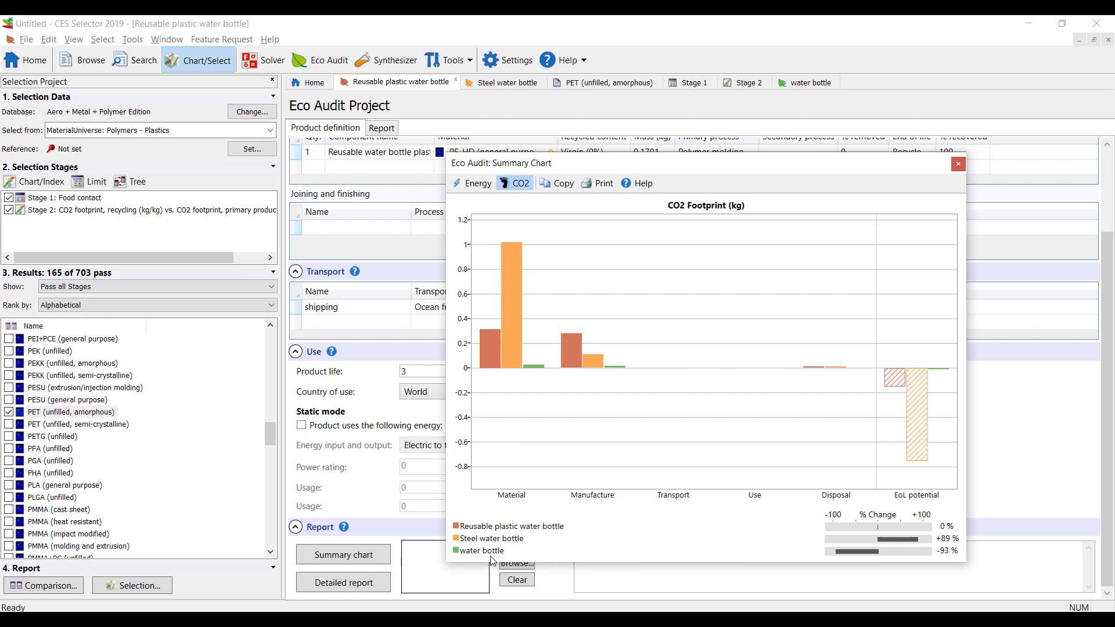
pyautogui.moveTo(496, 545)
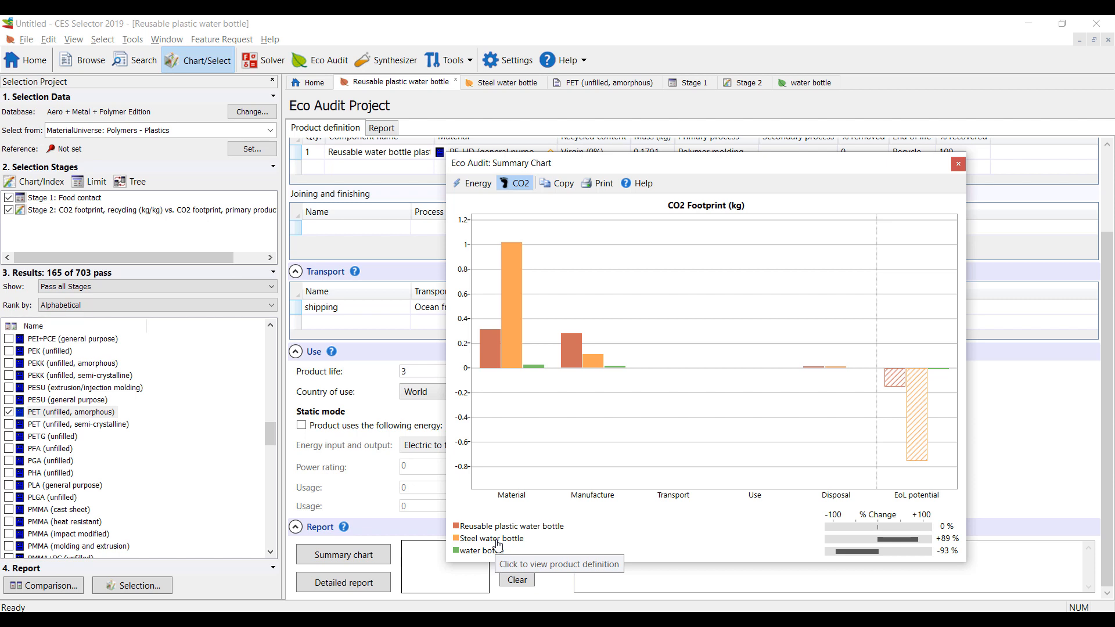
pyautogui.moveTo(510, 552)
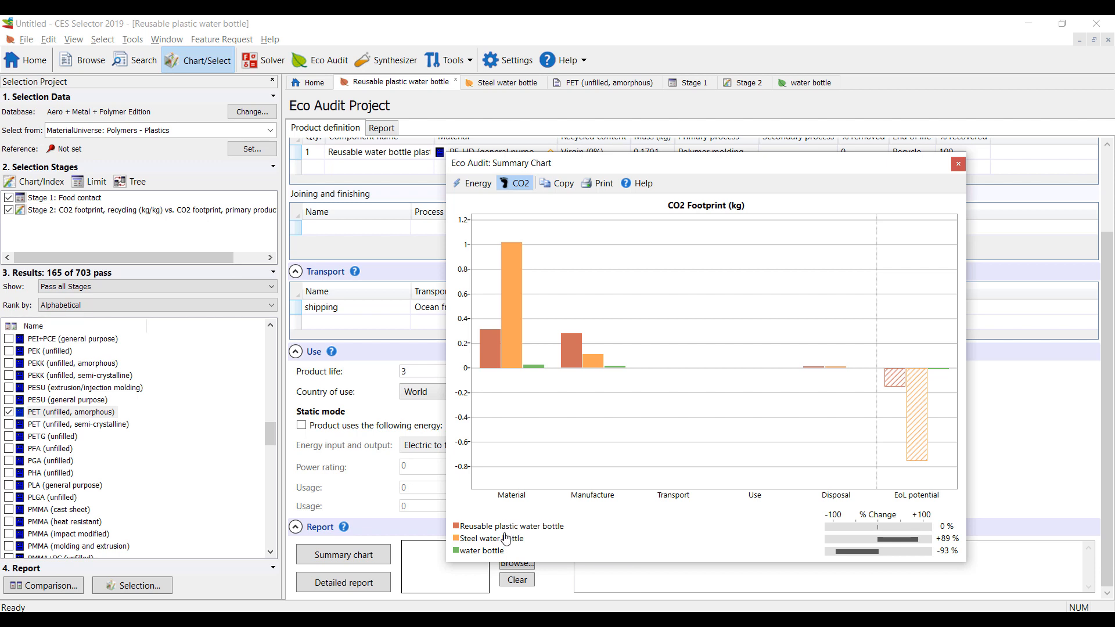
pyautogui.moveTo(506, 539)
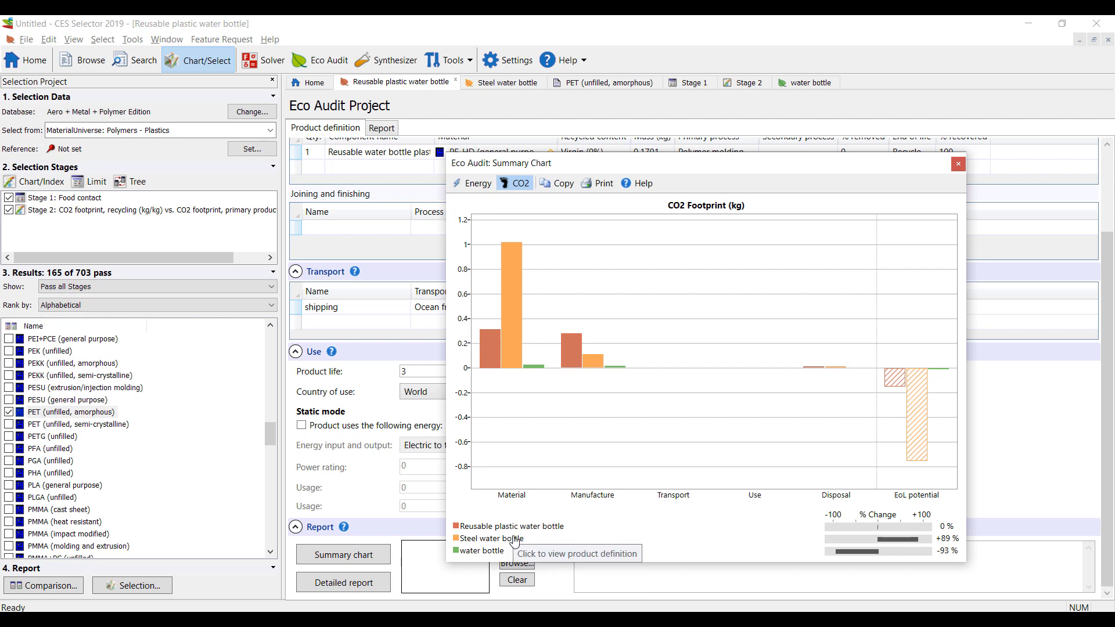
pyautogui.moveTo(958, 164)
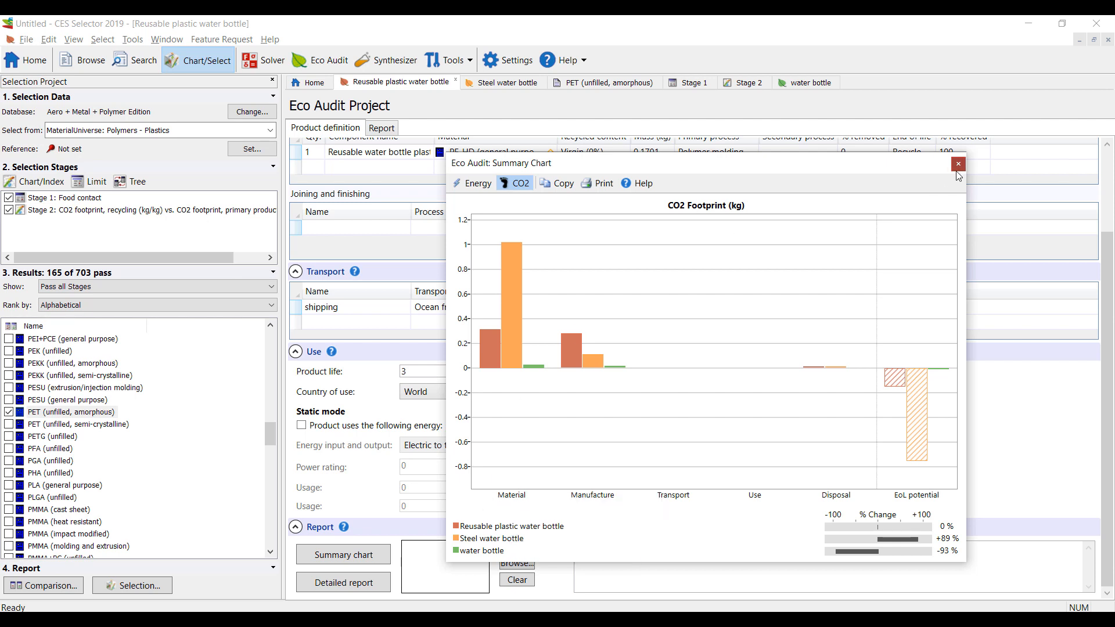
# Close the chart and review the reusable plastic bottle's detailed report pages (17.5 MJ, 0.606 kg CO2).
pyautogui.click(958, 164)
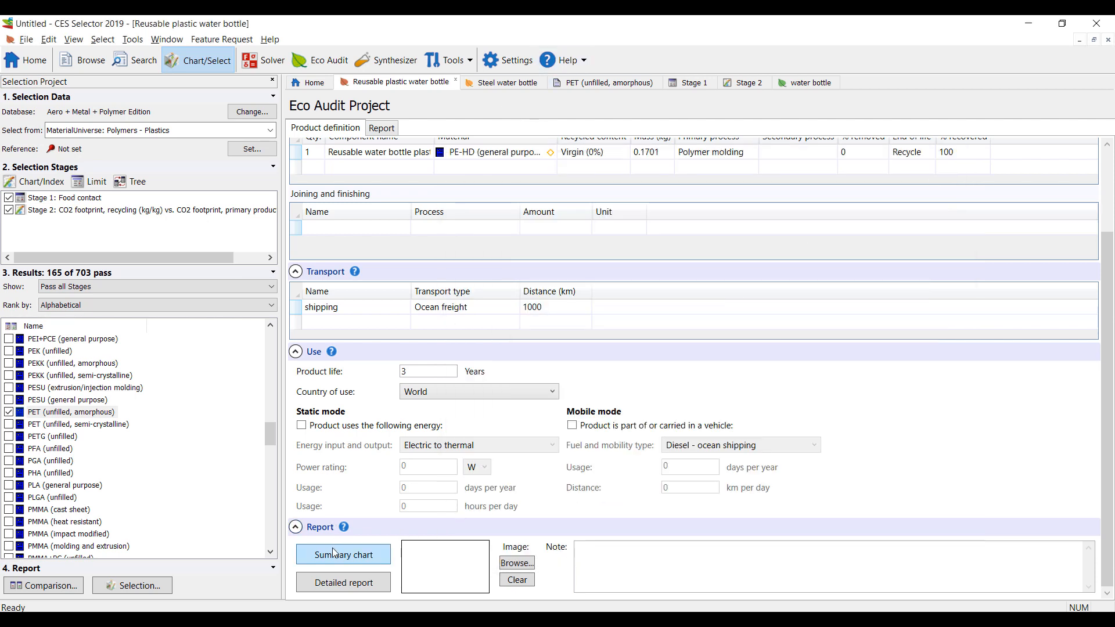
pyautogui.click(343, 554)
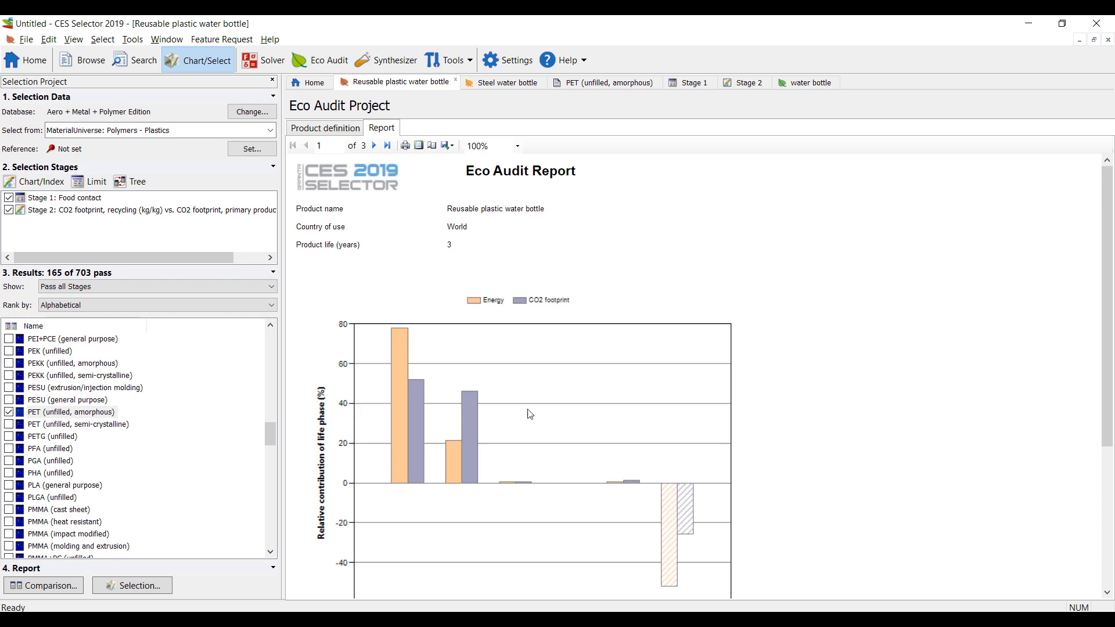
pyautogui.scroll(-3)
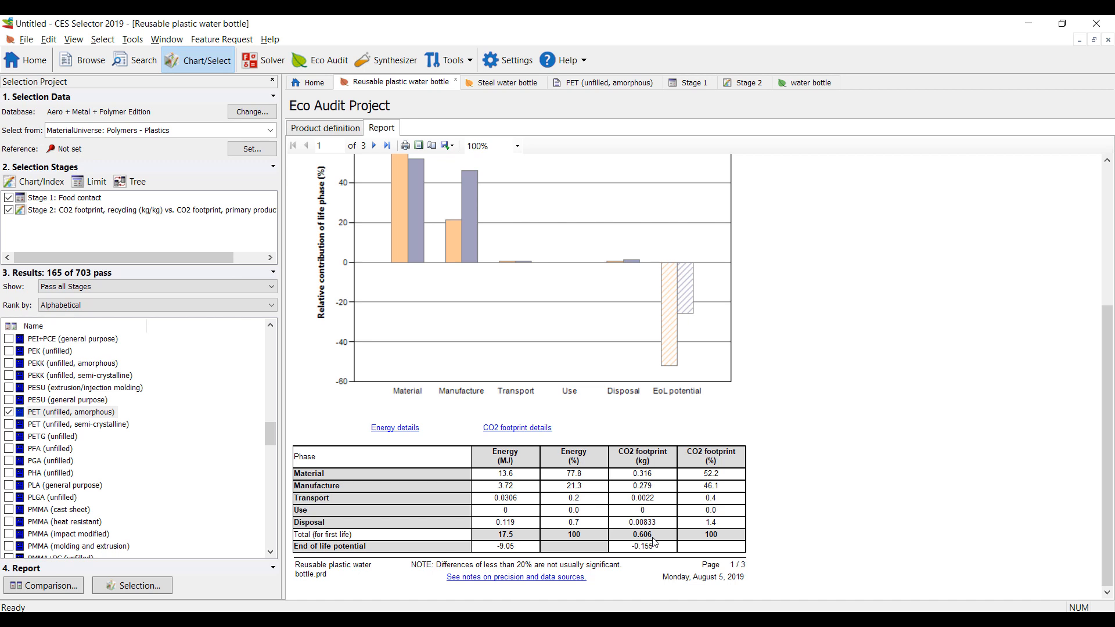
pyautogui.moveTo(649, 543)
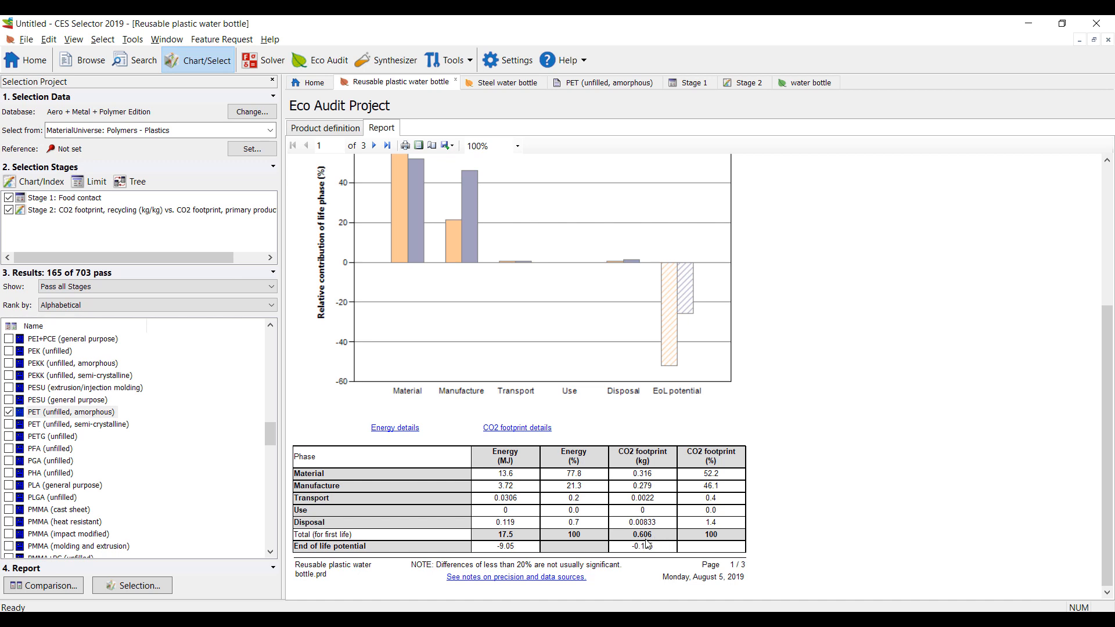
pyautogui.moveTo(459, 368)
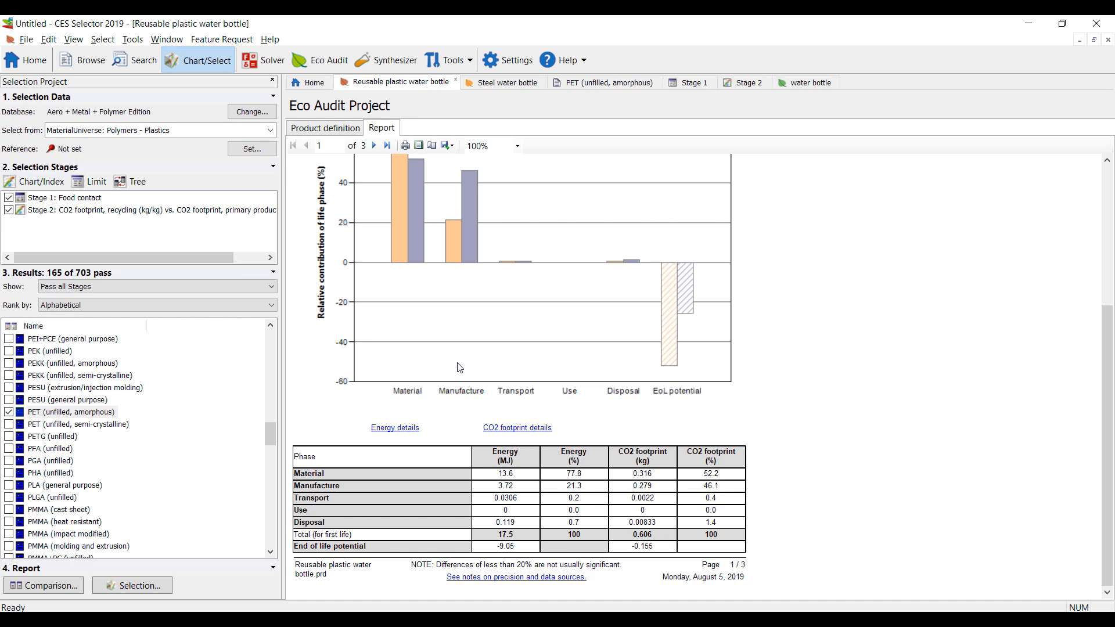
pyautogui.scroll(3)
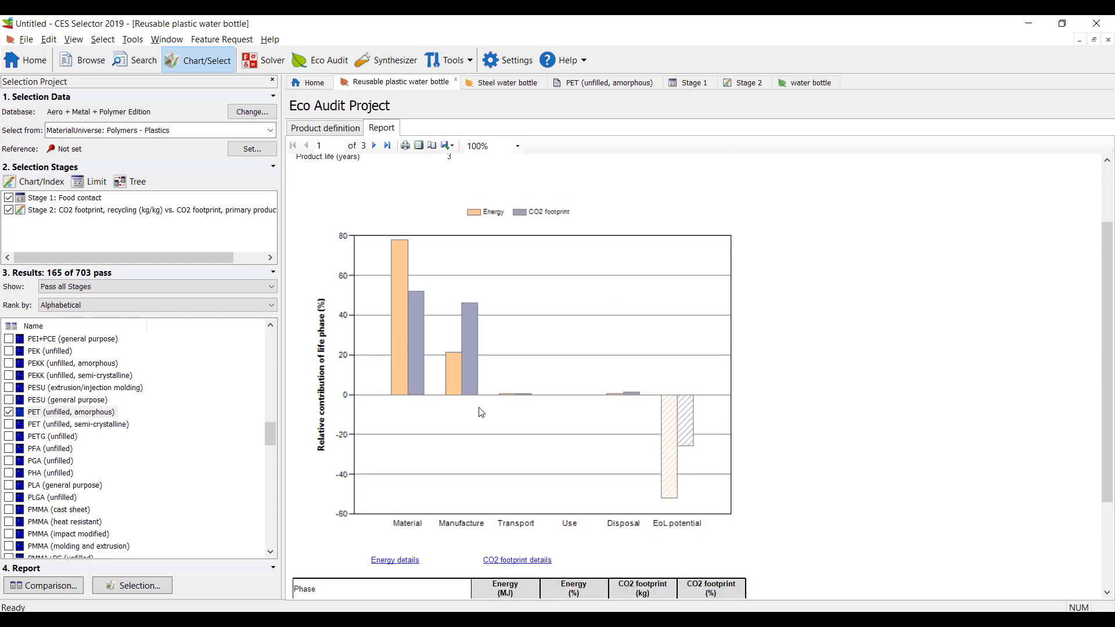
pyautogui.click(375, 145)
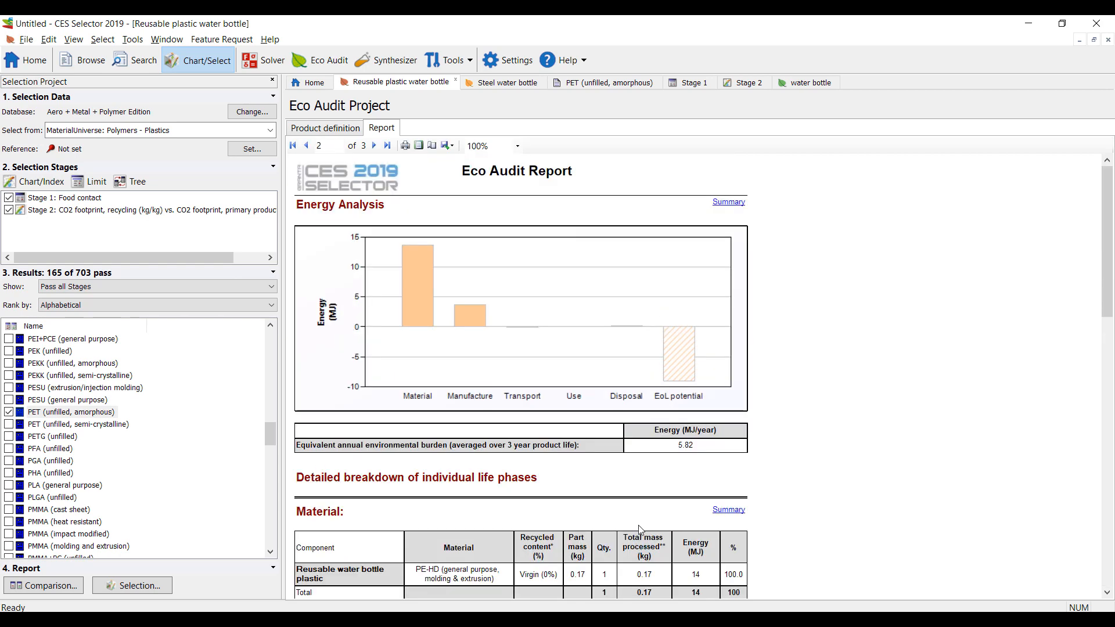
pyautogui.click(306, 145)
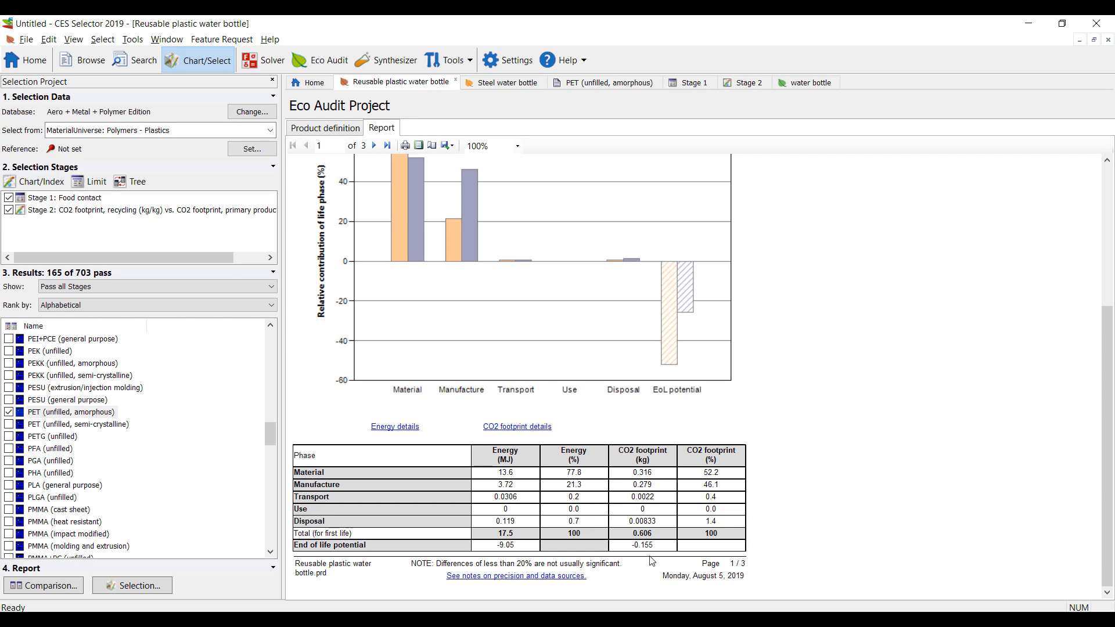
pyautogui.moveTo(658, 554)
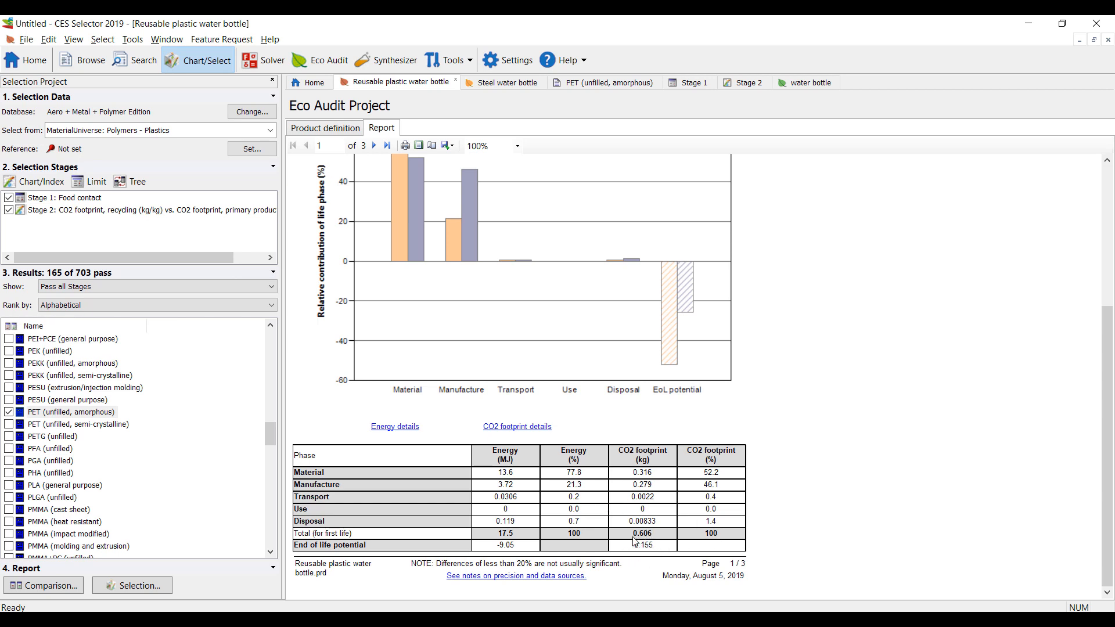
# View the steel bottle's report phase table: 16.7 MJ energy, 1.15 kg CO2.
pyautogui.click(506, 82)
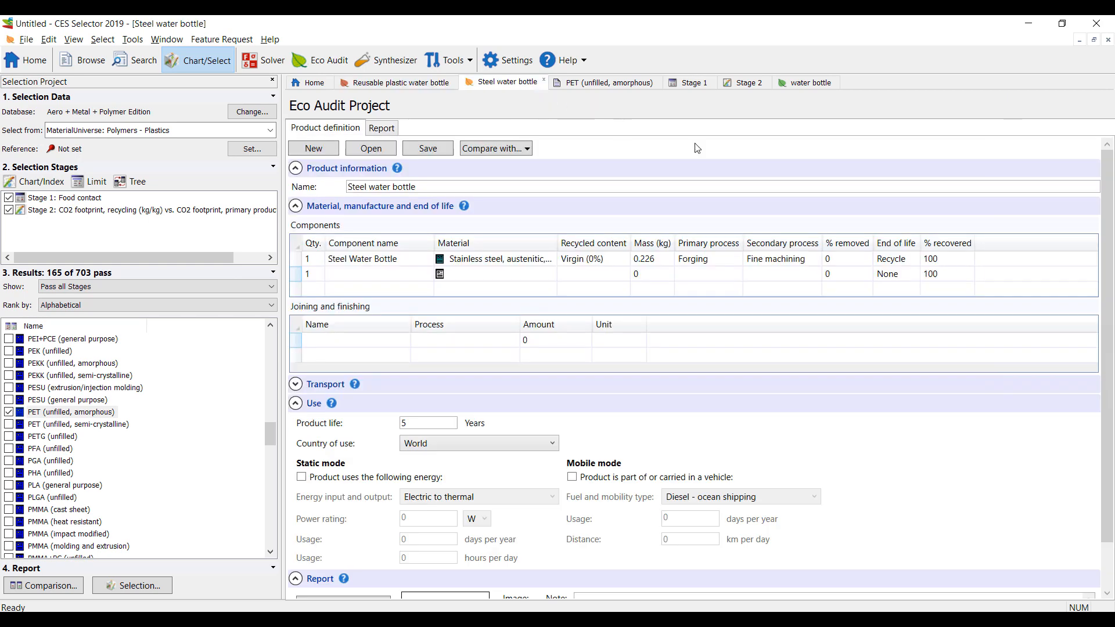
pyautogui.moveTo(1098, 266)
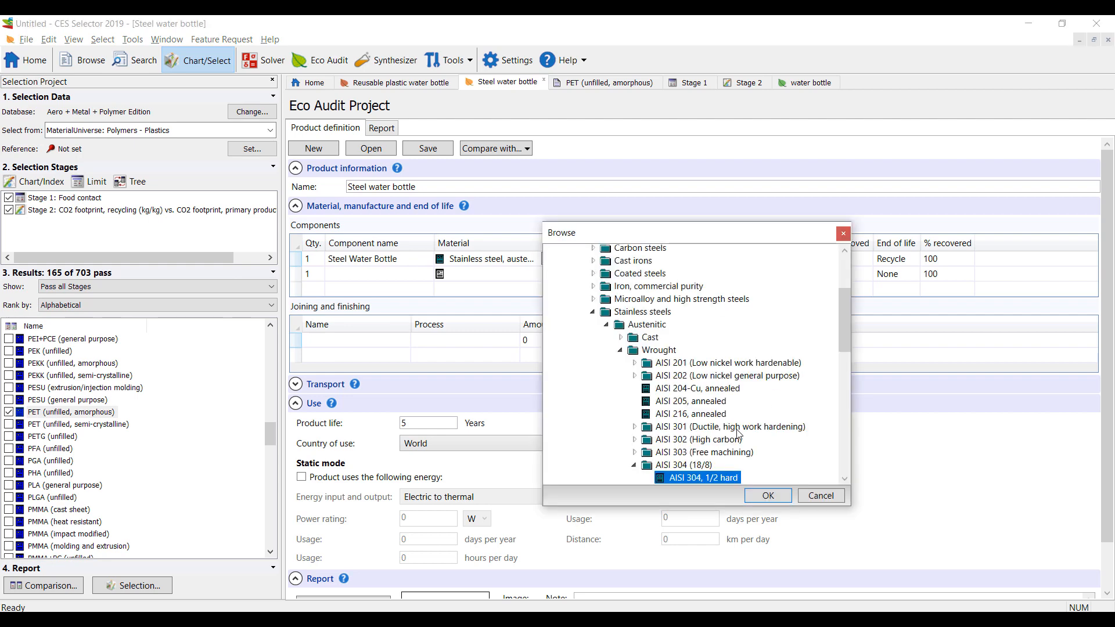
pyautogui.click(767, 496)
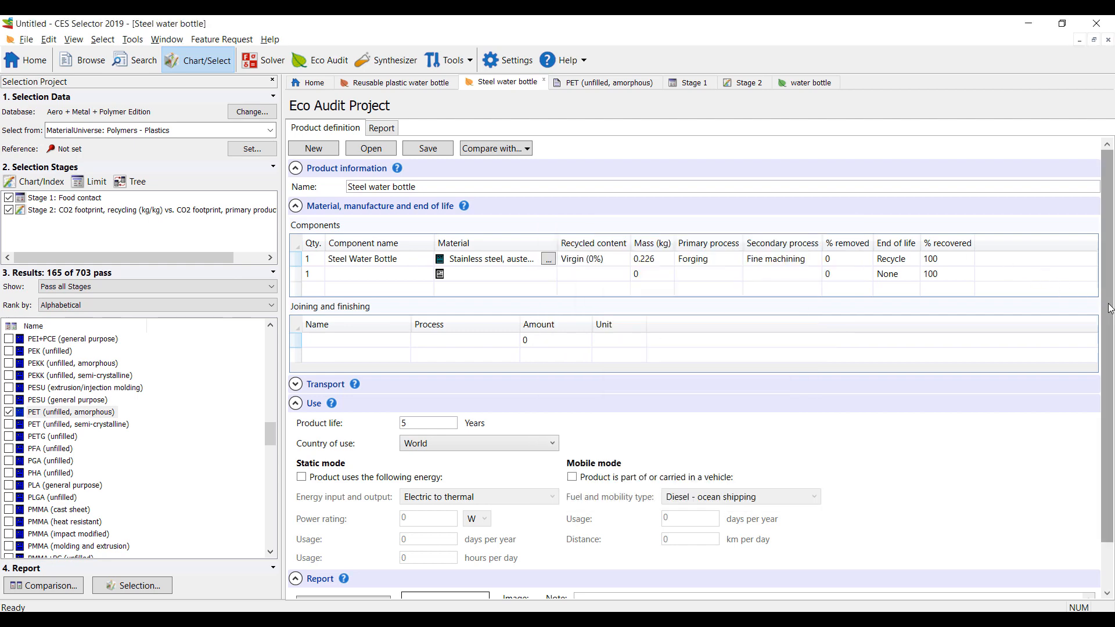
pyautogui.scroll(-3)
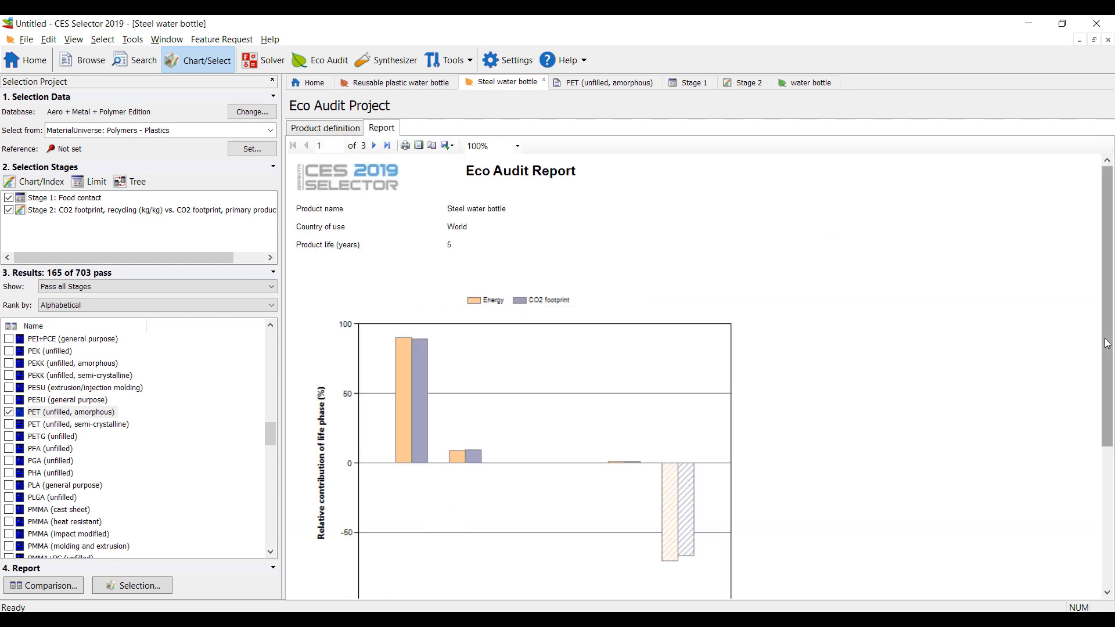
pyautogui.scroll(-3)
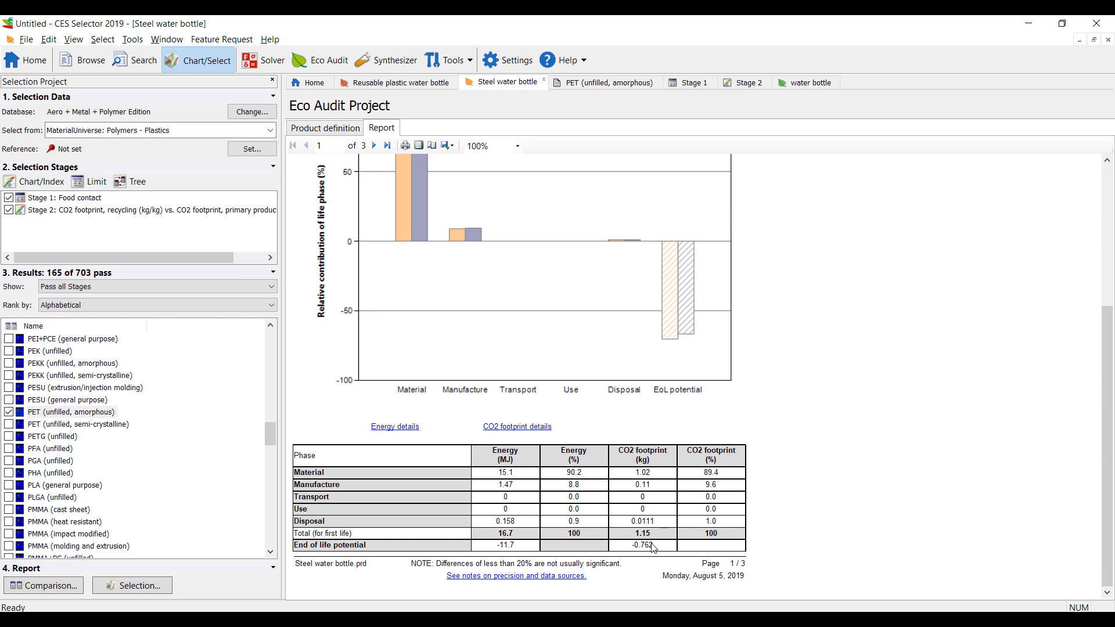
pyautogui.moveTo(665, 546)
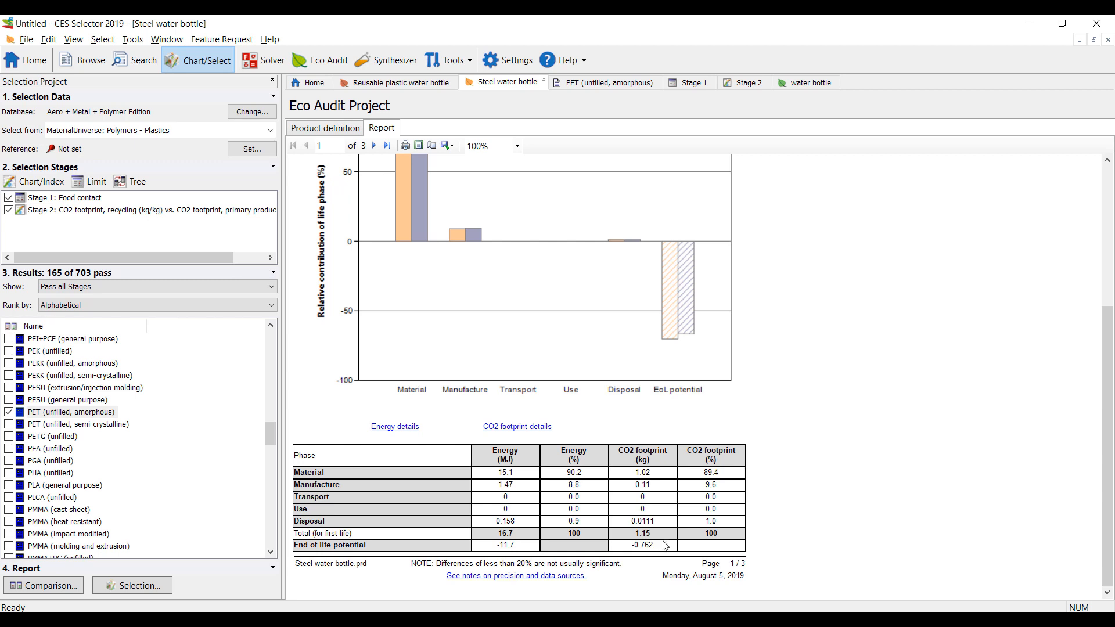
pyautogui.moveTo(525, 365)
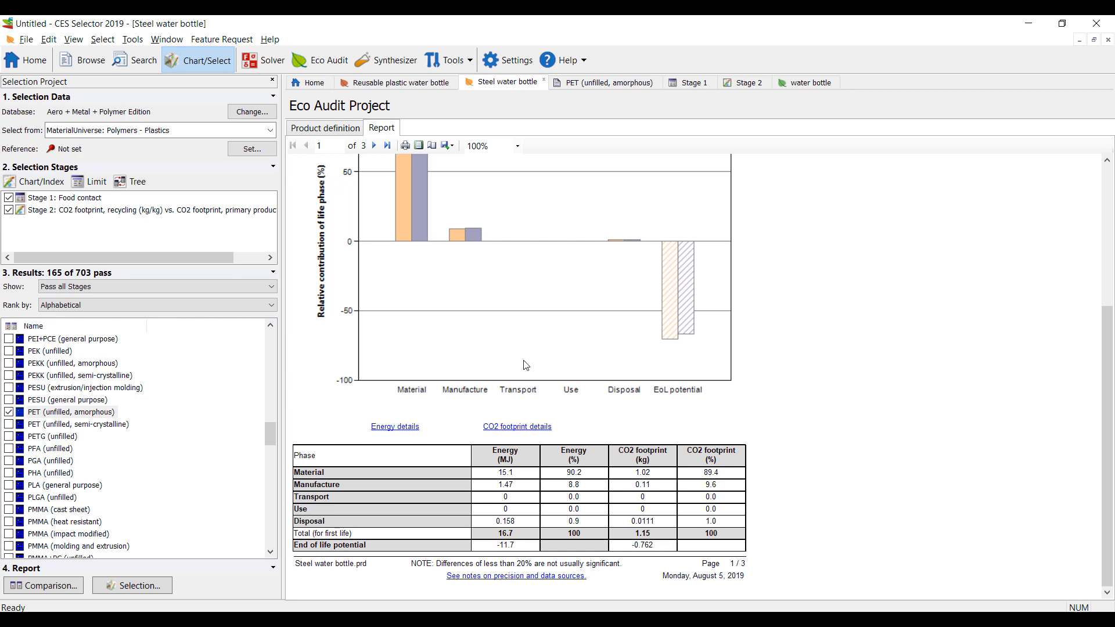
pyautogui.moveTo(756, 121)
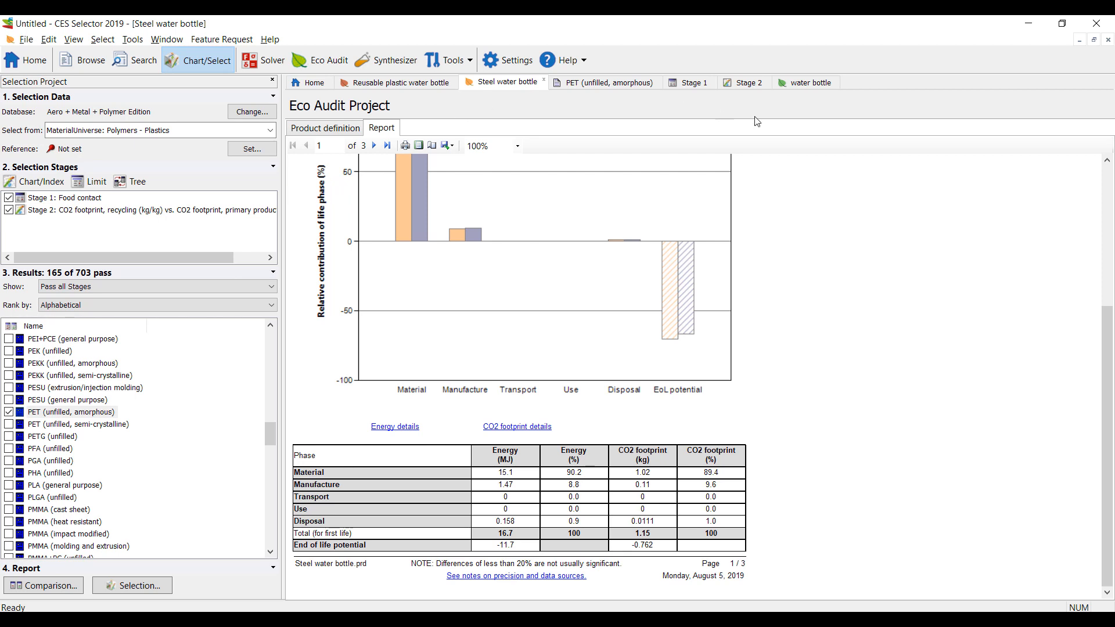
pyautogui.moveTo(398, 82)
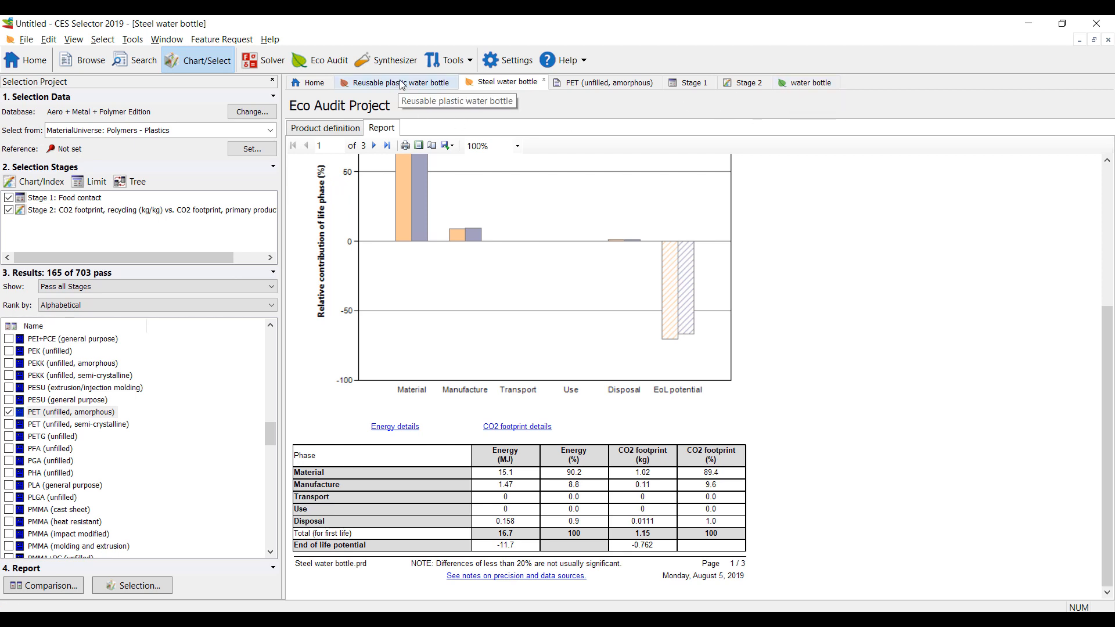
# Compare the reusable plastic report with the single-use PET bottle's 1.04 MJ report, then return.
pyautogui.click(396, 82)
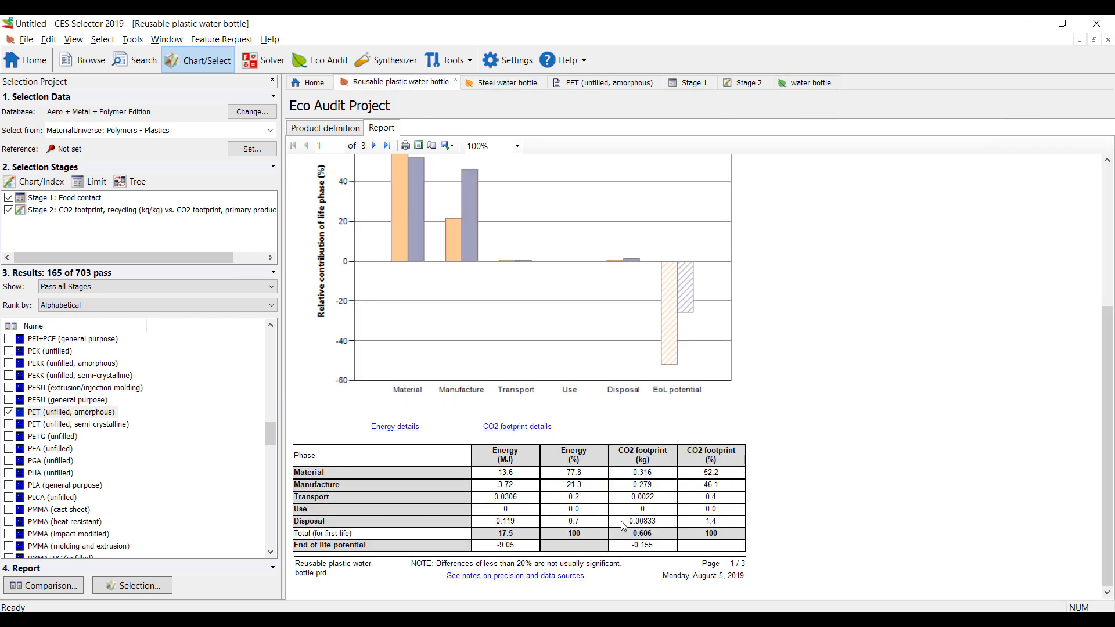
pyautogui.moveTo(811, 83)
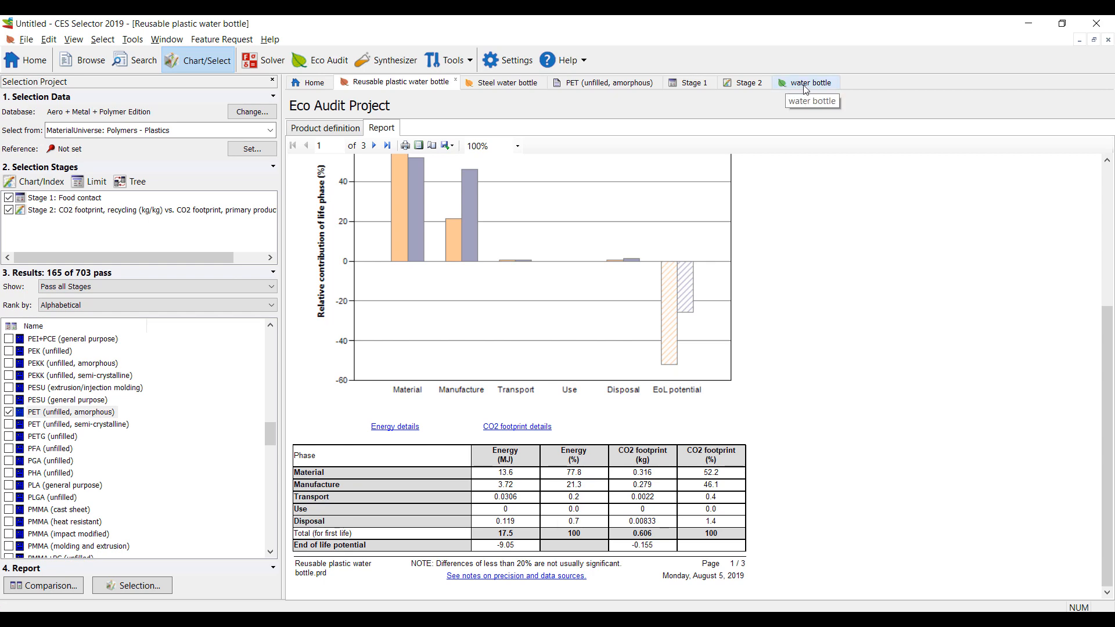
pyautogui.click(811, 82)
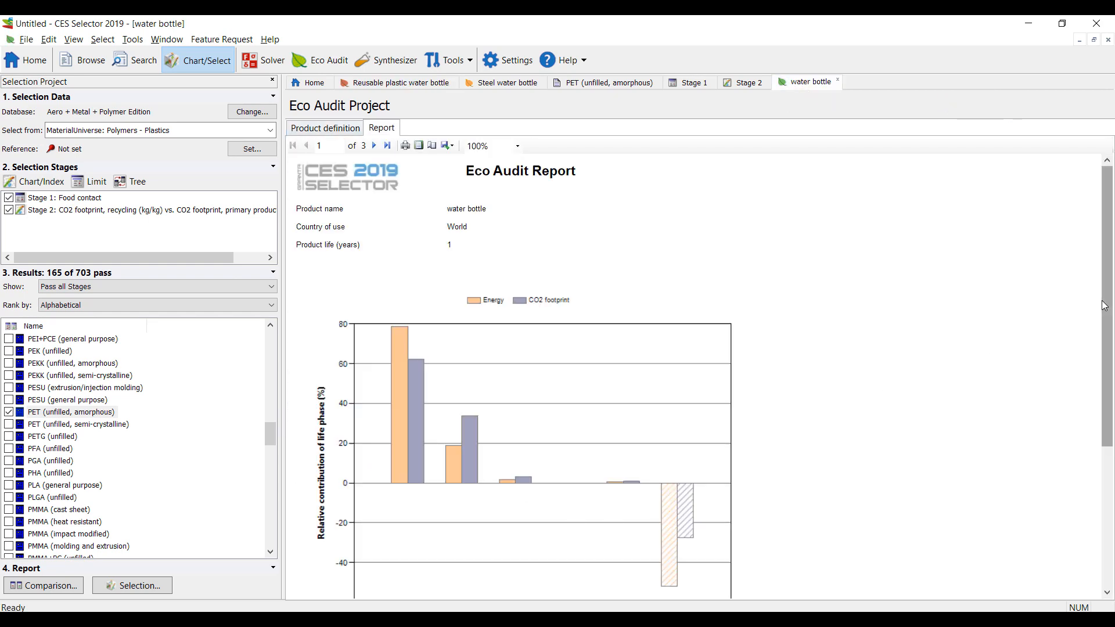
pyautogui.scroll(-3)
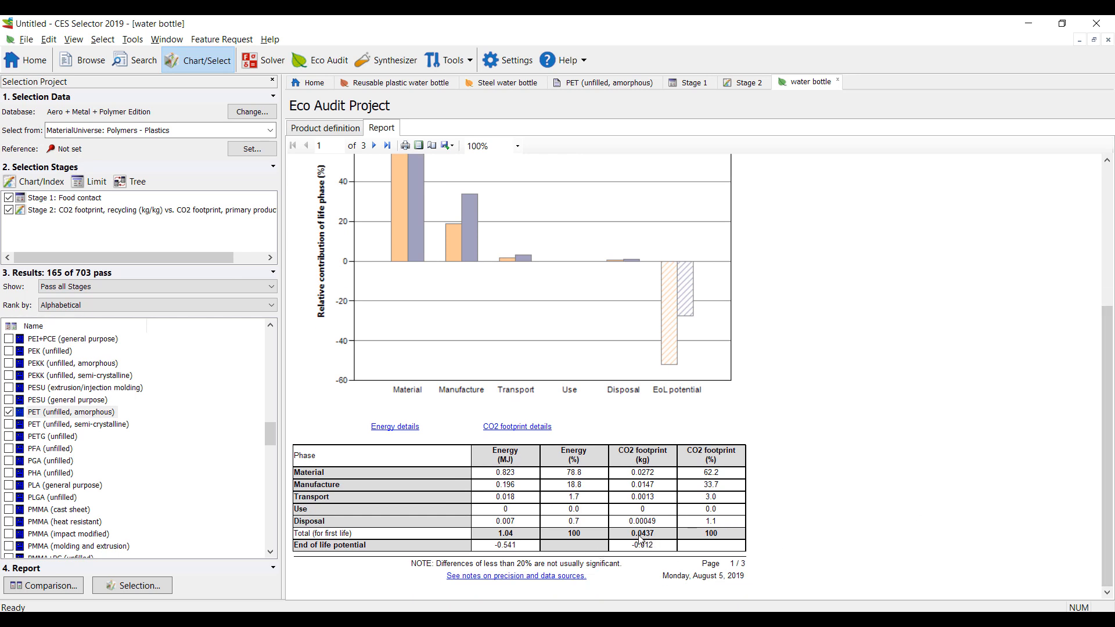
pyautogui.moveTo(633, 442)
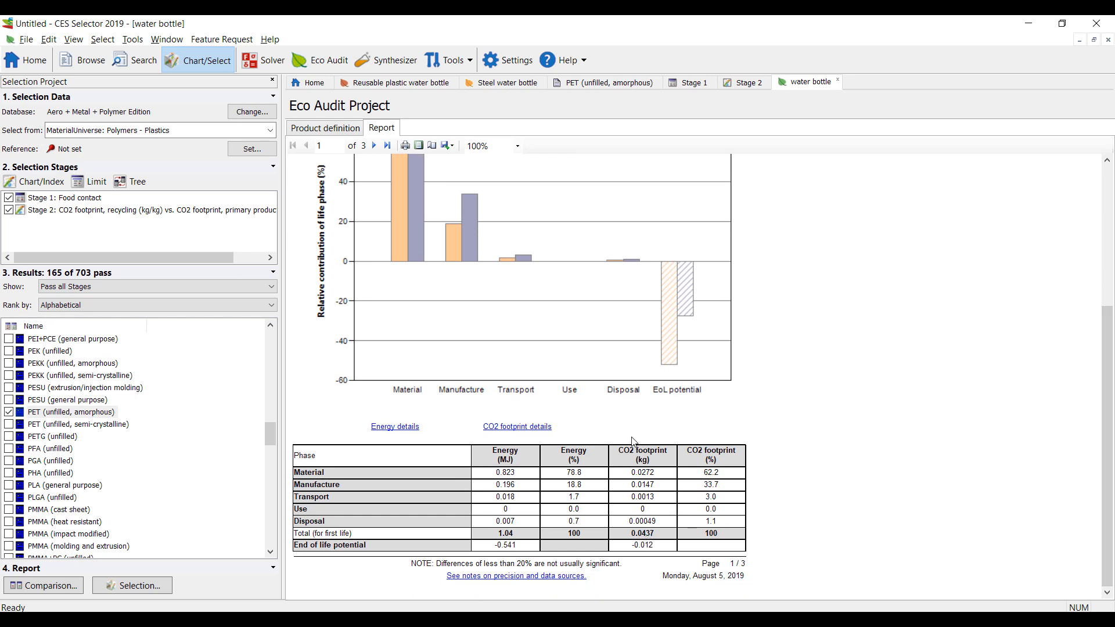
pyautogui.moveTo(681, 601)
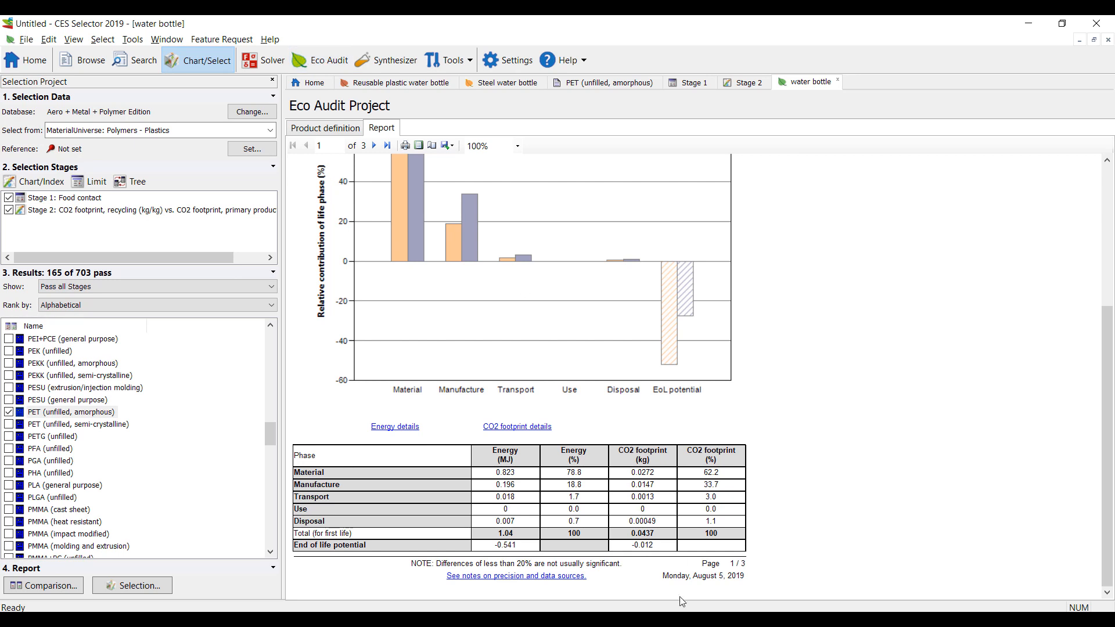
pyautogui.moveTo(351, 112)
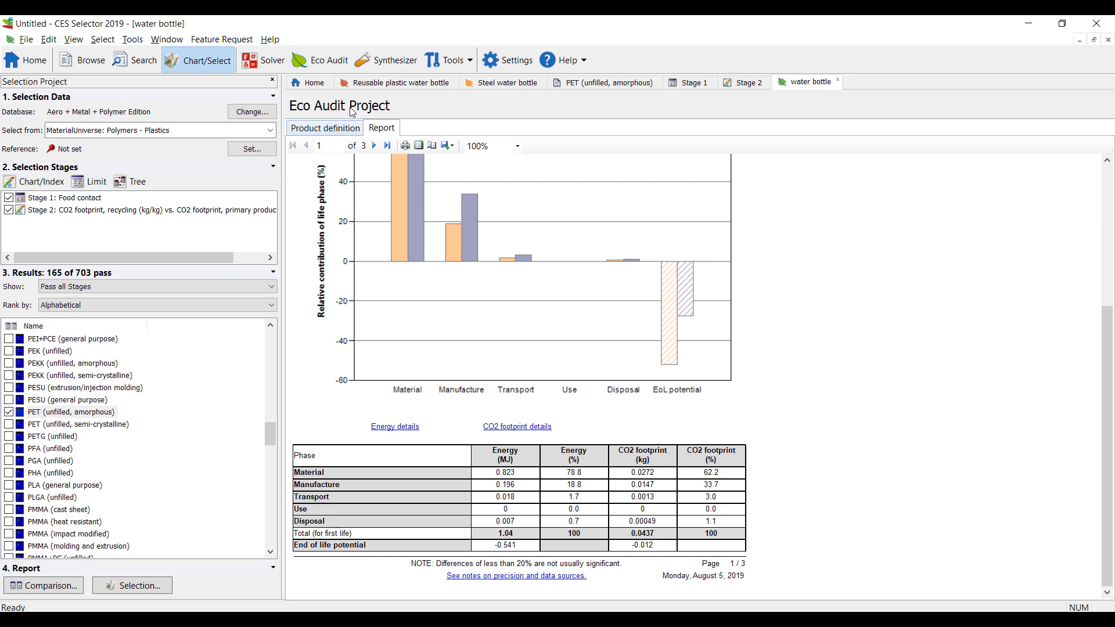
pyautogui.click(399, 82)
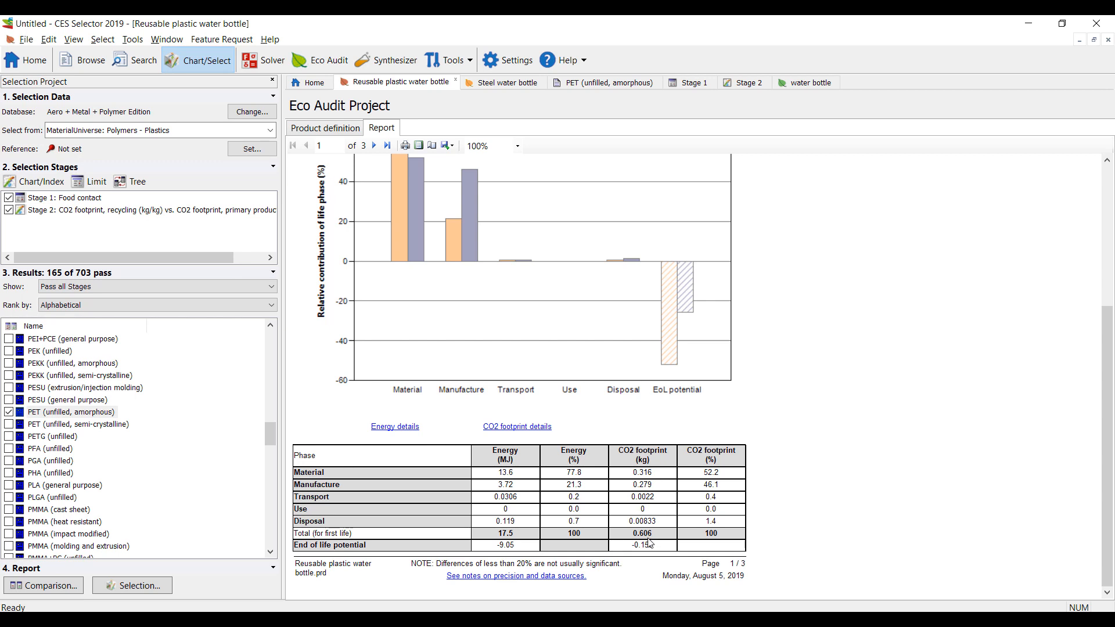
pyautogui.moveTo(644, 486)
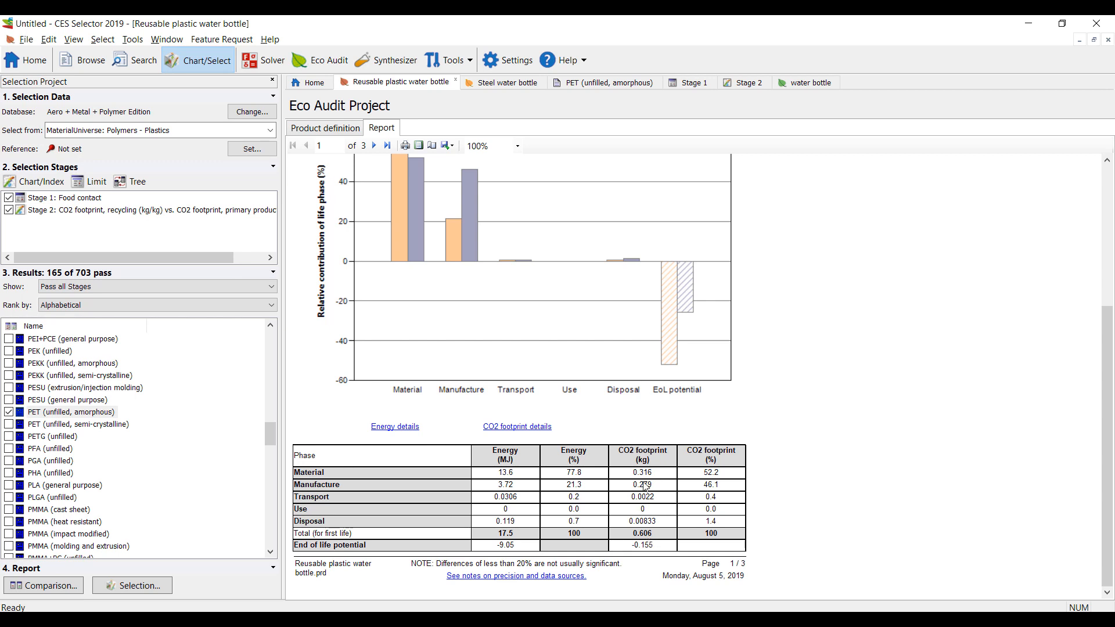
pyautogui.moveTo(628, 536)
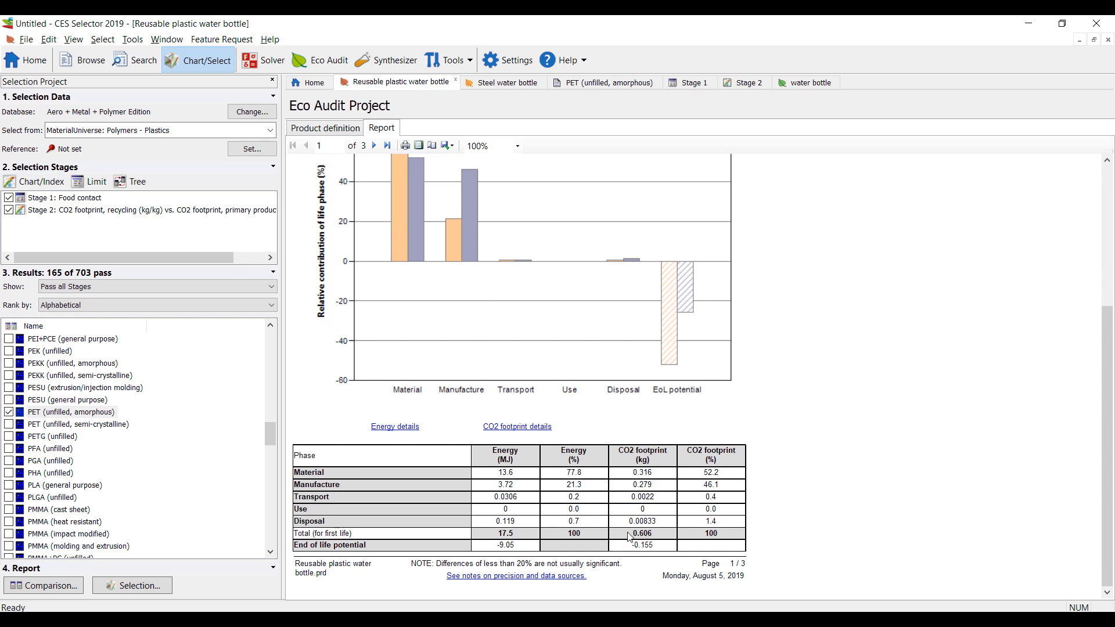
pyautogui.moveTo(649, 555)
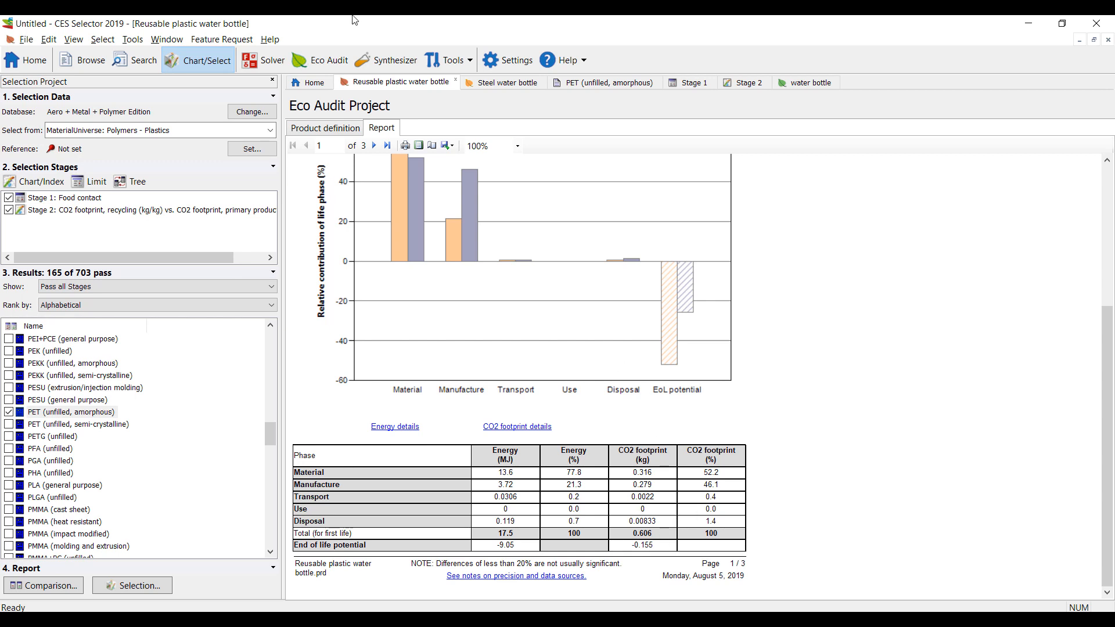
pyautogui.moveTo(806, 82)
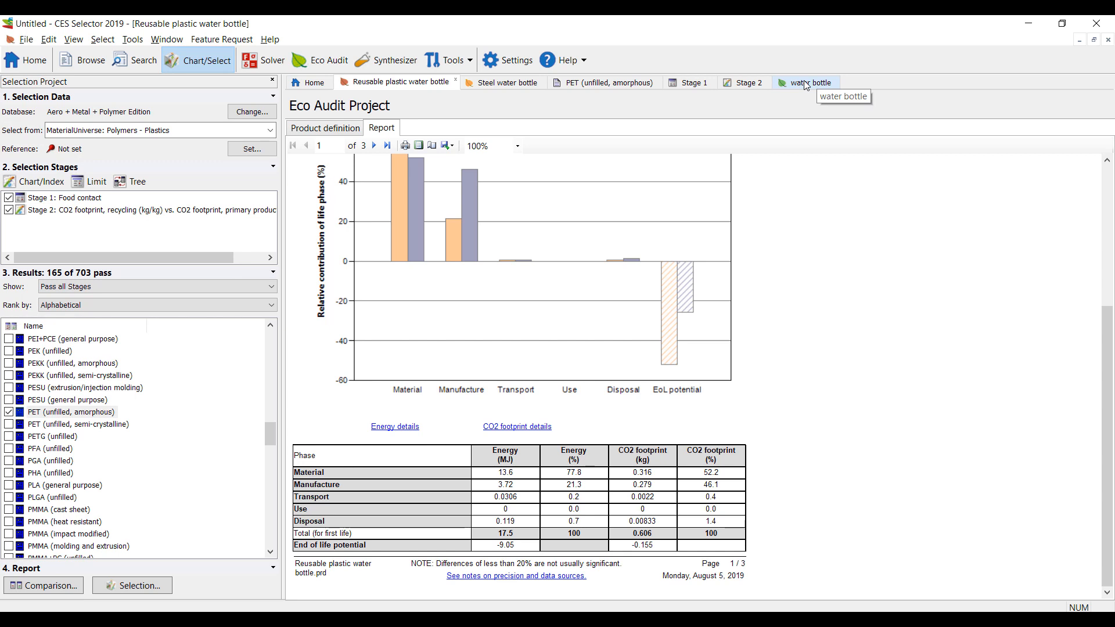
pyautogui.moveTo(808, 82)
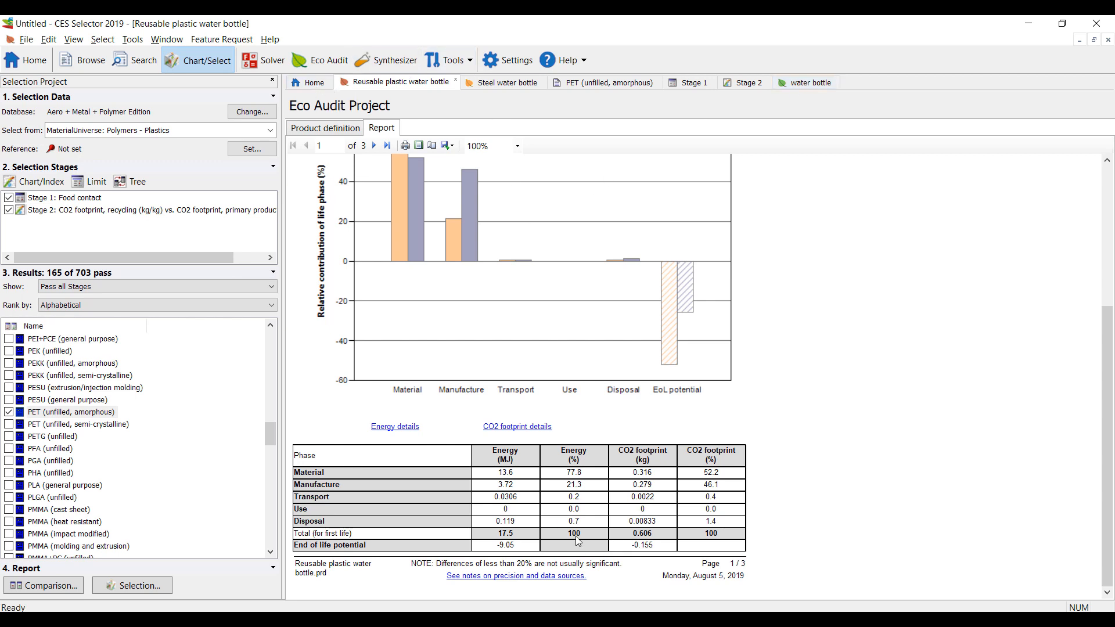
# Review the PET (unfilled, amorphous) datasheet down to recycling and chemical resistance, then return to top.
pyautogui.click(308, 83)
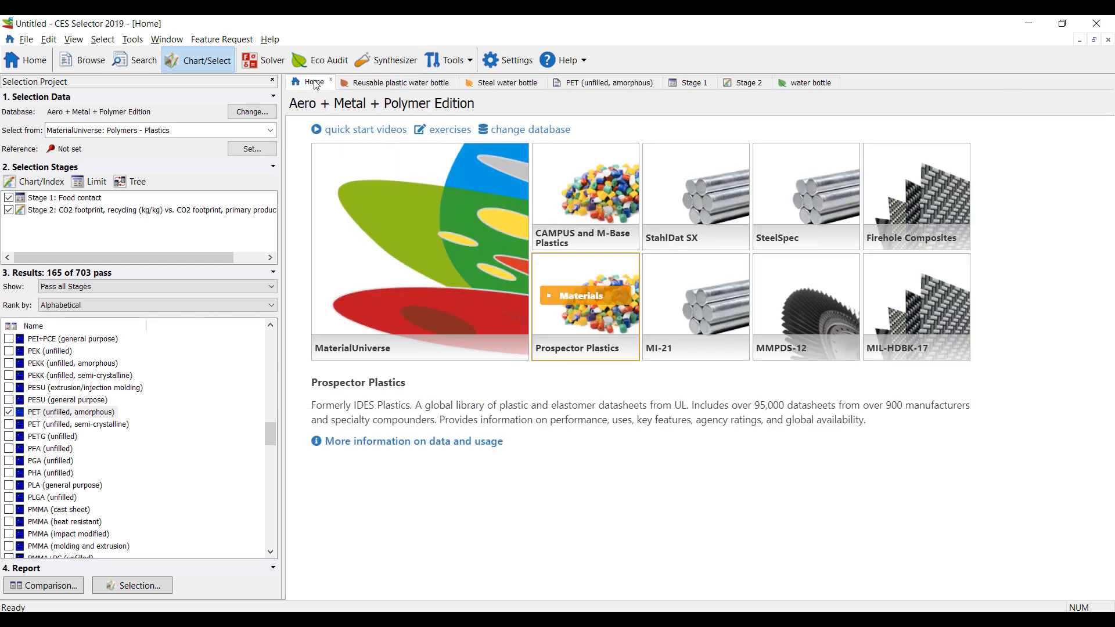
pyautogui.moveTo(63, 435)
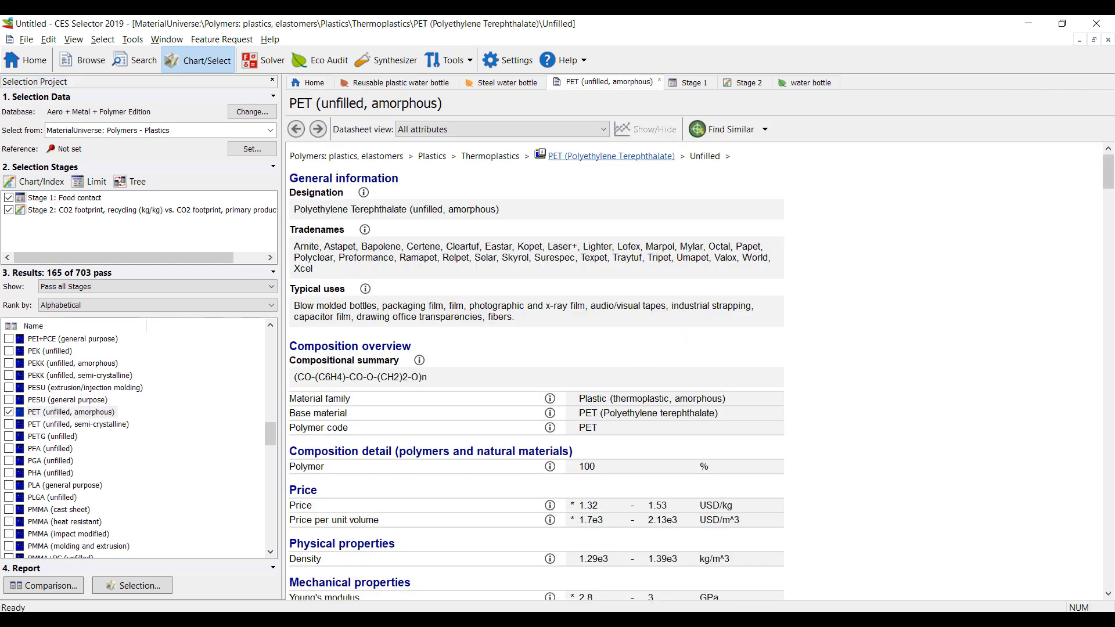
pyautogui.scroll(-3)
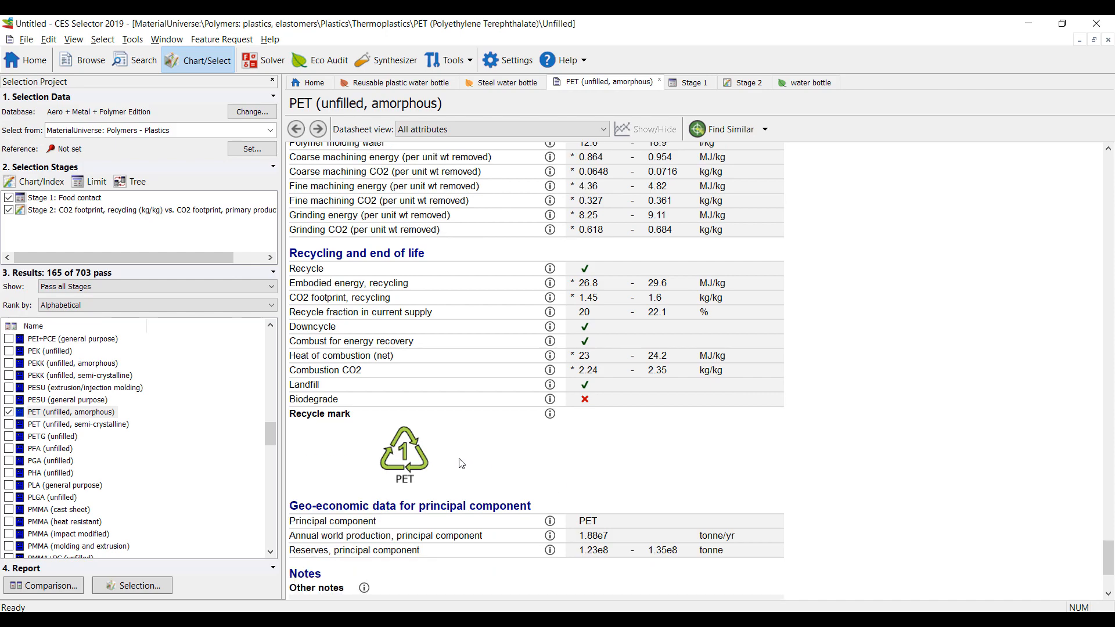
pyautogui.scroll(3)
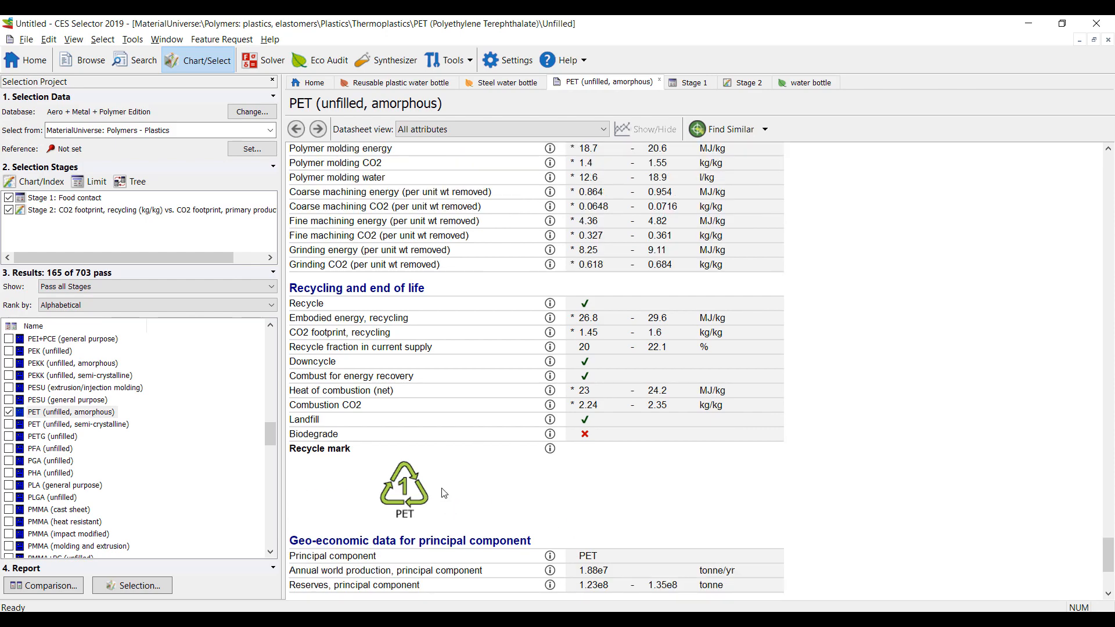
pyautogui.scroll(-3)
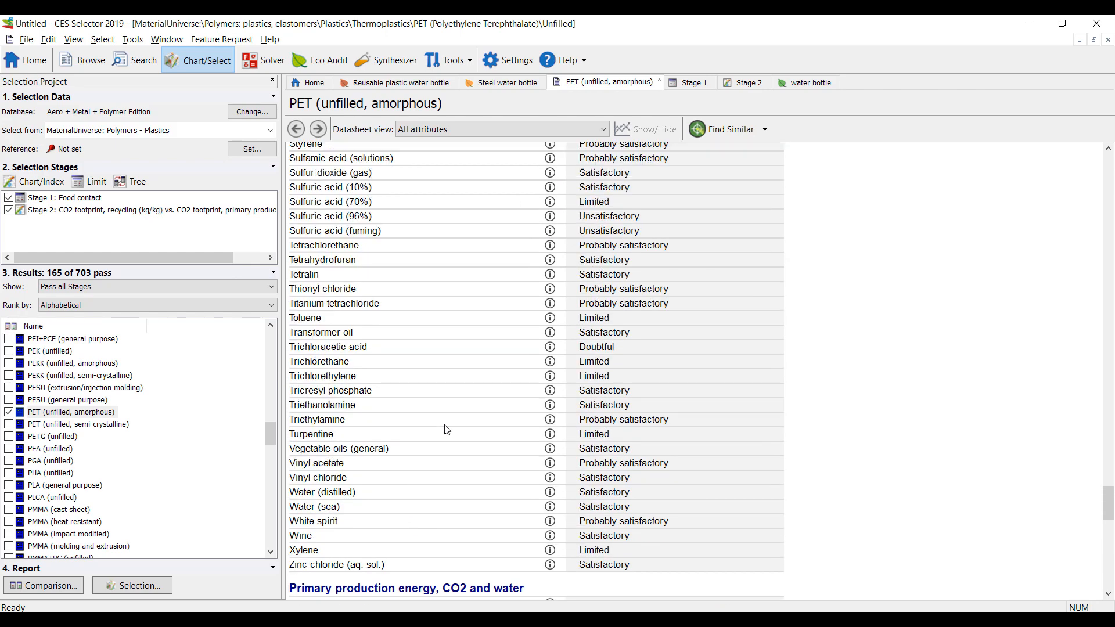
pyautogui.scroll(3)
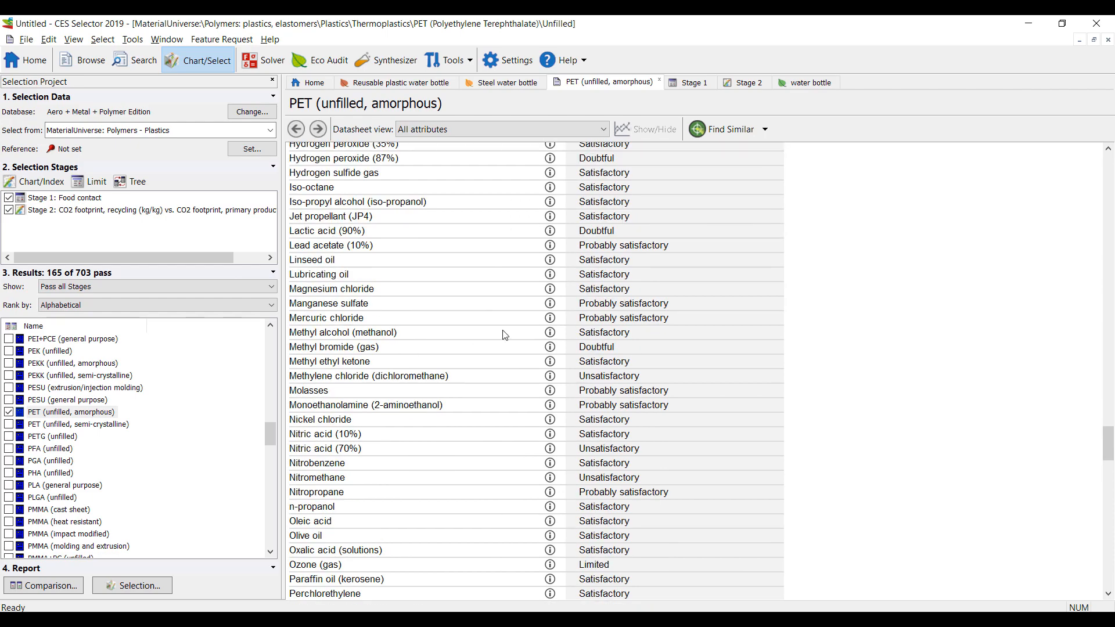
pyautogui.scroll(3)
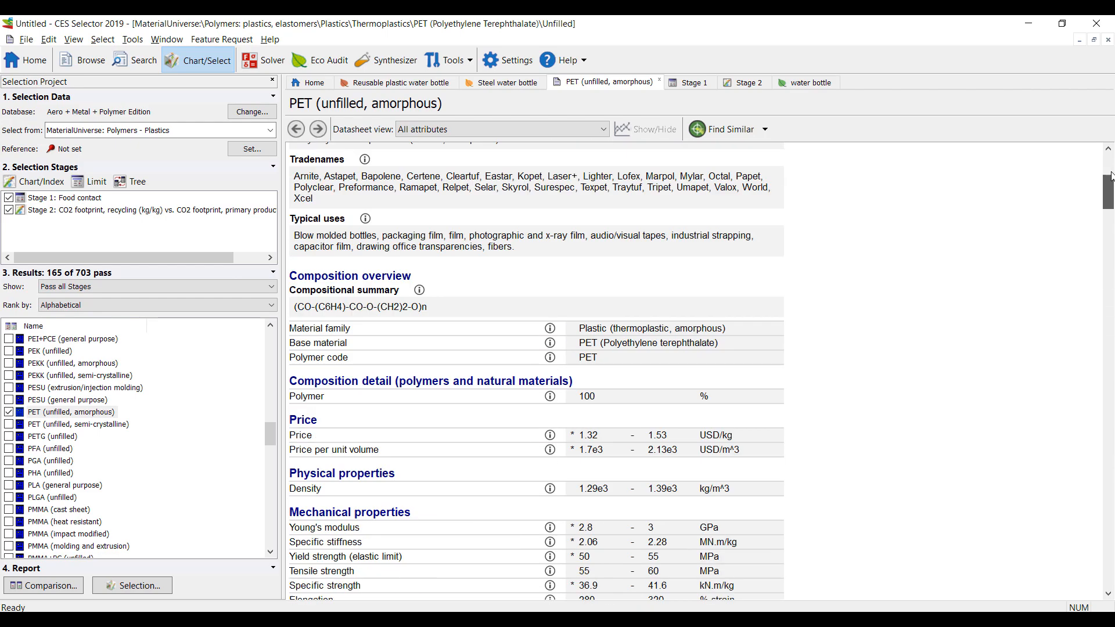
pyautogui.scroll(3)
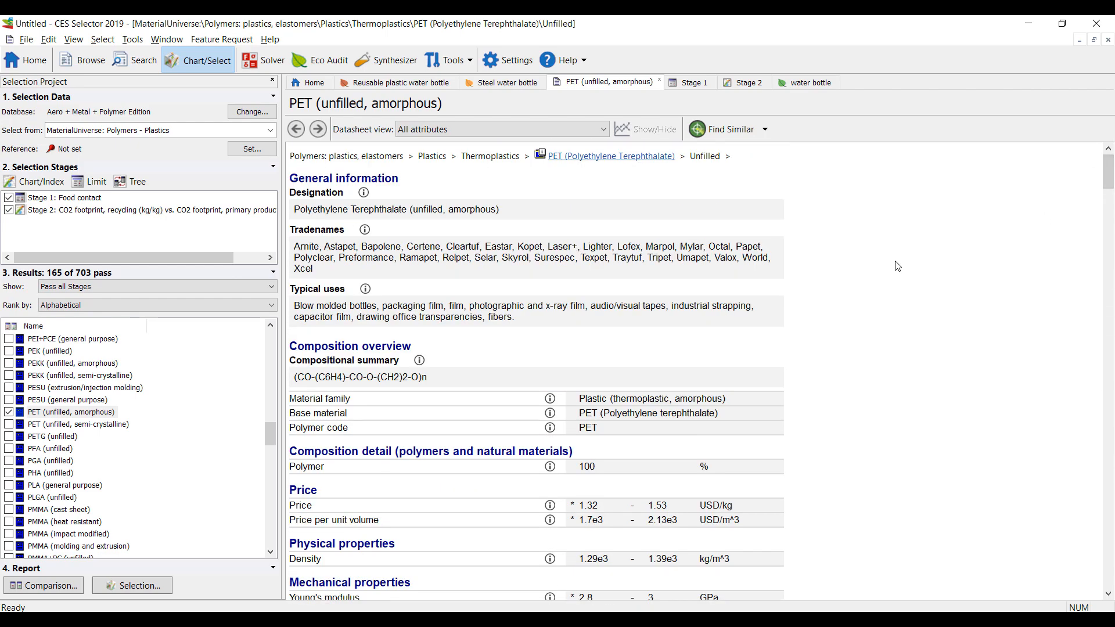